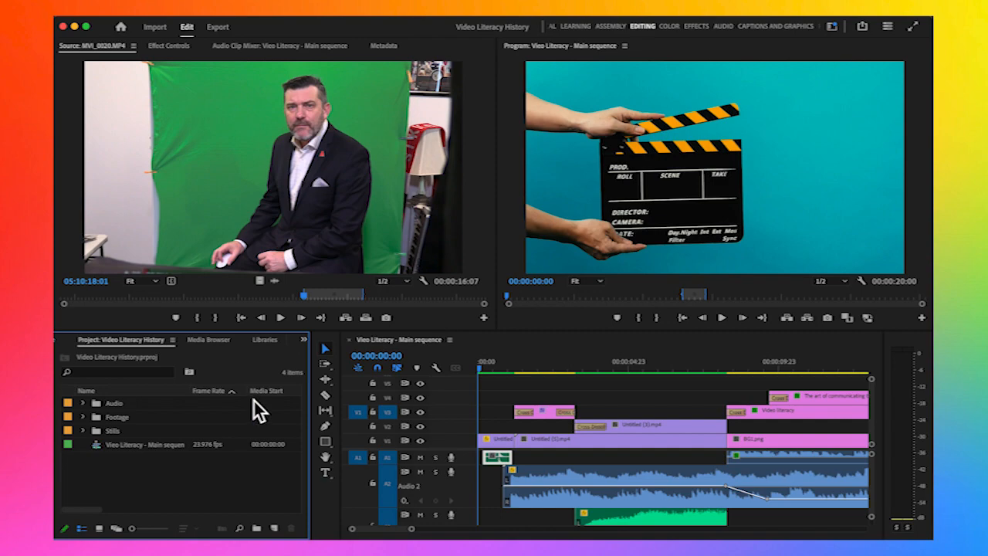
Expand and collapse the Footage bin, then open the Stills bin.
left_click(80, 403)
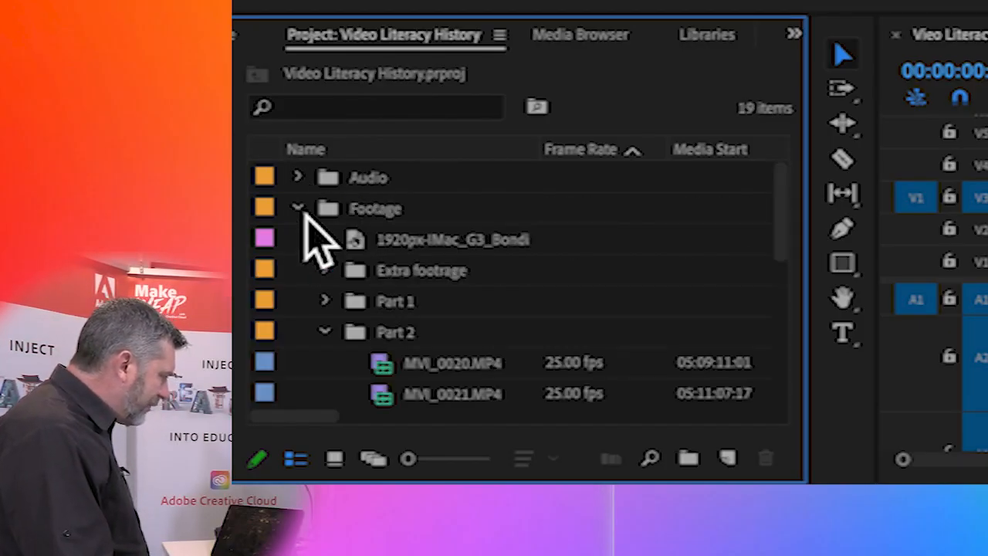
left_click(299, 208)
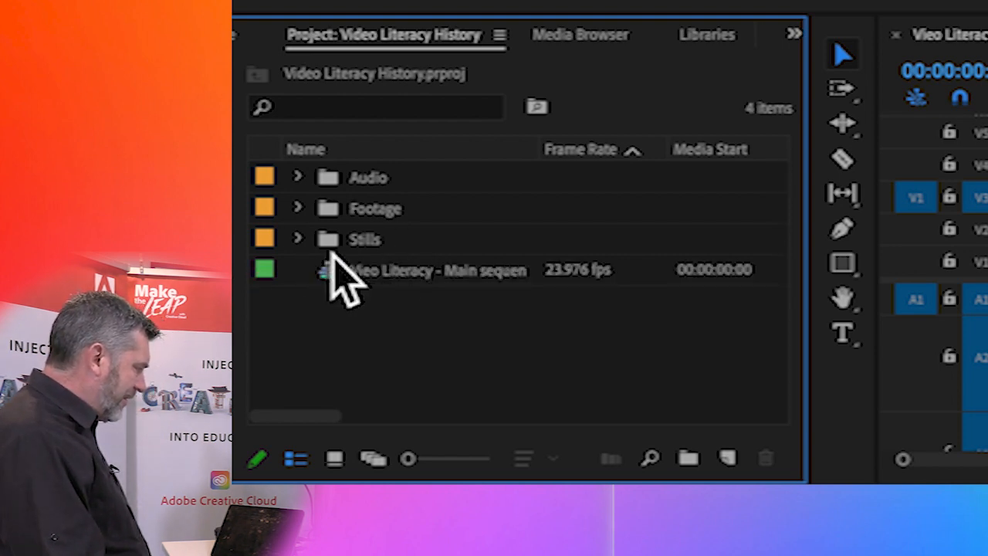
double_click(363, 238)
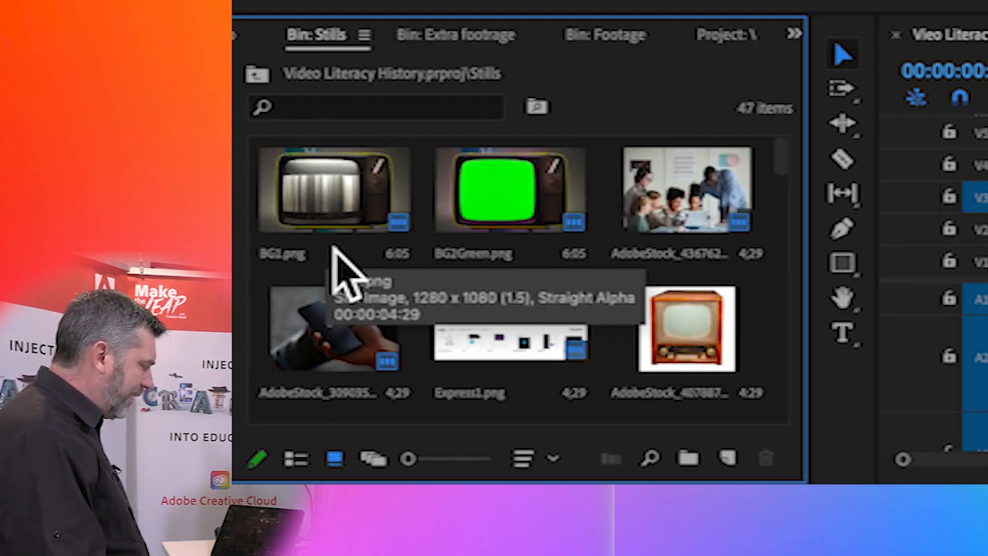
mouse_move(517, 452)
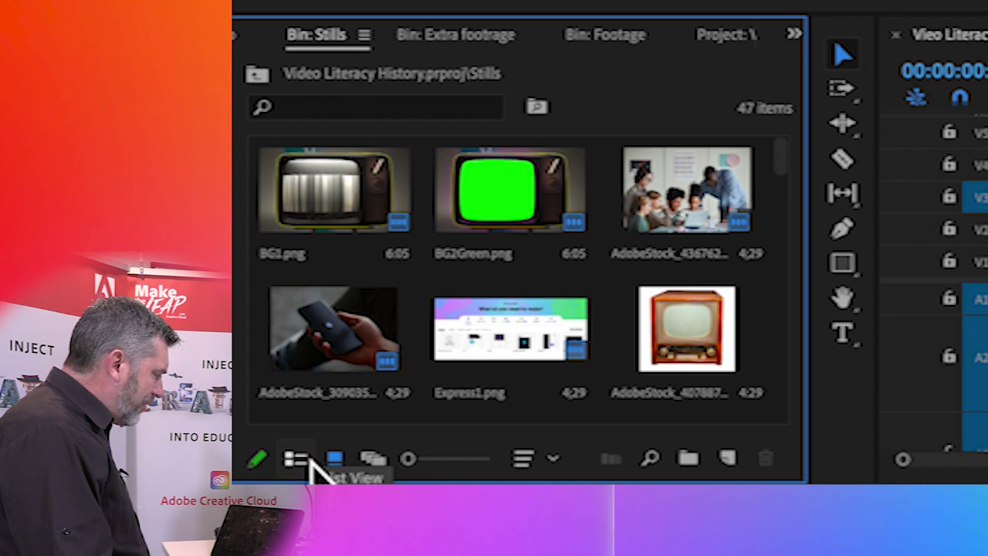
Toggle the Stills bin between List and Icon view and scroll the thumbnails.
left_click(291, 457)
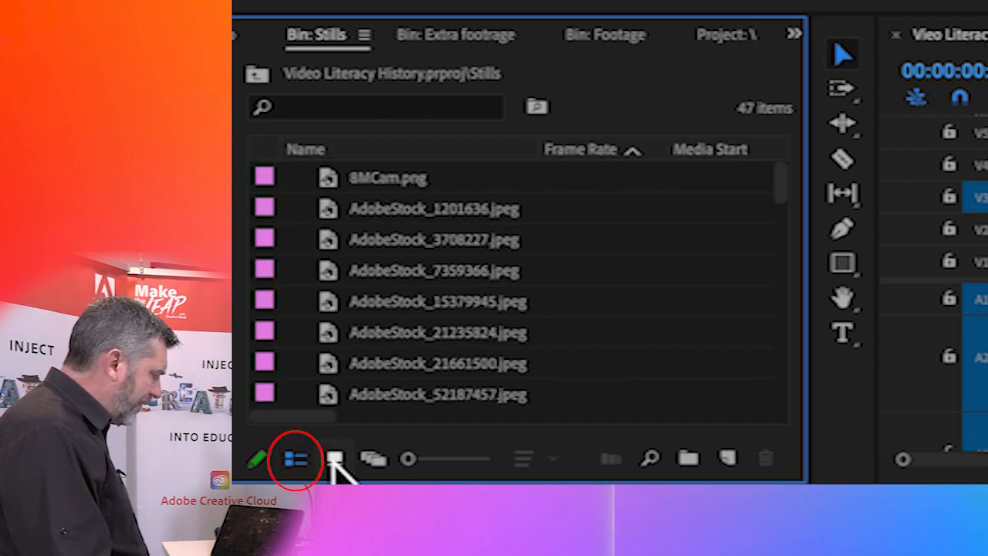
left_click(334, 459)
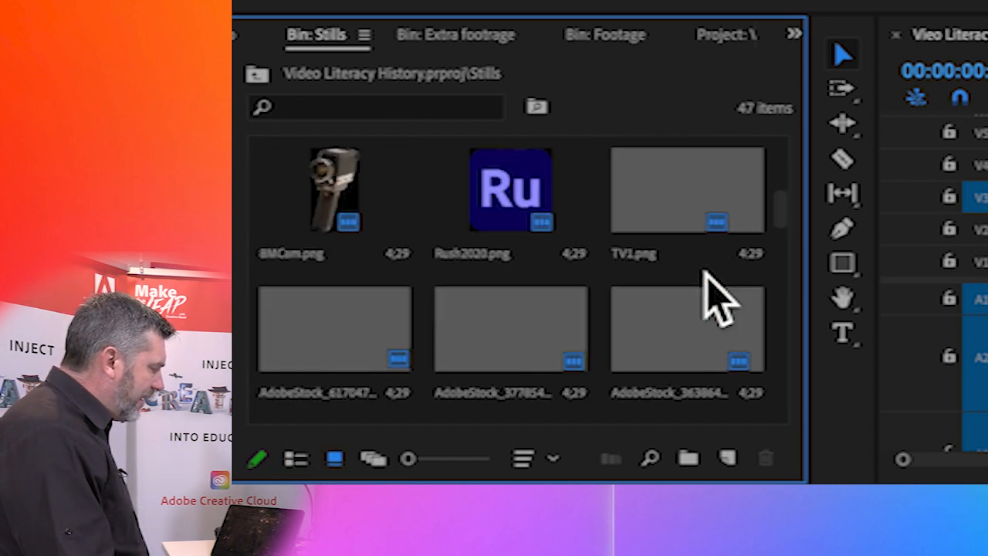
scroll("down", 3)
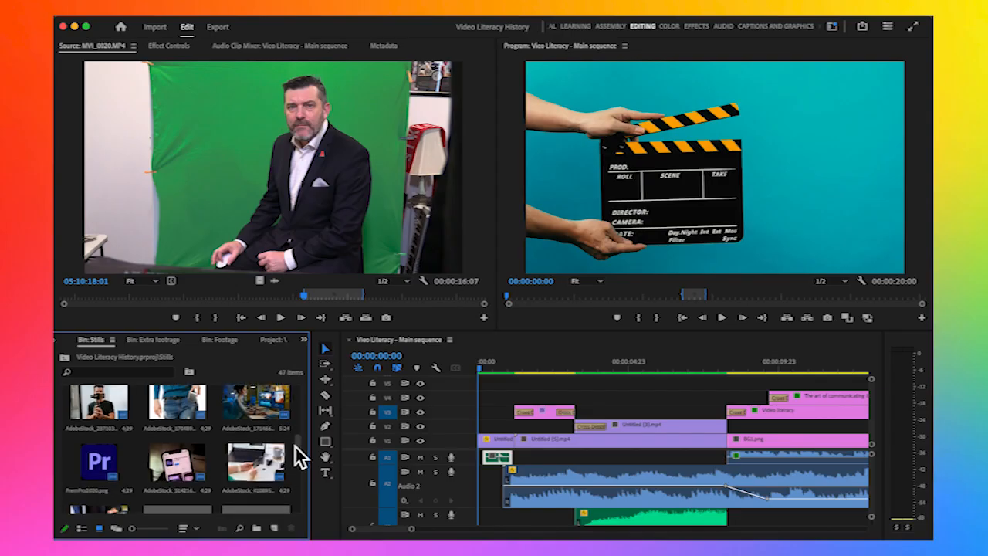
scroll("down", 3)
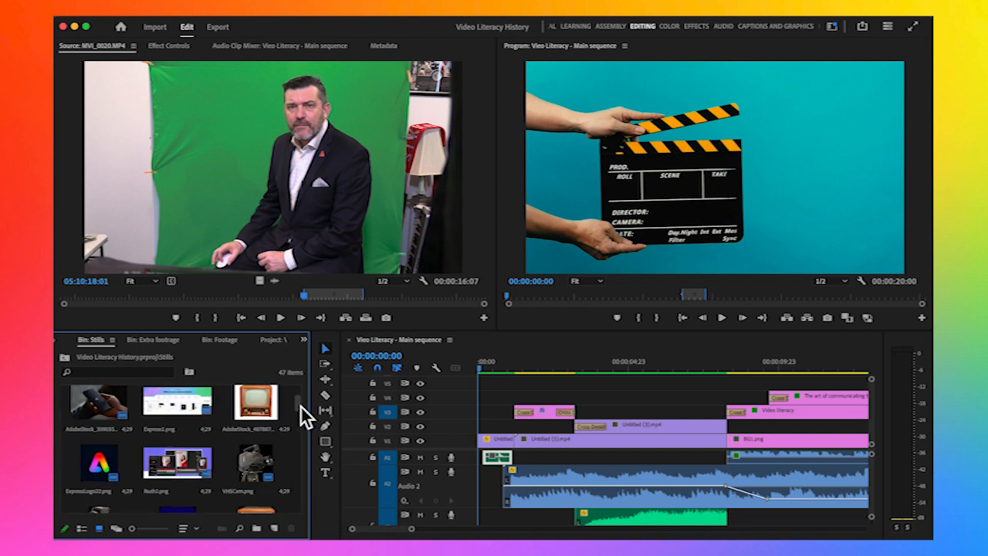
mouse_move(386, 440)
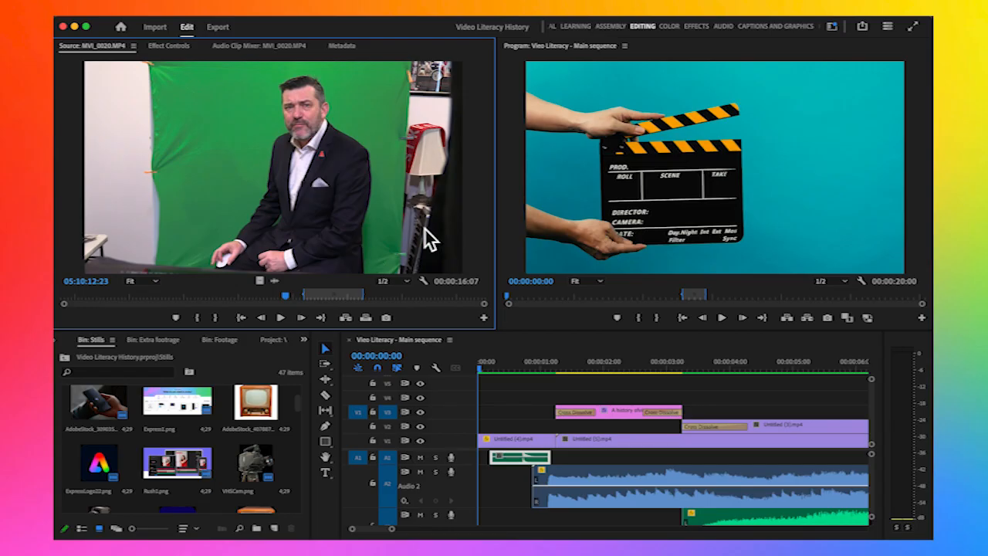
mouse_move(640, 207)
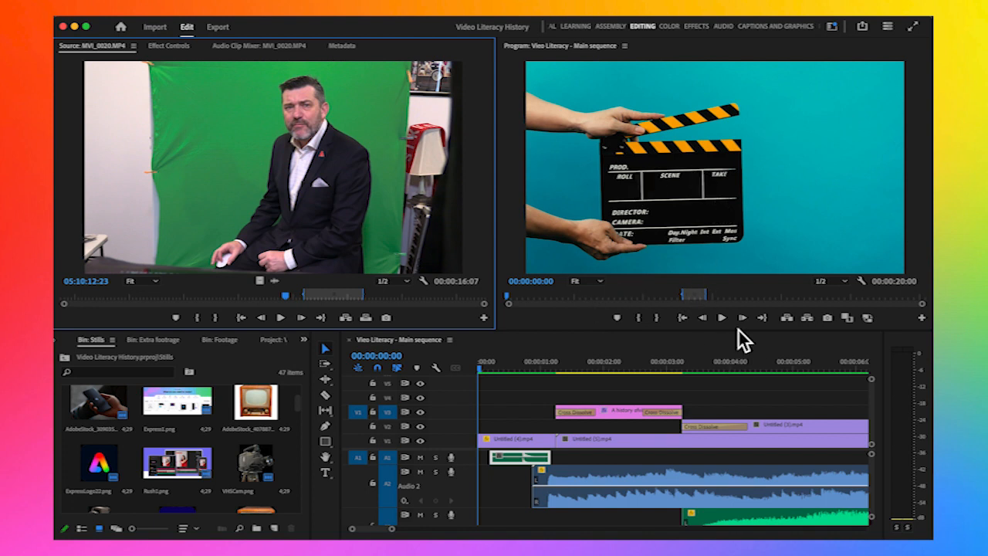
Play the Video Literacy main sequence from the Program Monitor.
left_click(722, 317)
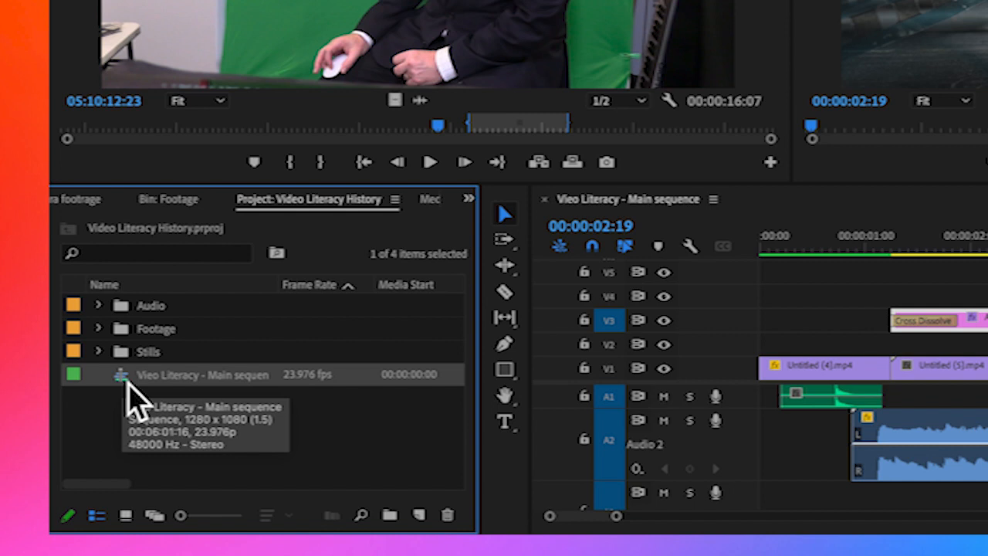
Copy and paste the Video Literacy main sequence, then close the copy's timeline.
right_click(203, 375)
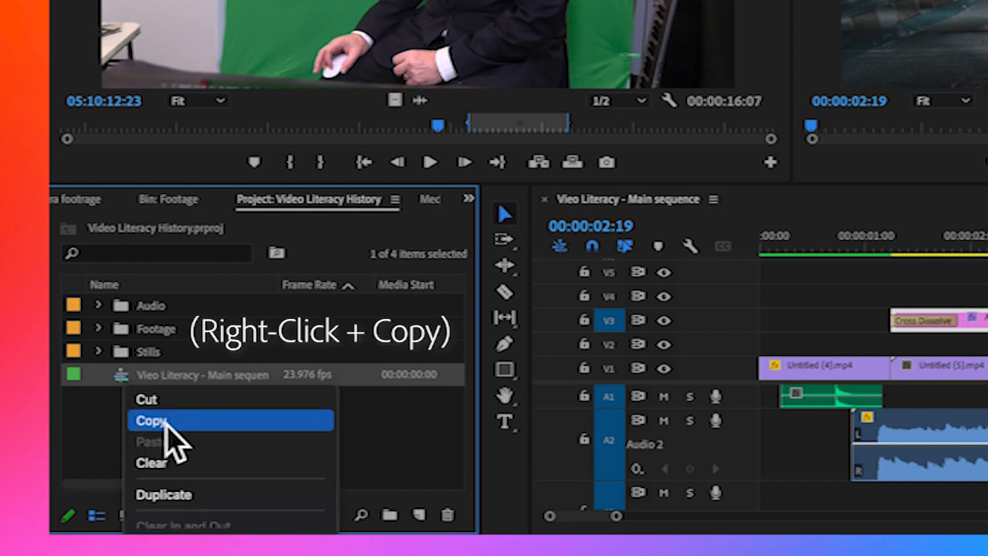
left_click(151, 420)
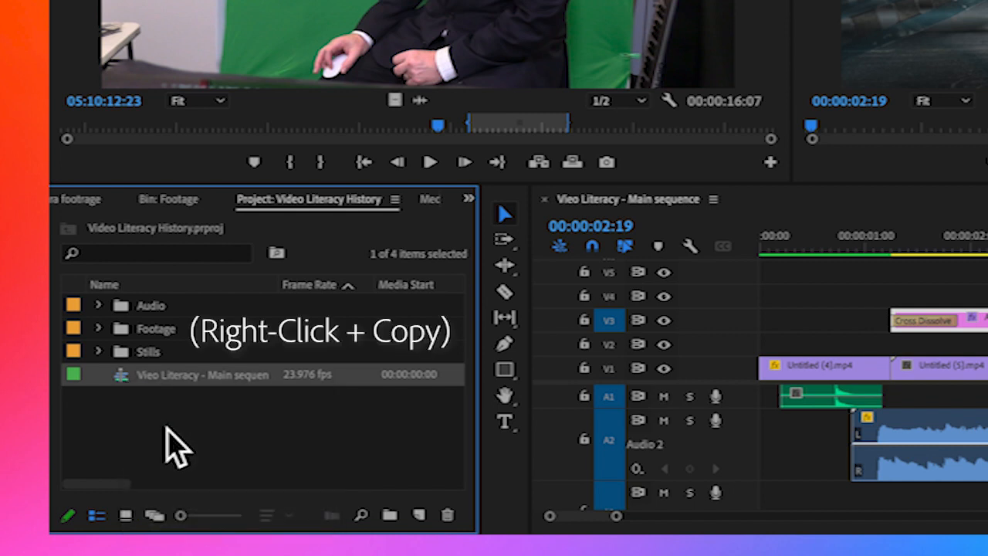
right_click(173, 448)
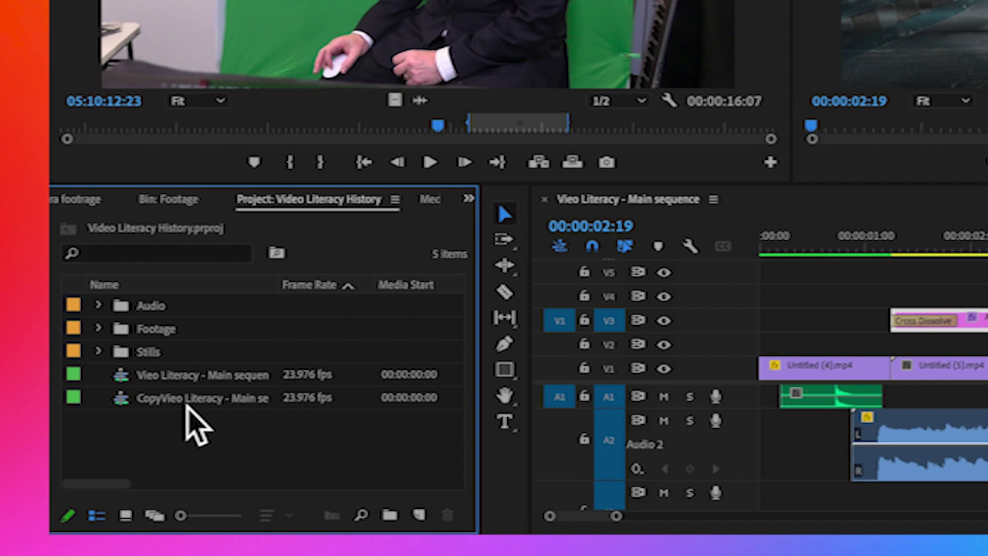
mouse_move(413, 428)
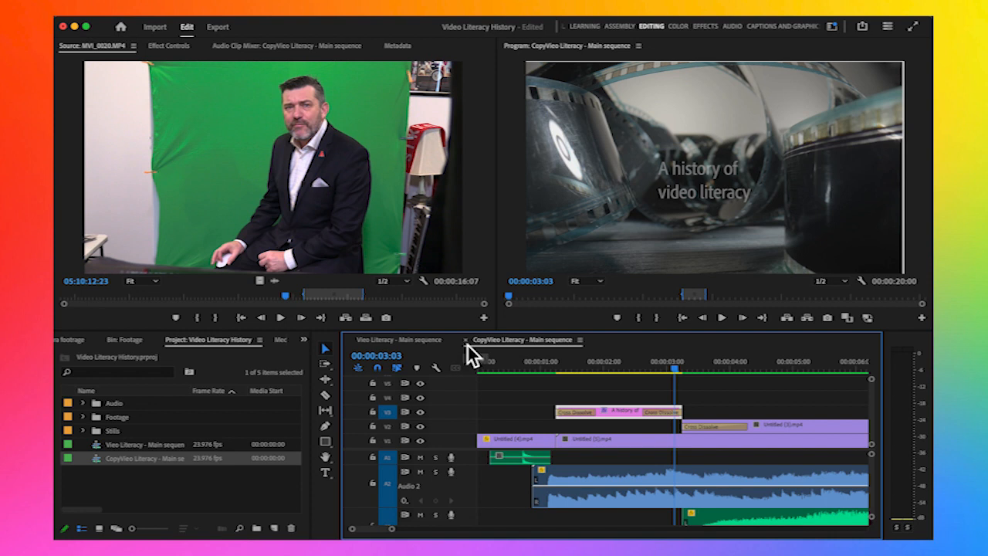
left_click(390, 340)
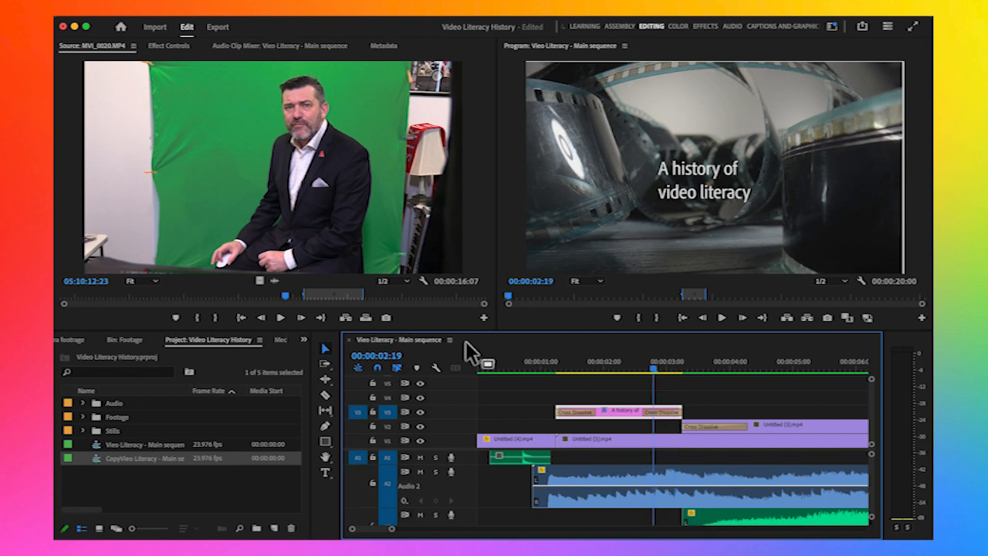
left_click(478, 369)
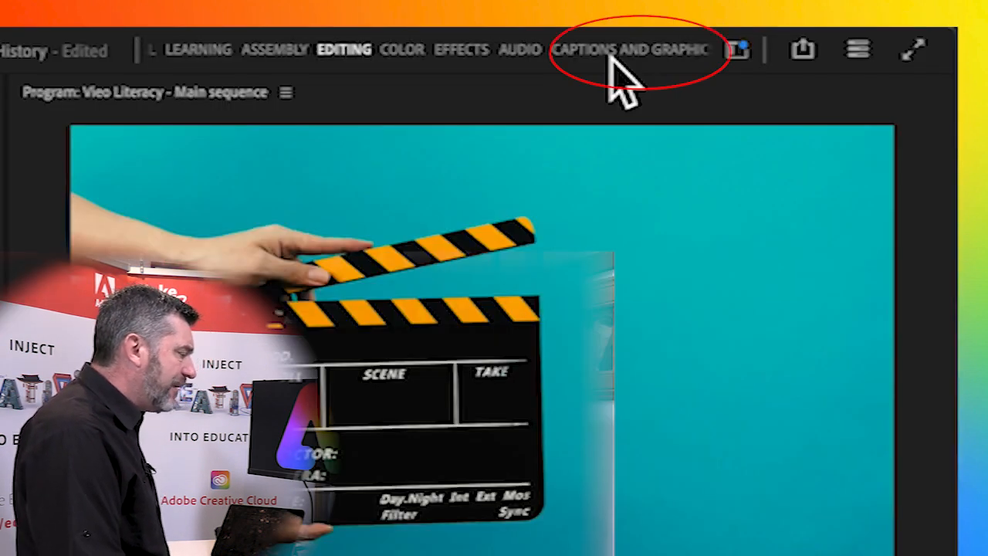
Try the Color, Assembly and Editing workspaces, then settle on Captions and Graphics templates.
left_click(629, 49)
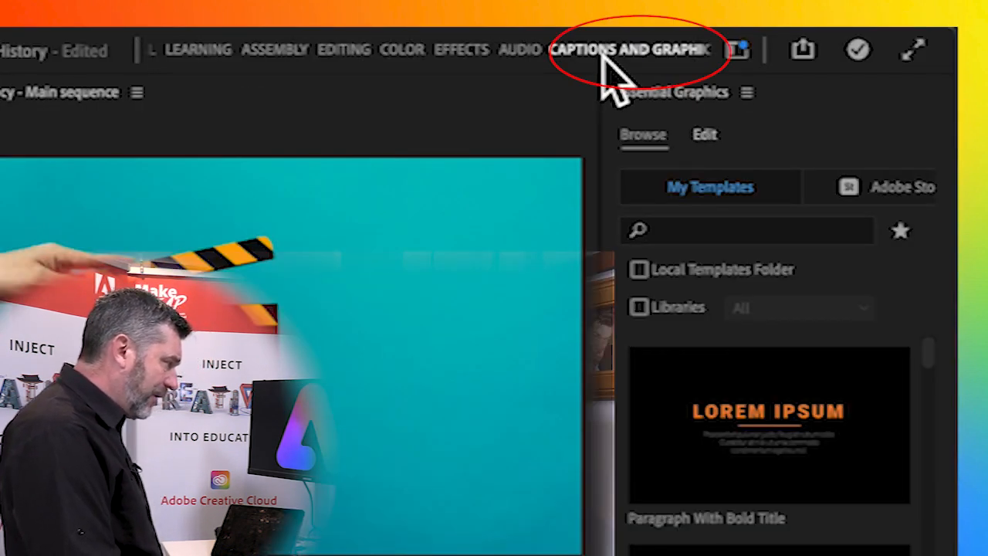
mouse_move(583, 81)
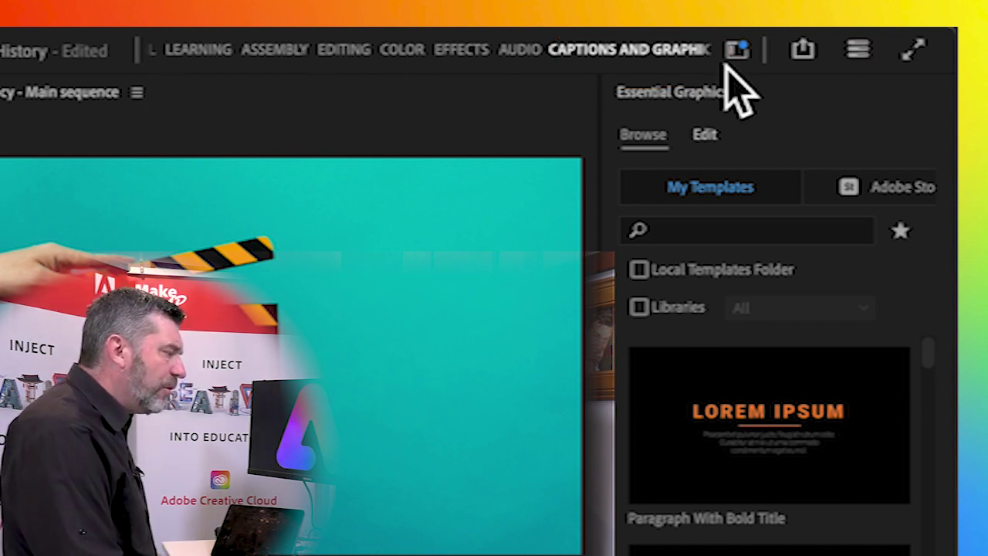
left_click(735, 50)
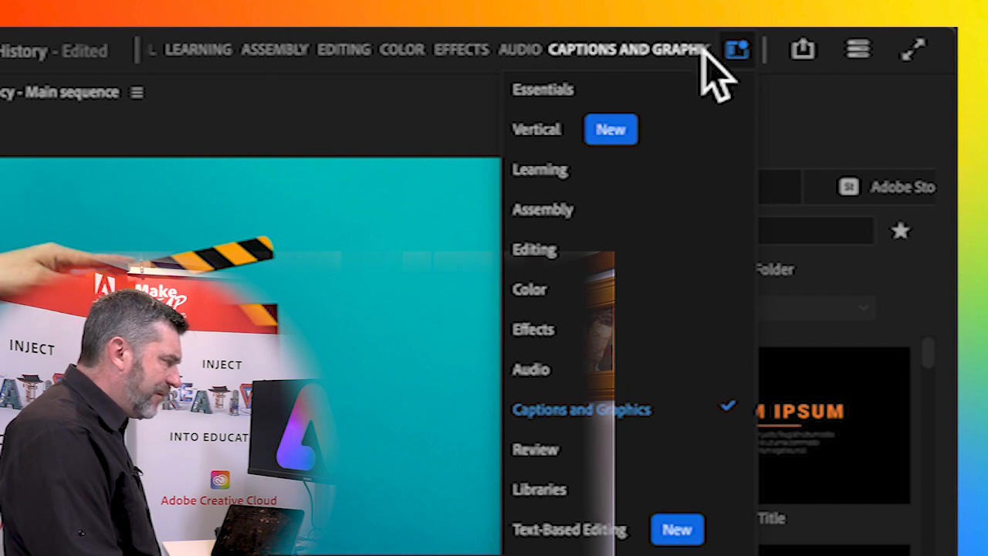
mouse_move(571, 81)
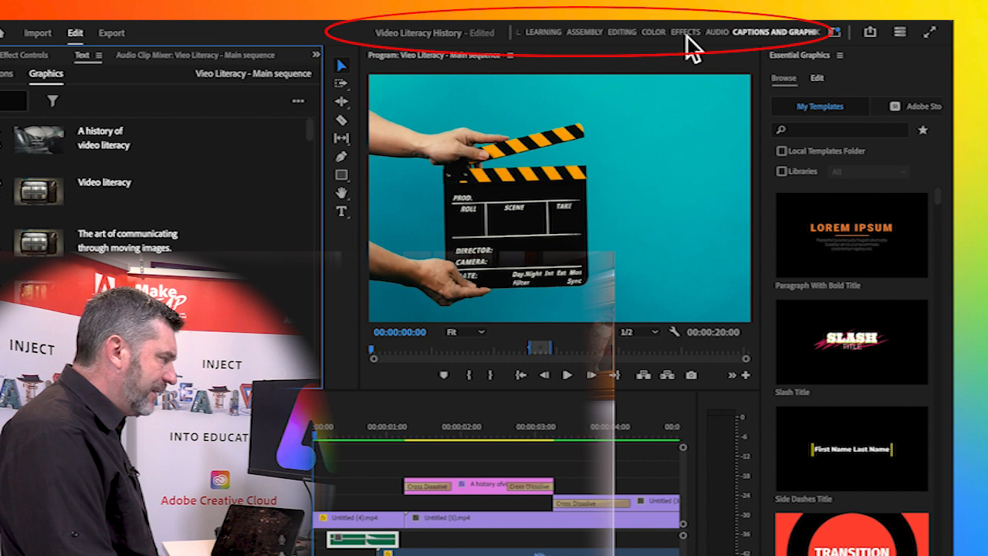
left_click(648, 32)
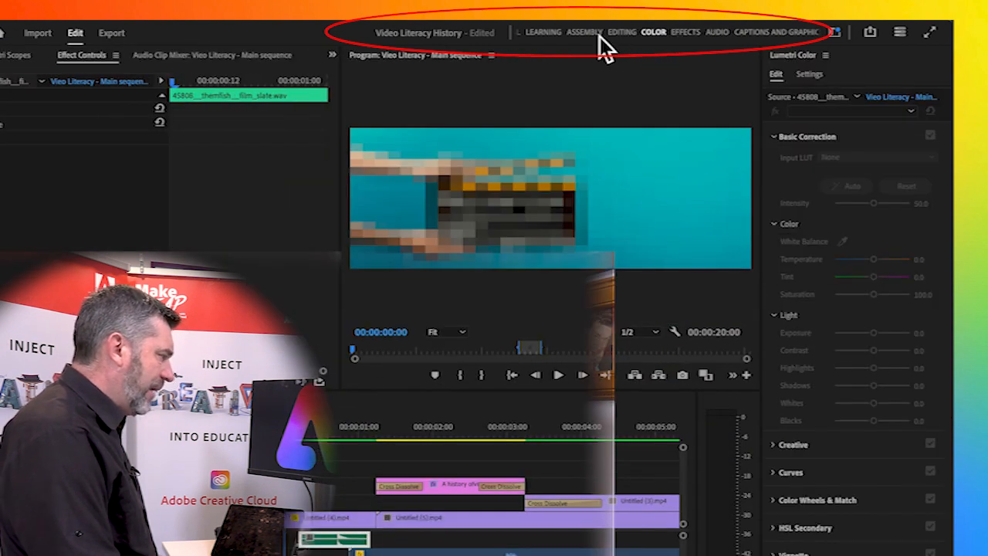
left_click(582, 33)
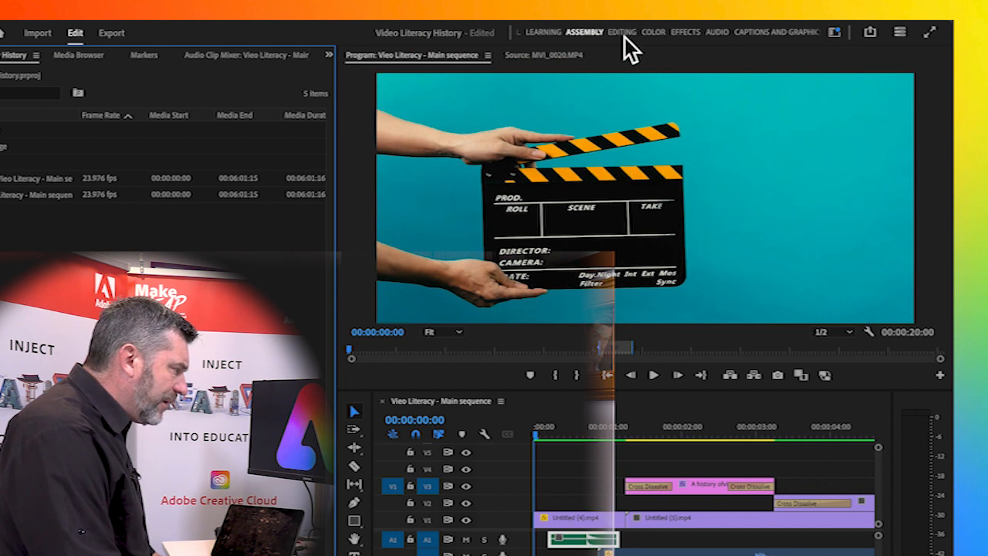
left_click(619, 32)
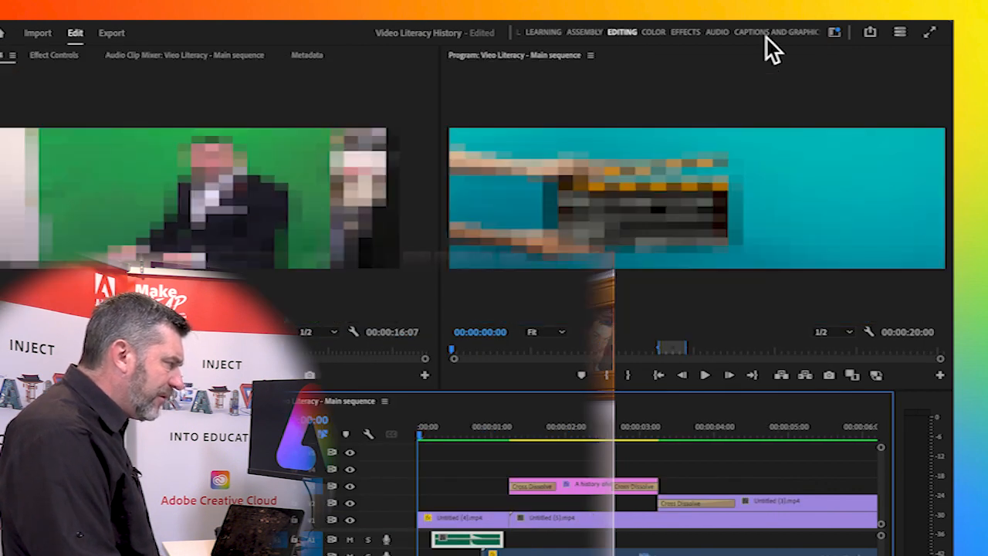
left_click(776, 31)
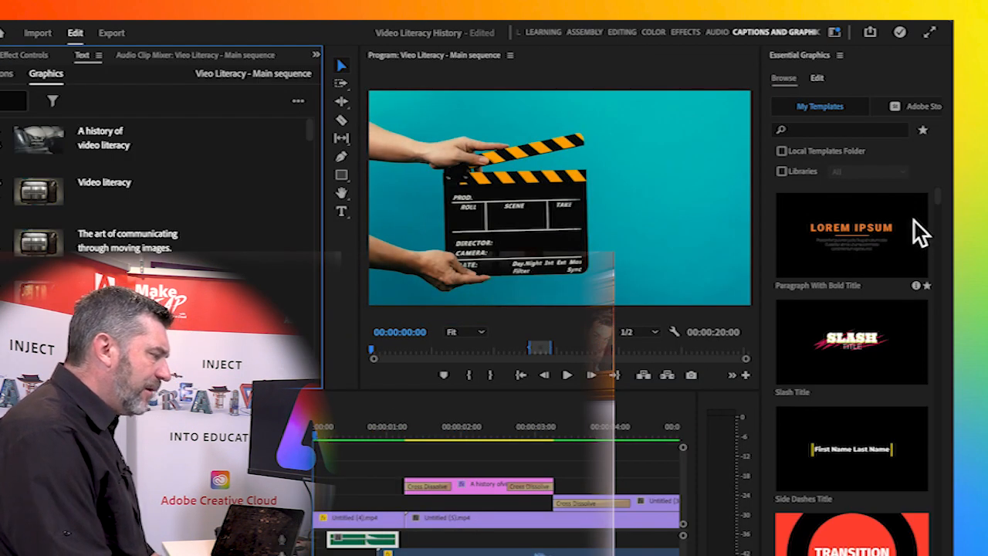
scroll("down", 3)
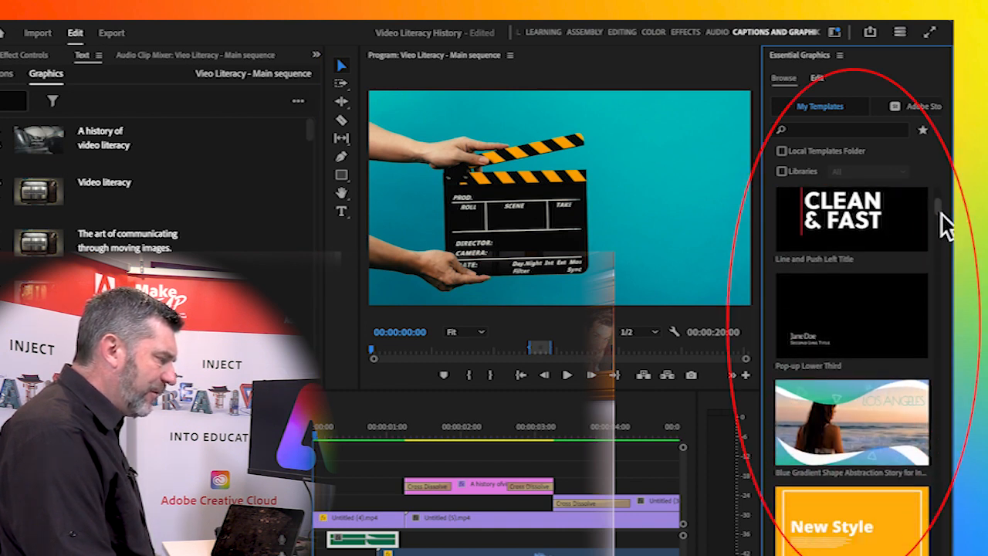
scroll("down", 3)
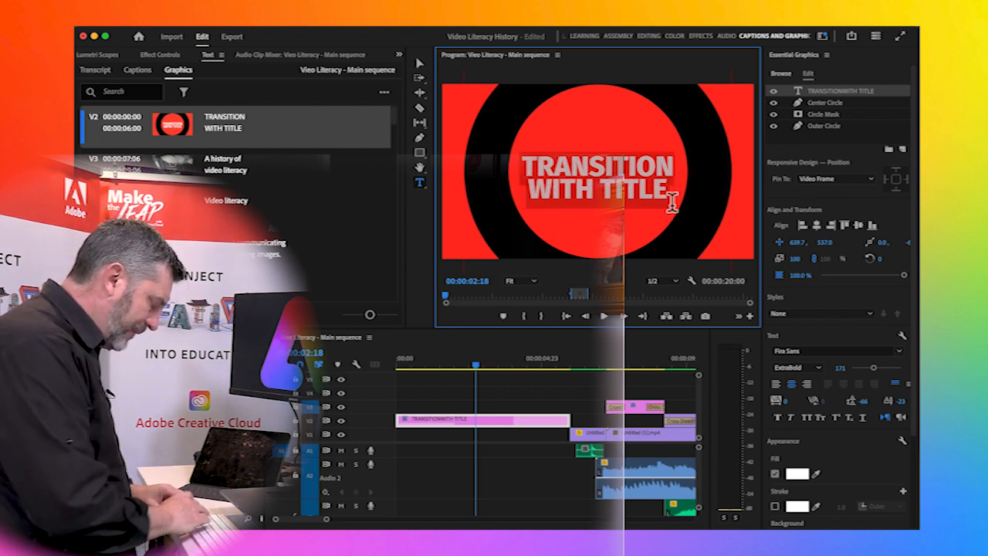
Retype the graphic's title as 'A history of Video Literacy'.
type("A history of")
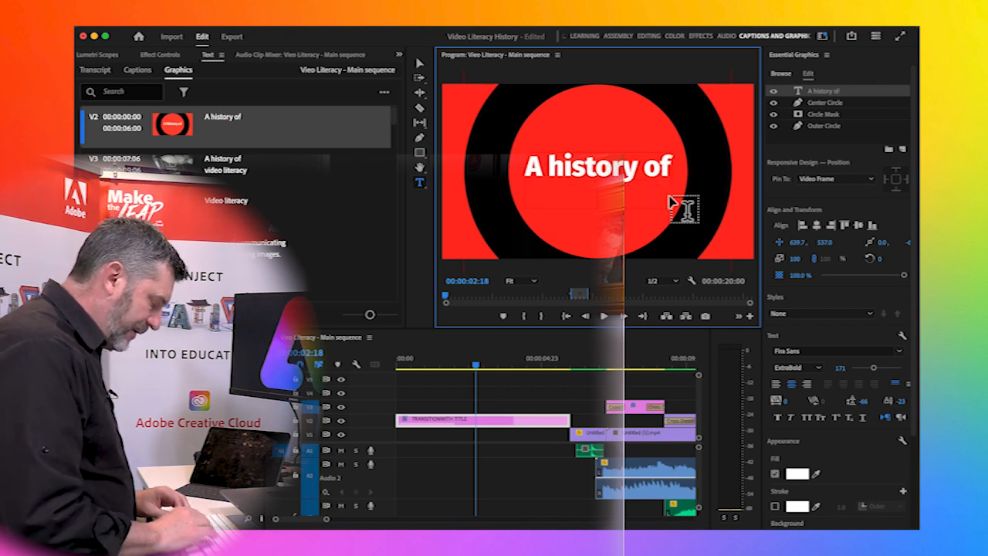
type("Video Literacy")
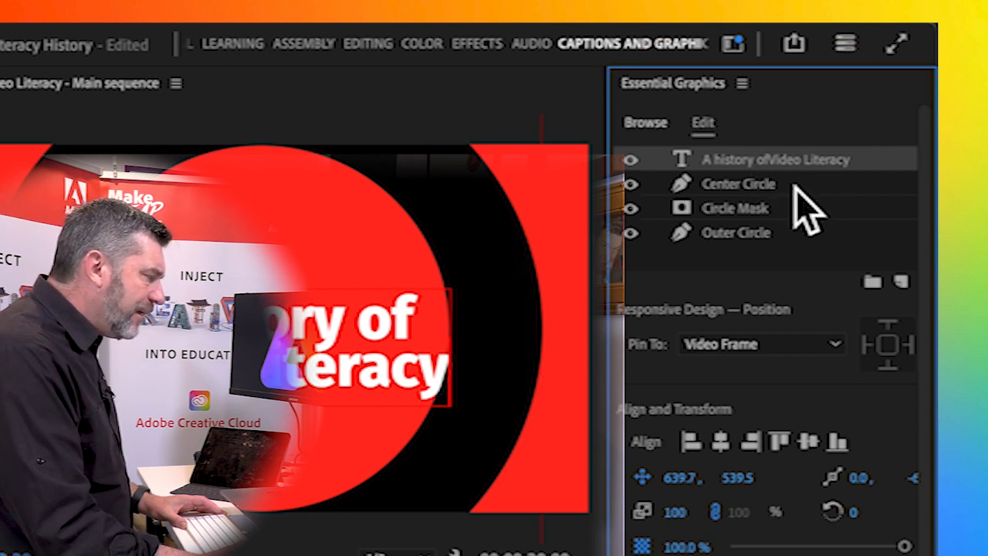
Select the Center Circle layer, preview a green fill, then cancel to keep red.
left_click(738, 184)
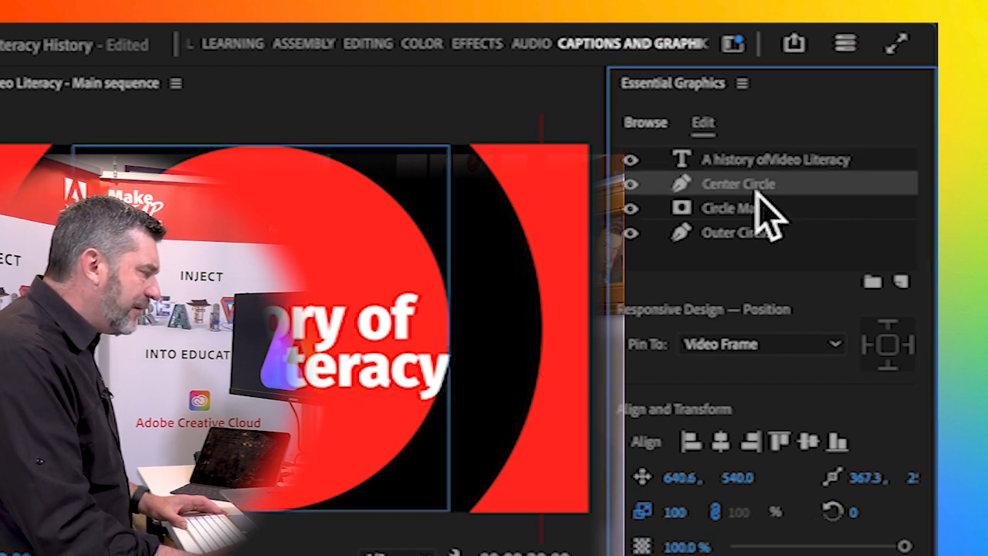
left_click(749, 208)
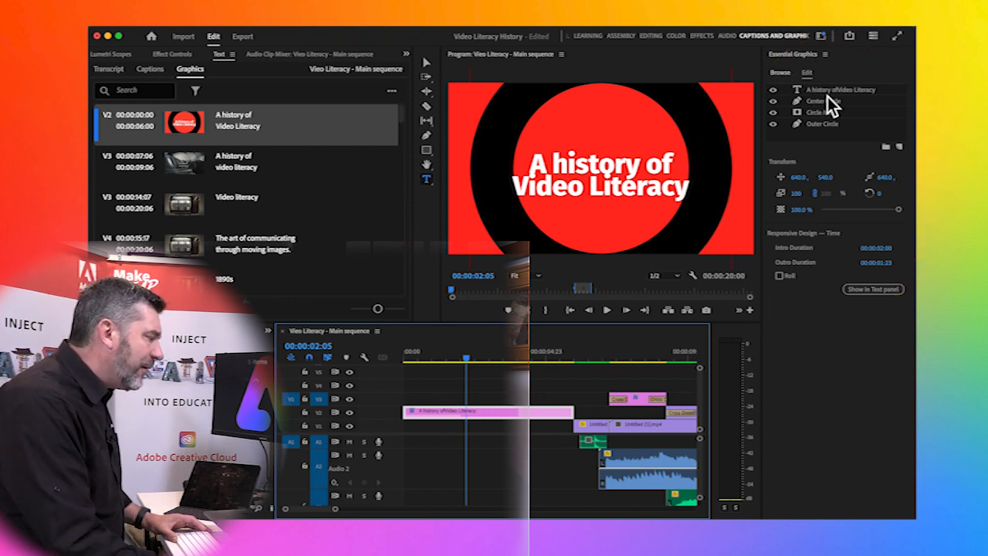
left_click(815, 112)
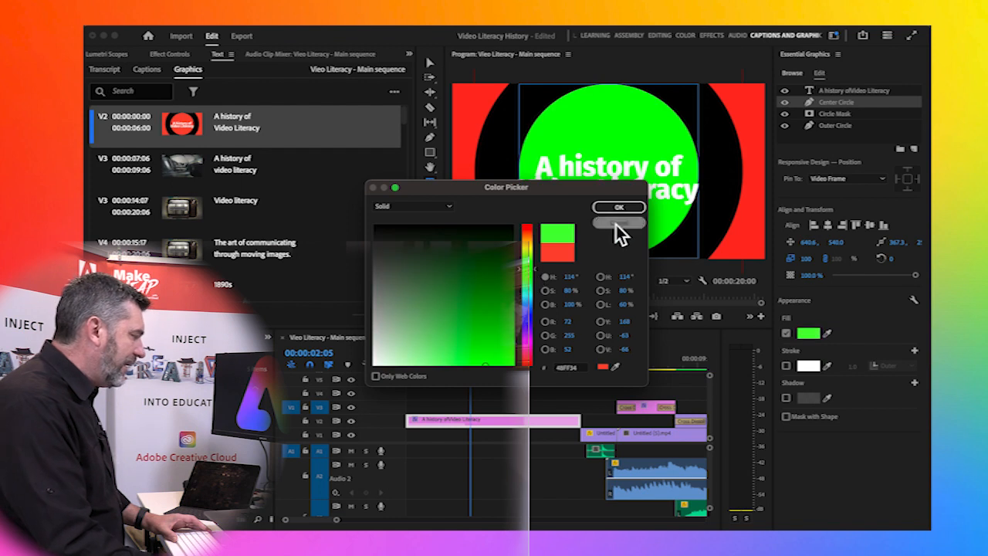
left_click(618, 223)
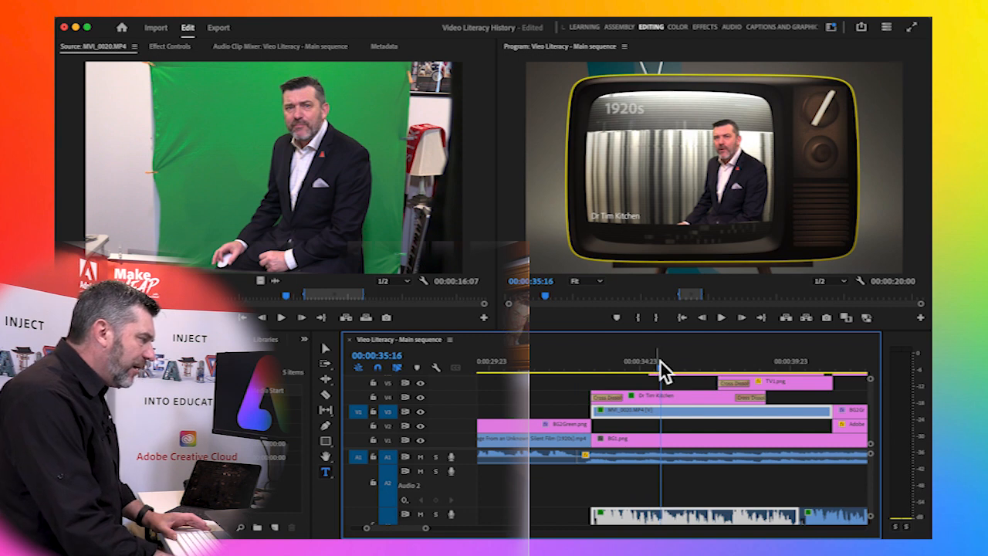
mouse_move(281, 201)
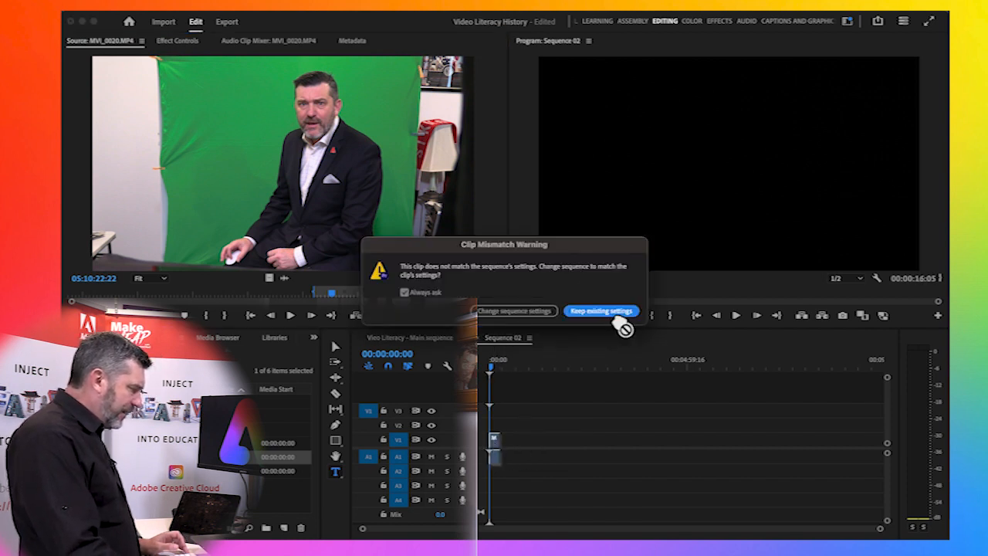
Keep Sequence 02's existing settings when adding MVI_0020.MP4 despite the clip mismatch.
left_click(600, 311)
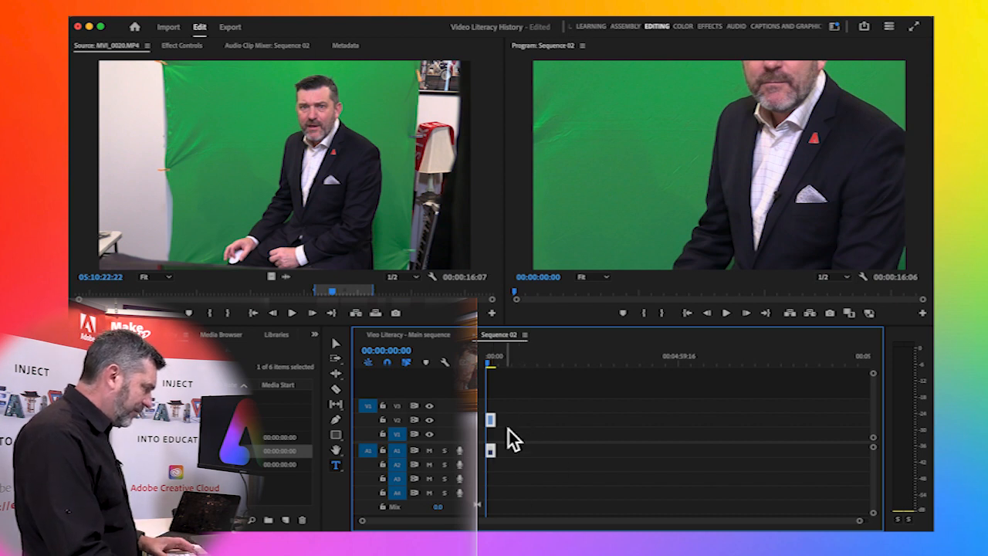
Apply Scale to Frame Size to the presenter clip and return the playhead near the start.
right_click(490, 421)
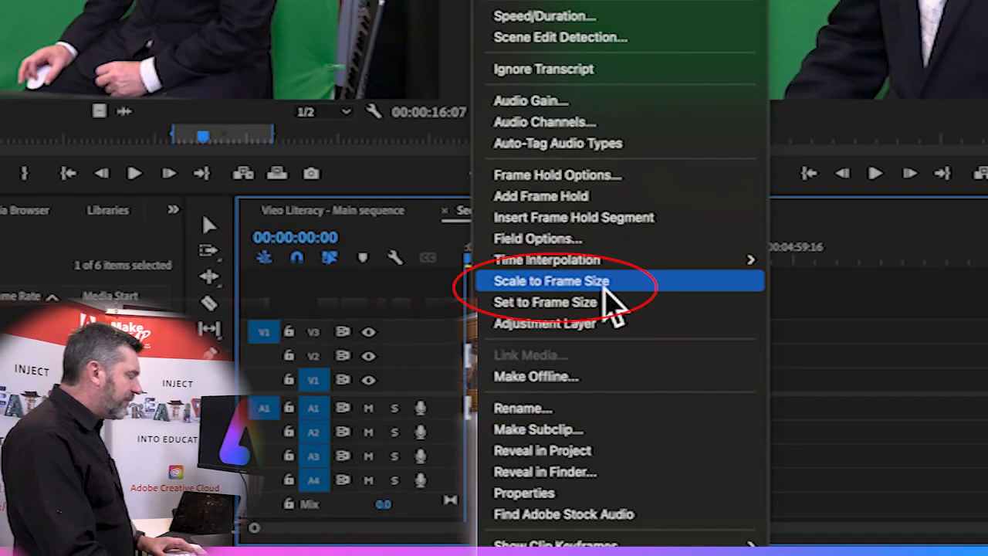
left_click(553, 280)
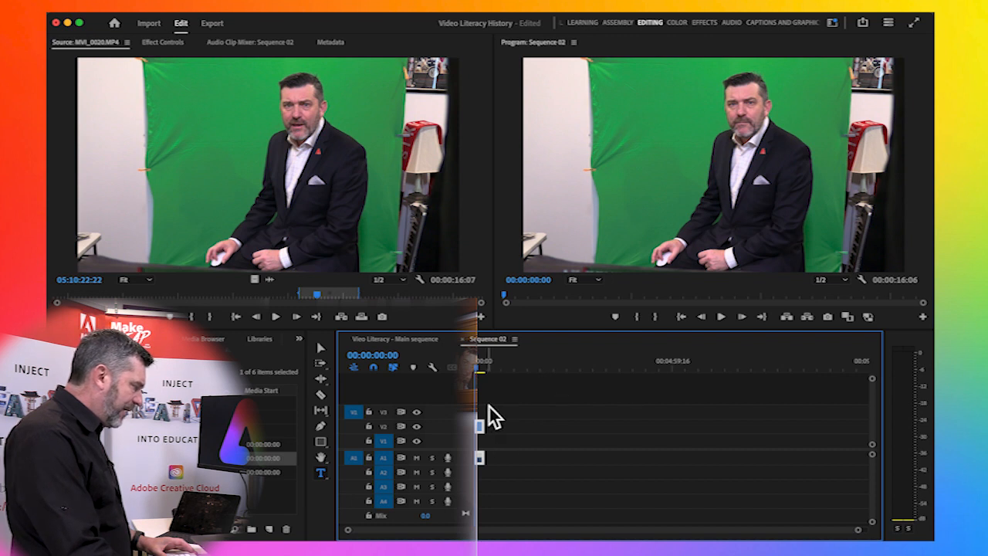
mouse_move(489, 450)
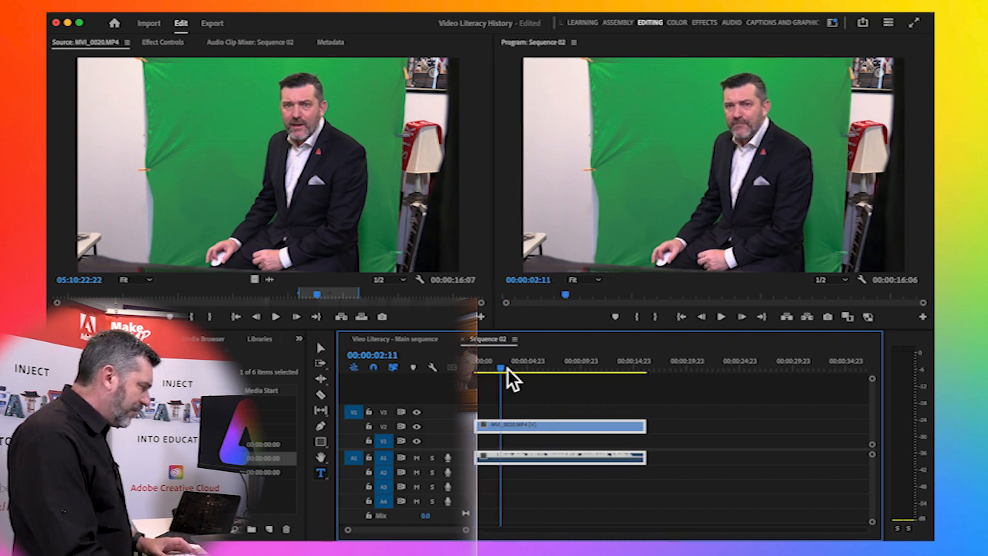
left_click(478, 370)
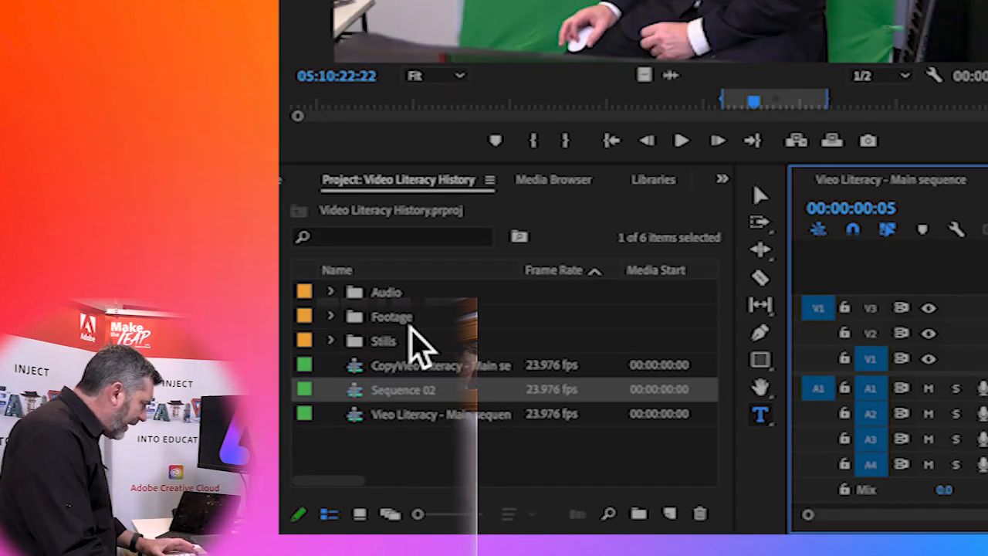
Drag BG1.png from the Stills bin onto V1 below the presenter and trim it to match.
double_click(383, 341)
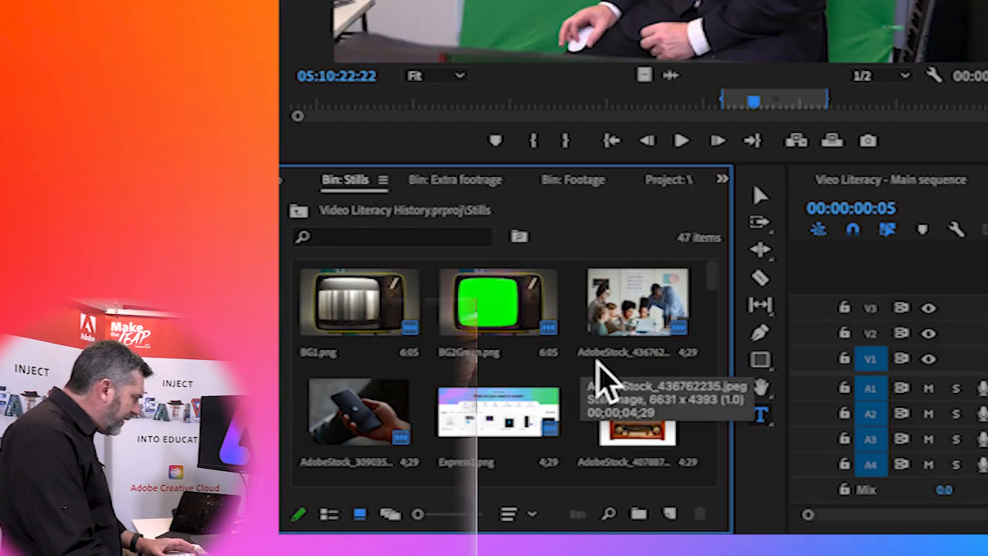
left_click(352, 309)
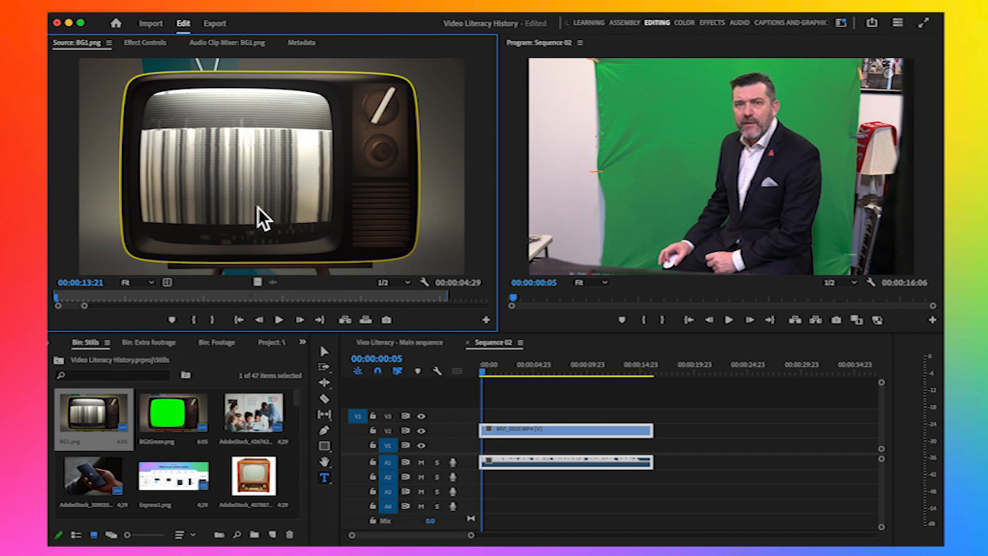
mouse_move(367, 216)
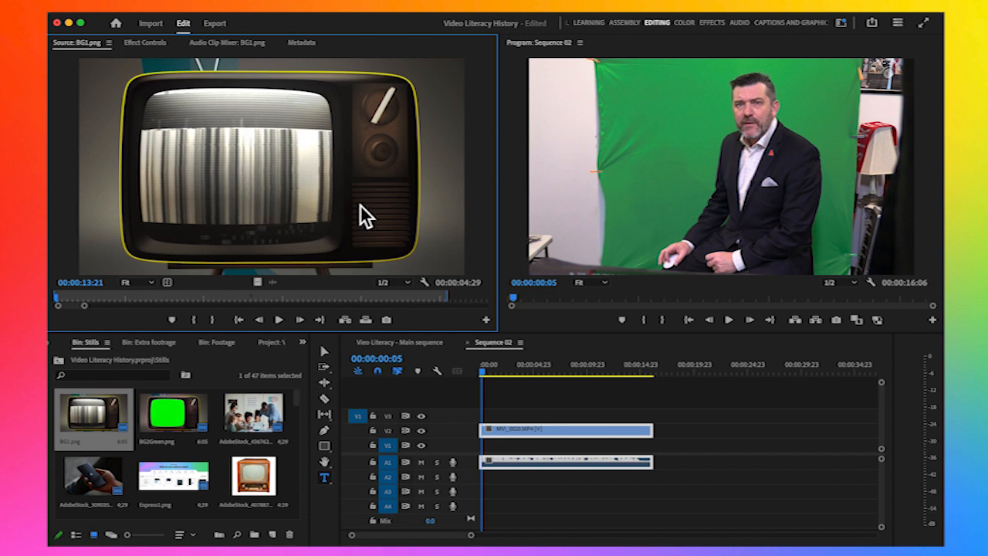
mouse_move(93, 431)
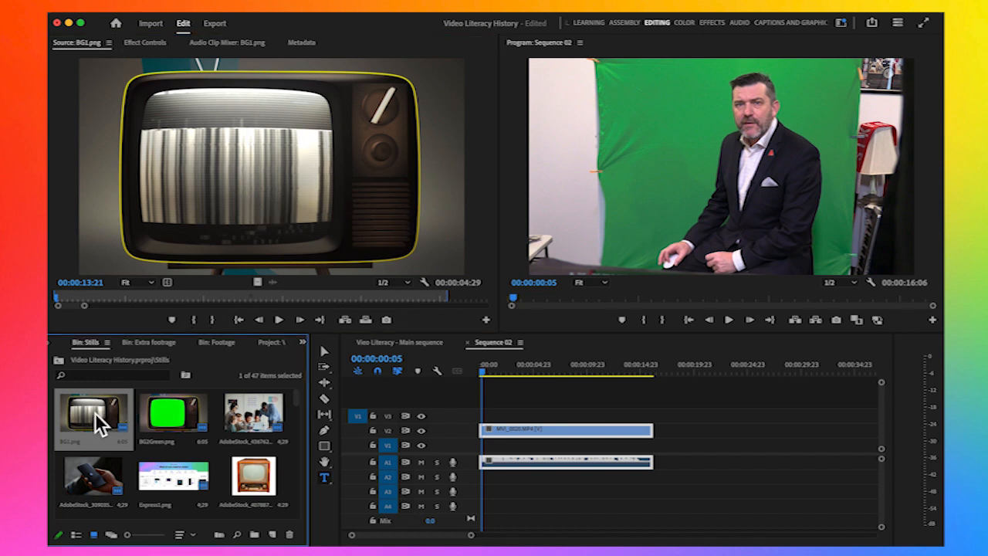
left_click_drag(92, 417, 540, 402)
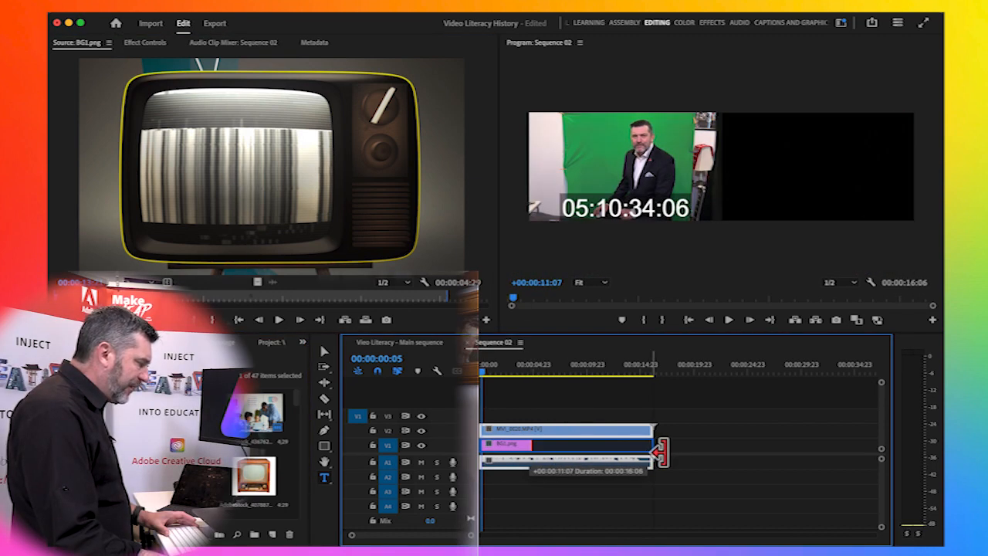
left_click(508, 378)
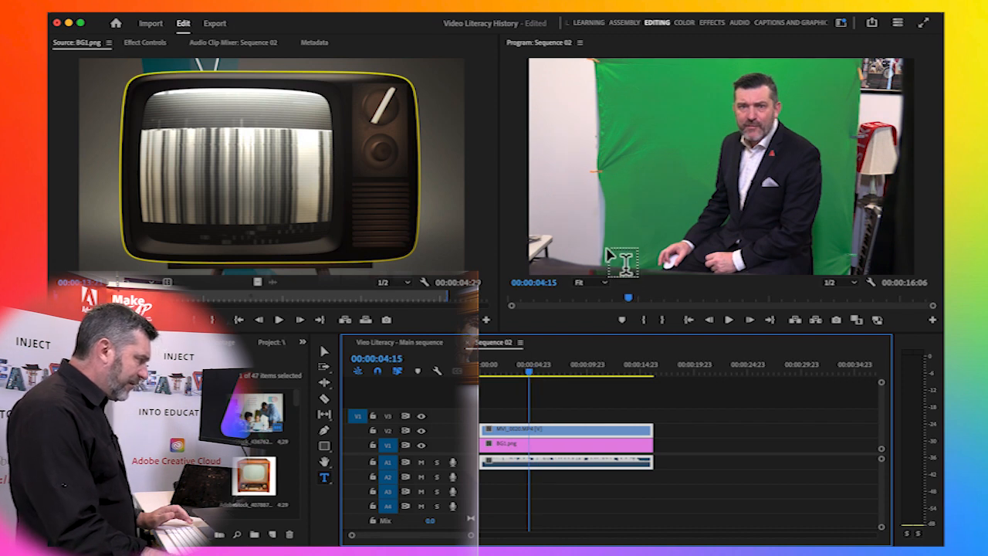
mouse_move(664, 217)
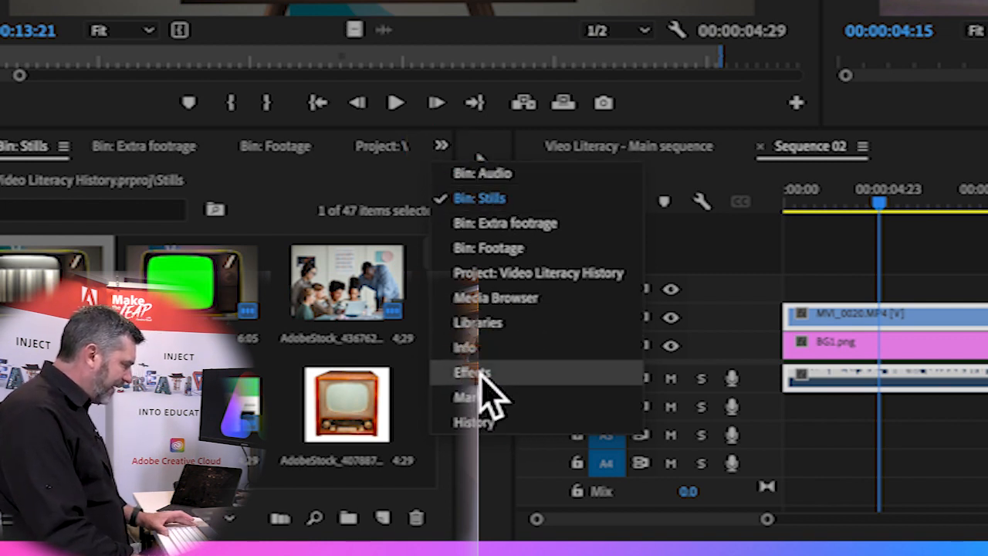
Search the Effects list for 'crop' and select the Transform > Crop effect.
left_click(472, 370)
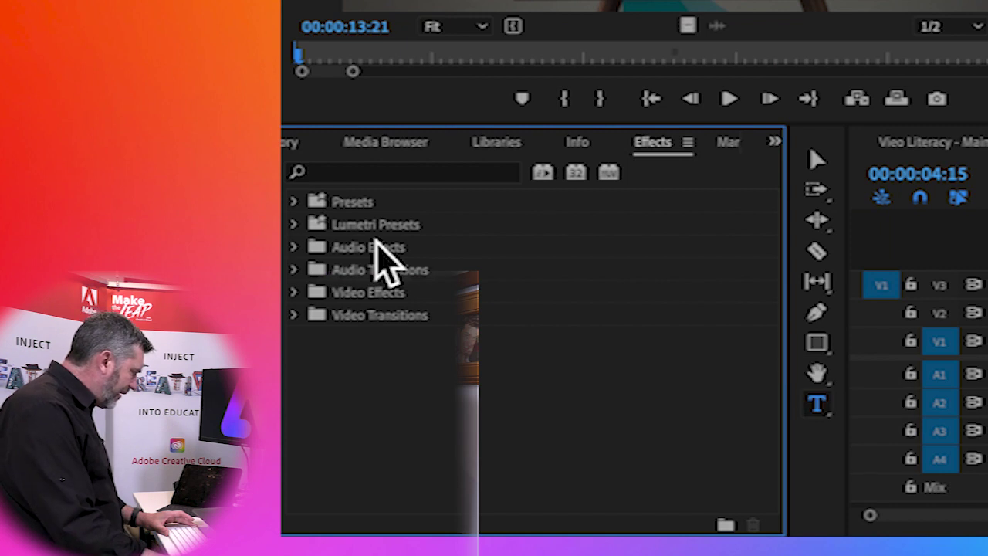
mouse_move(386, 356)
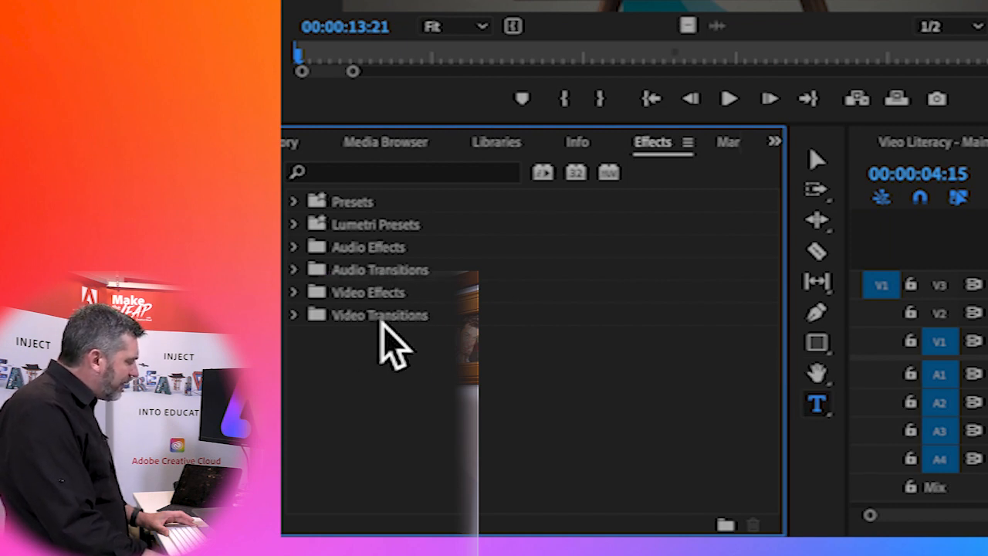
mouse_move(417, 348)
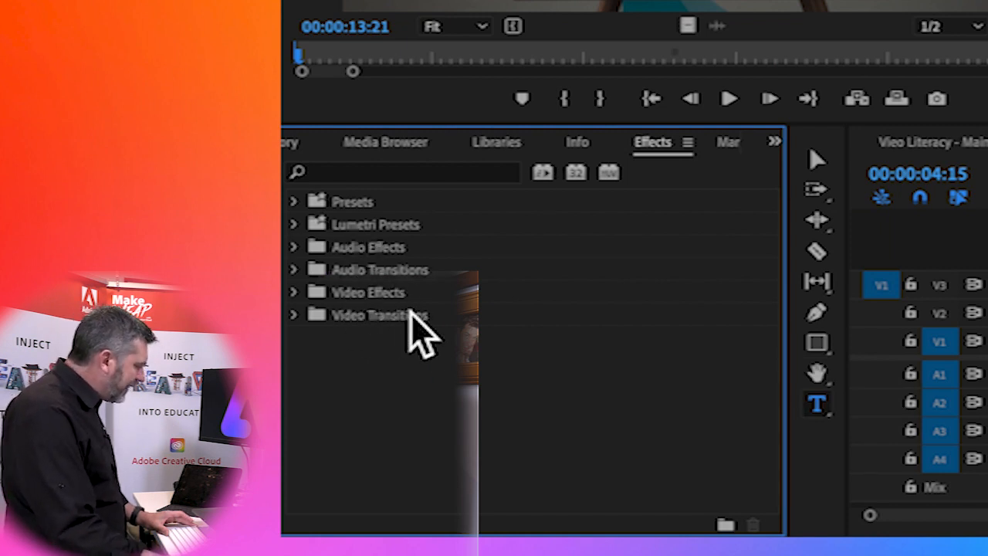
mouse_move(455, 278)
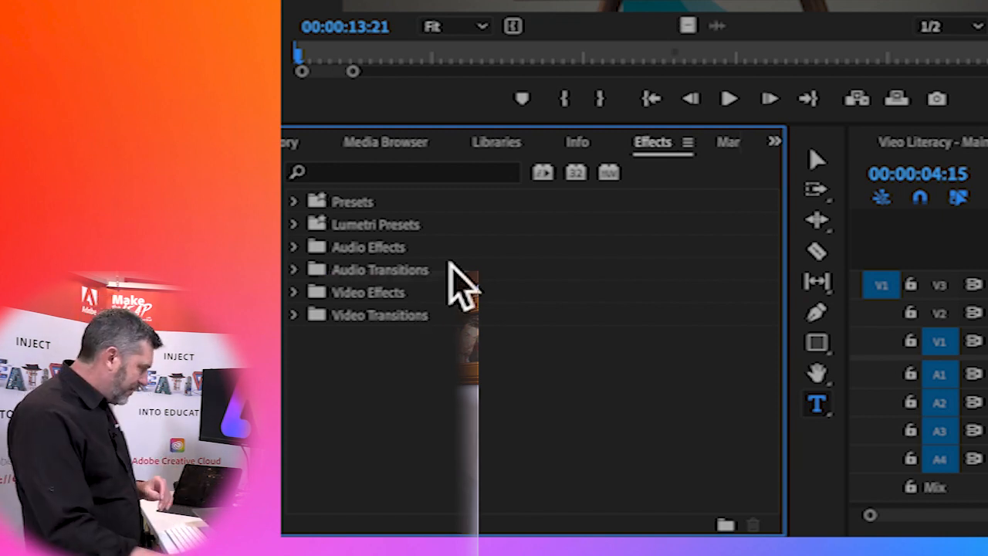
type("crop")
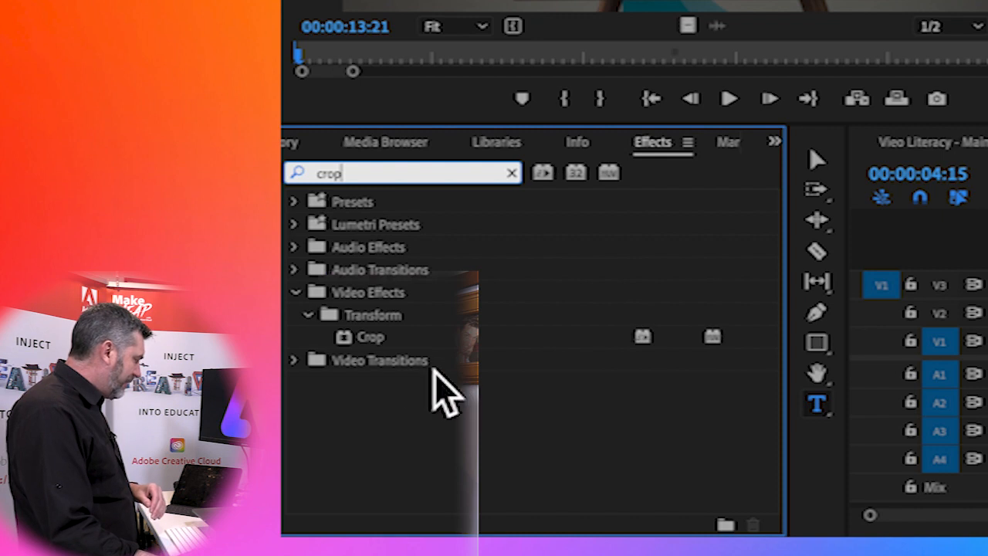
mouse_move(359, 351)
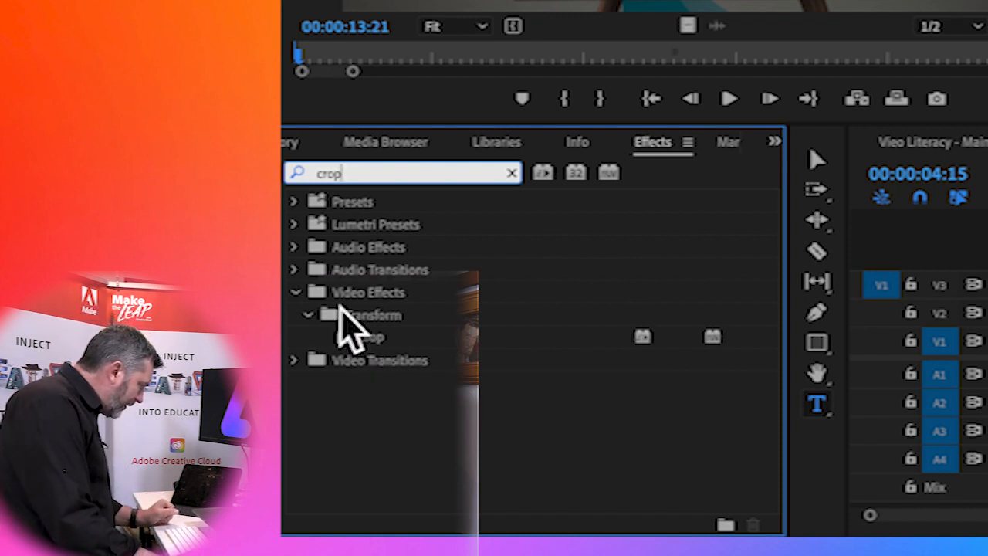
left_click(371, 337)
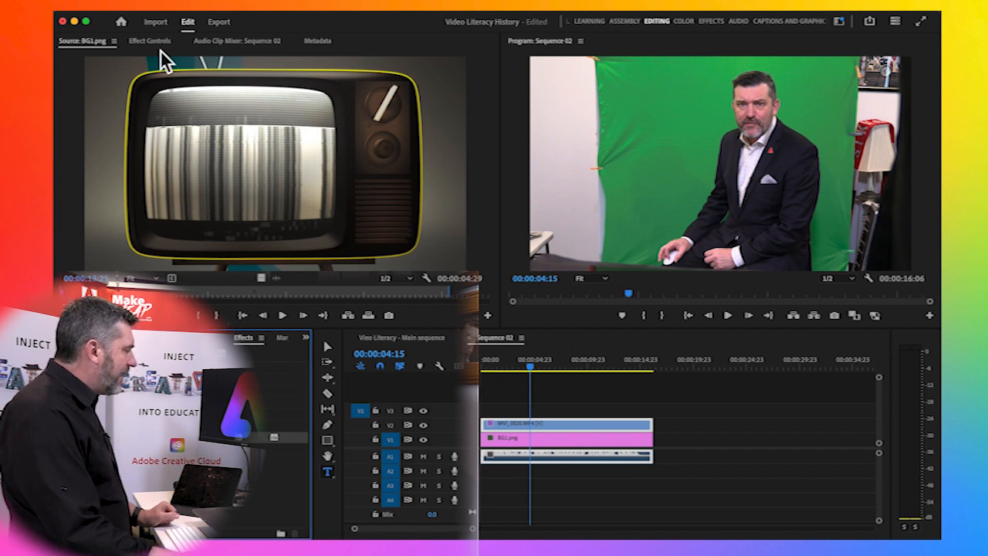
Open the presenter clip's Crop settings and adjust the Left and Top crop values, ending at zero.
left_click(149, 42)
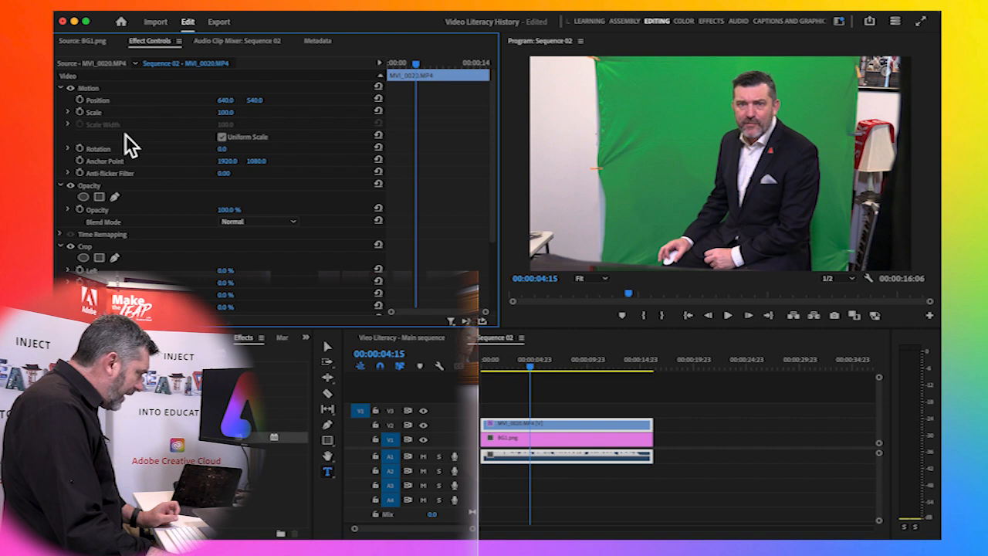
scroll("down", 3)
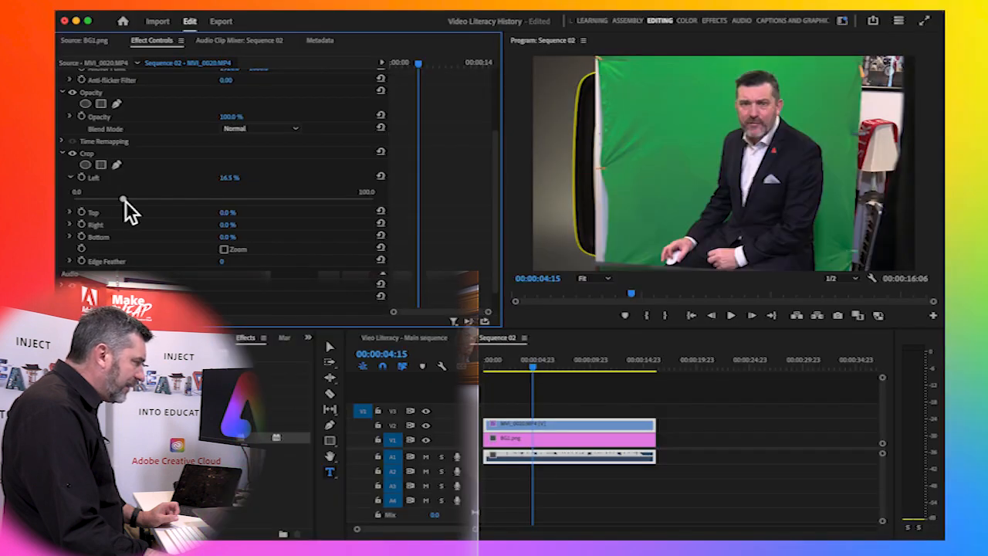
left_click_drag(123, 199, 155, 199)
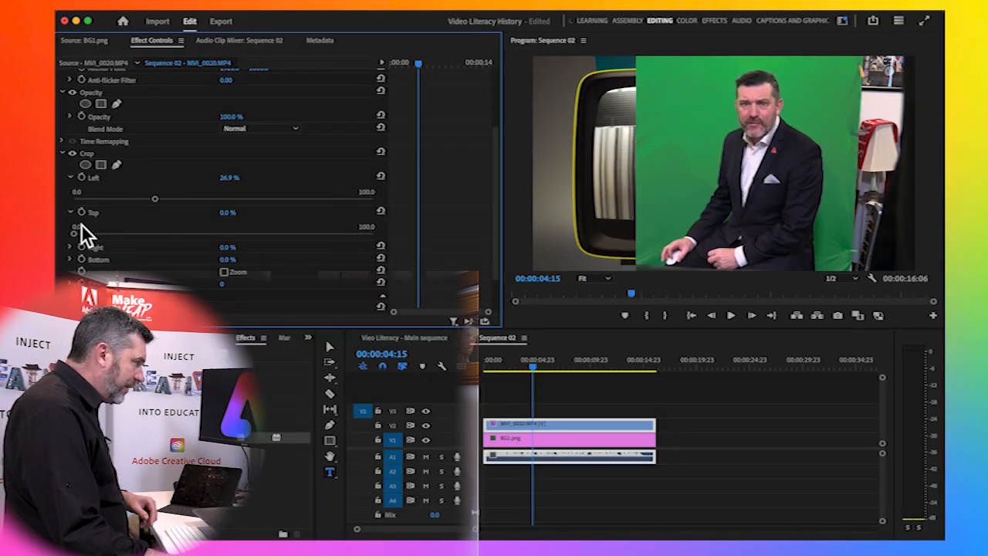
left_click_drag(85, 224, 85, 232)
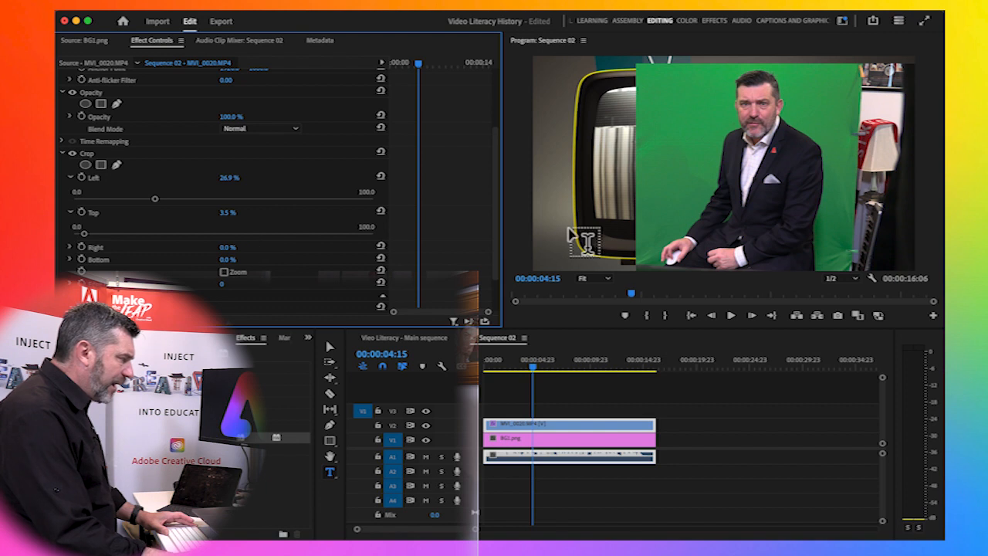
mouse_move(660, 267)
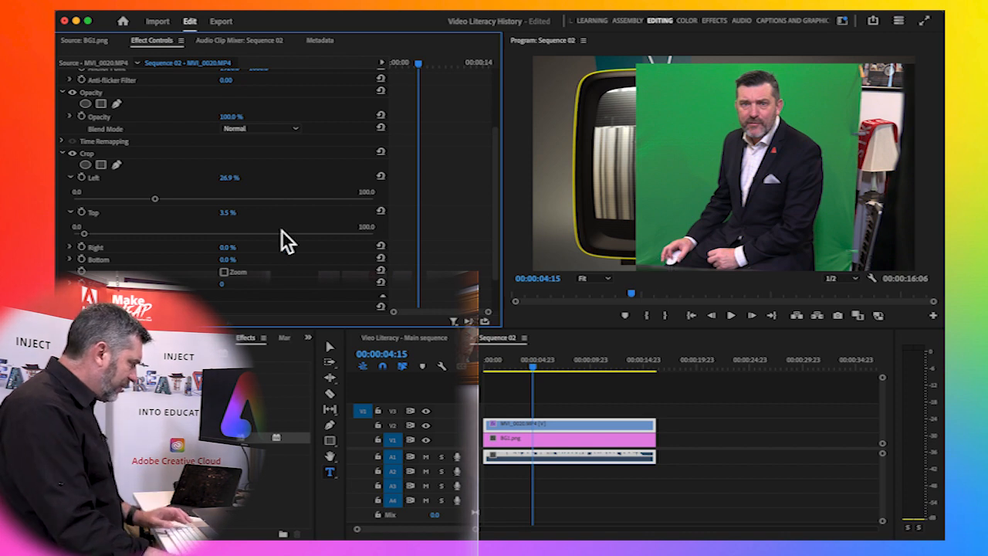
left_click_drag(155, 198, 74, 198)
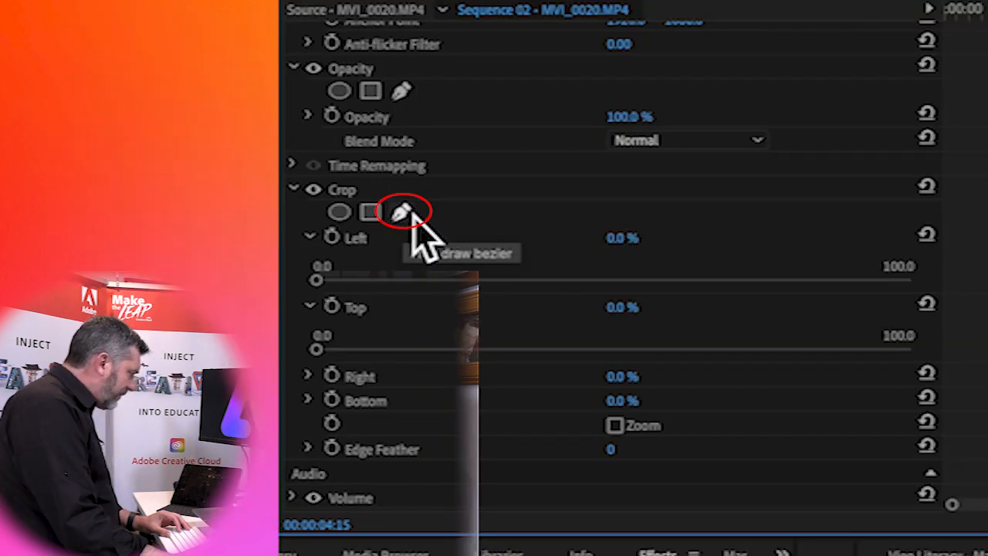
Trace a freehand crop mask around the presenter, invert it, and set Crop Left to 100%.
left_click(401, 210)
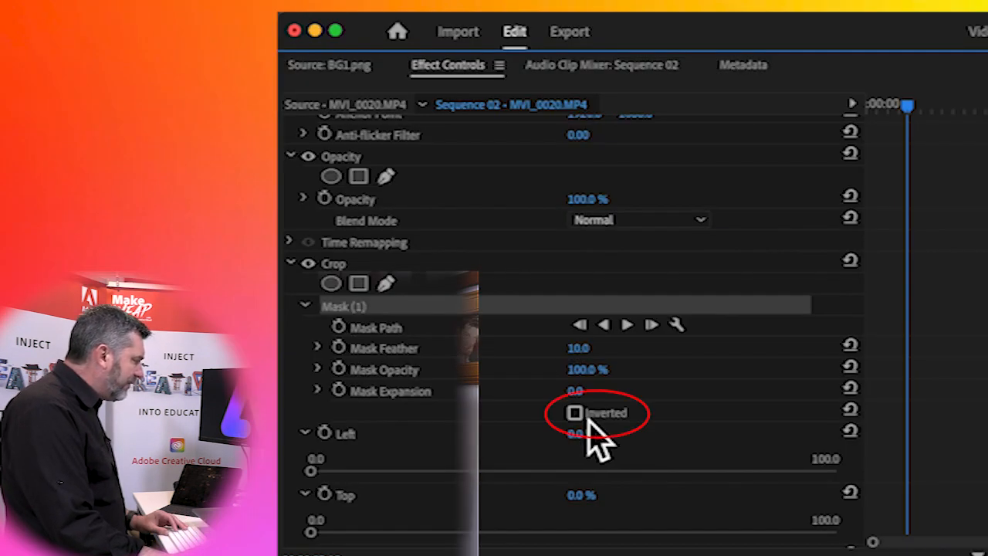
left_click(574, 413)
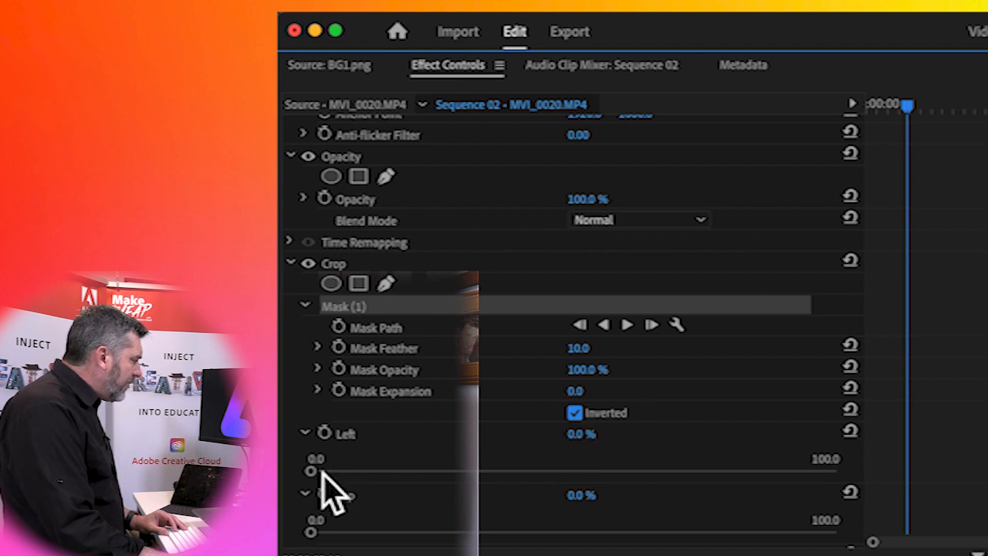
scroll("down", 3)
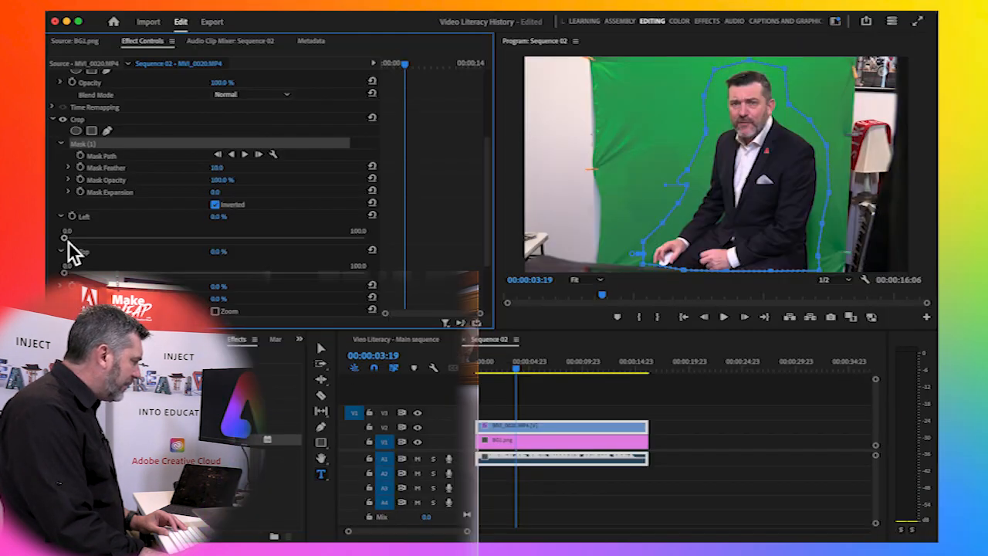
left_click_drag(65, 230, 351, 238)
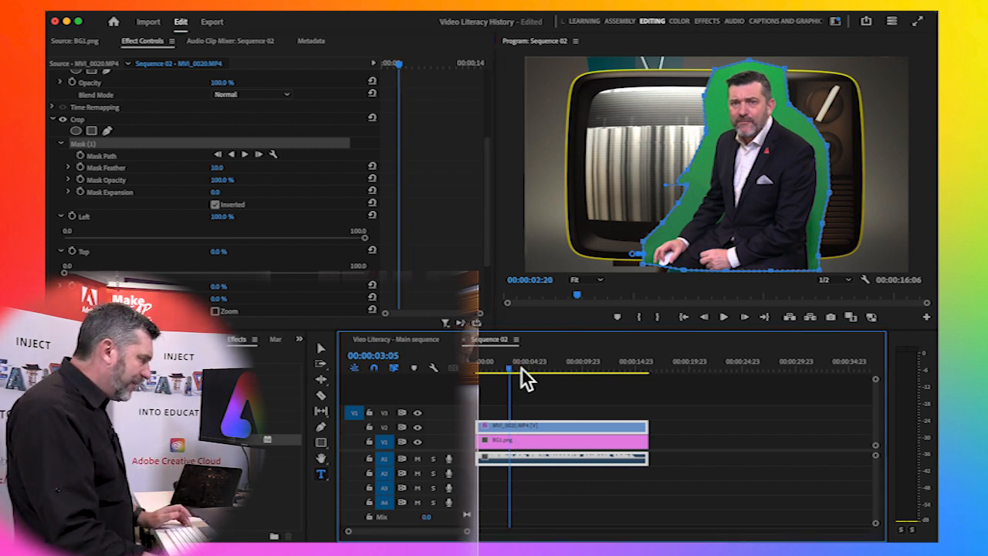
left_click(548, 370)
type("cr")
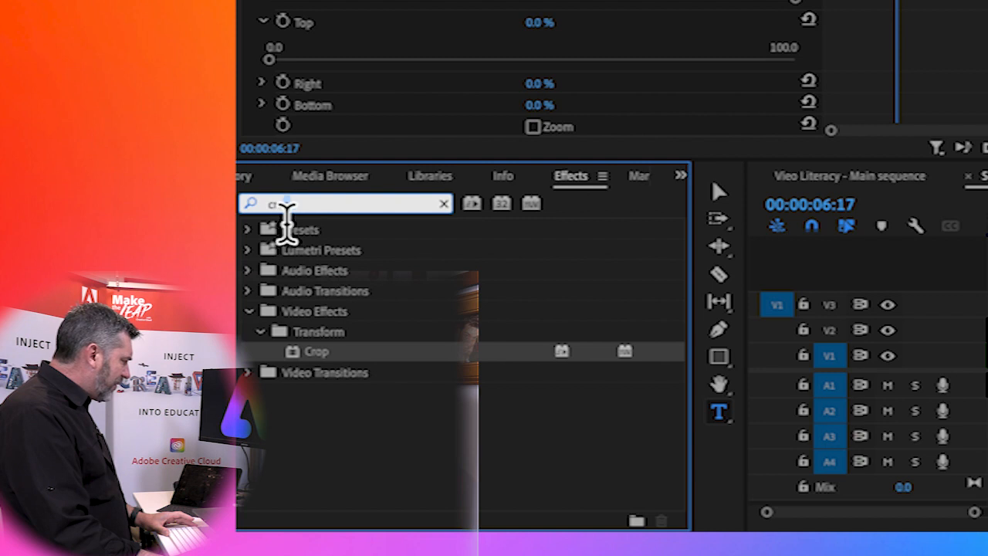
Apply Ultra Key from an 'ult' search, set it to Aggressive, and expand Matte Generation.
type("ult")
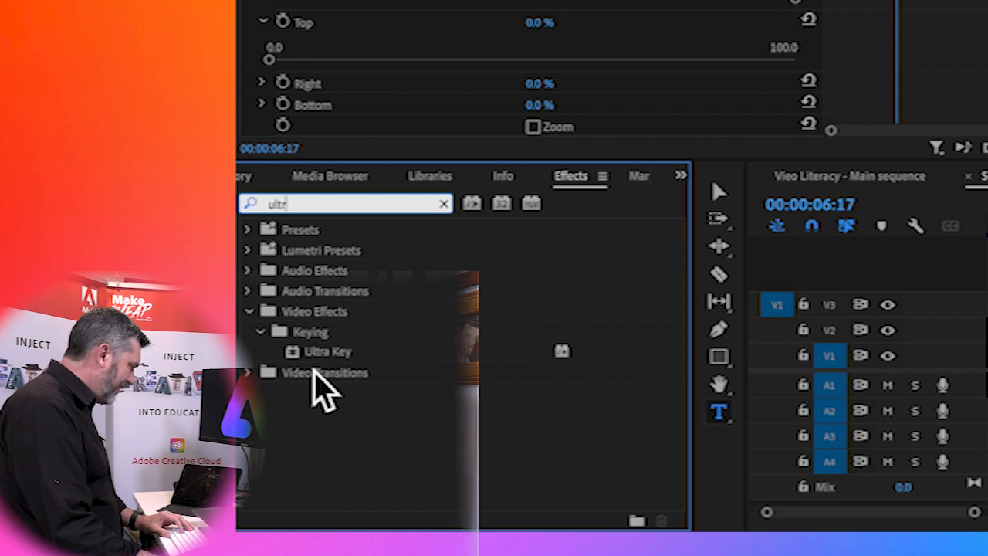
left_click(324, 351)
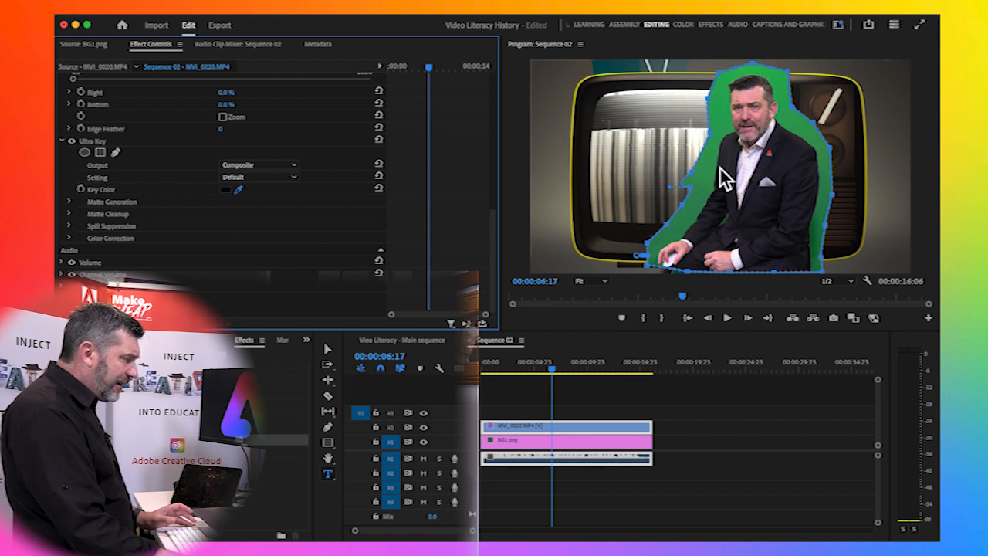
mouse_move(826, 243)
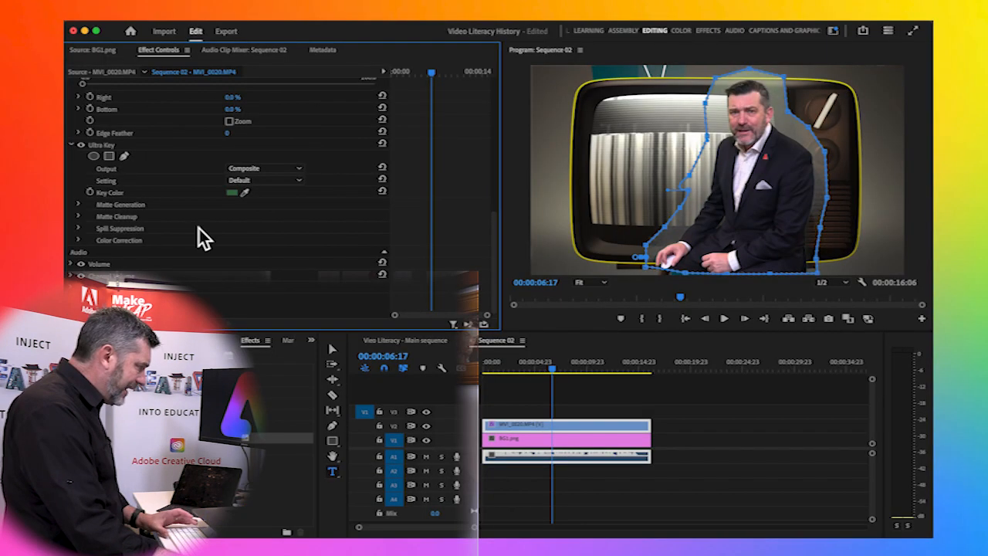
mouse_move(296, 203)
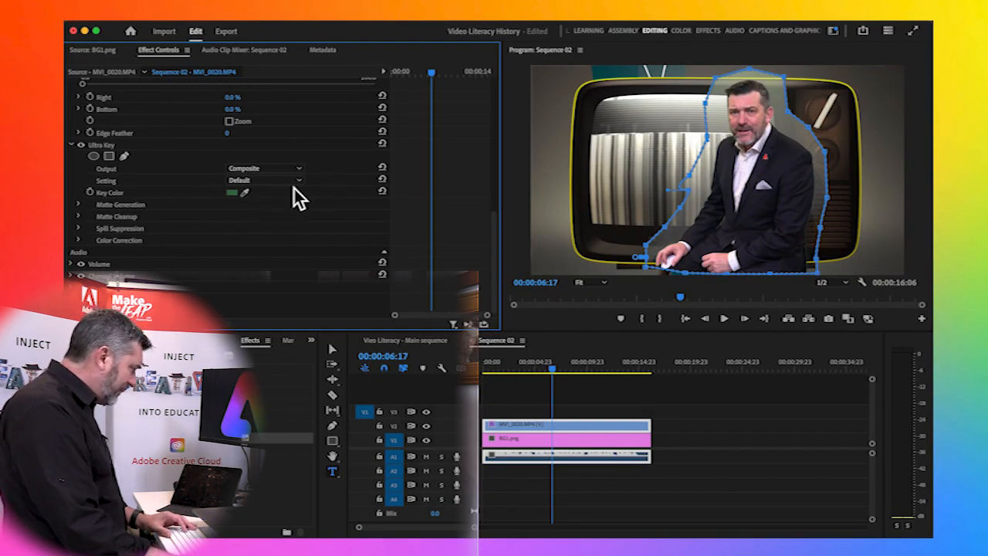
left_click(262, 178)
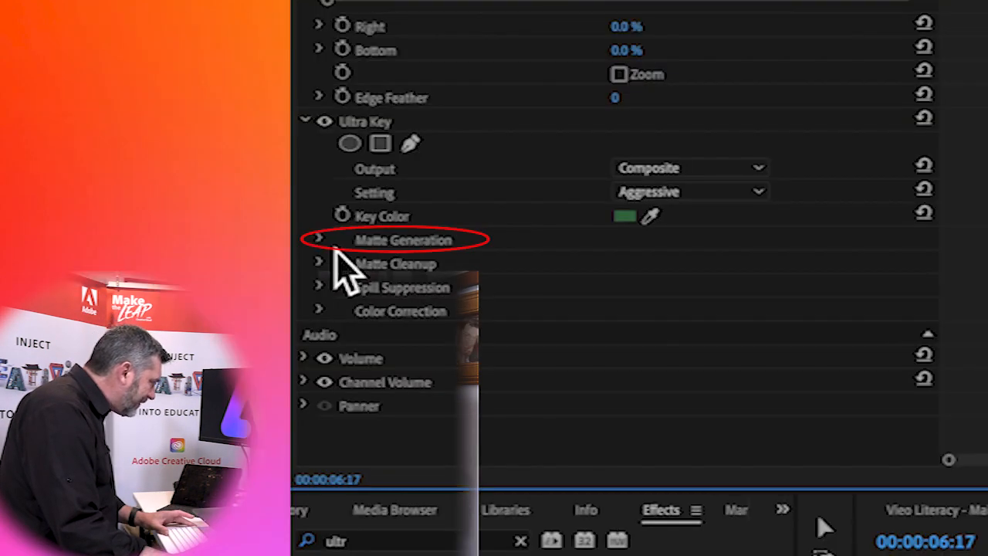
left_click(320, 239)
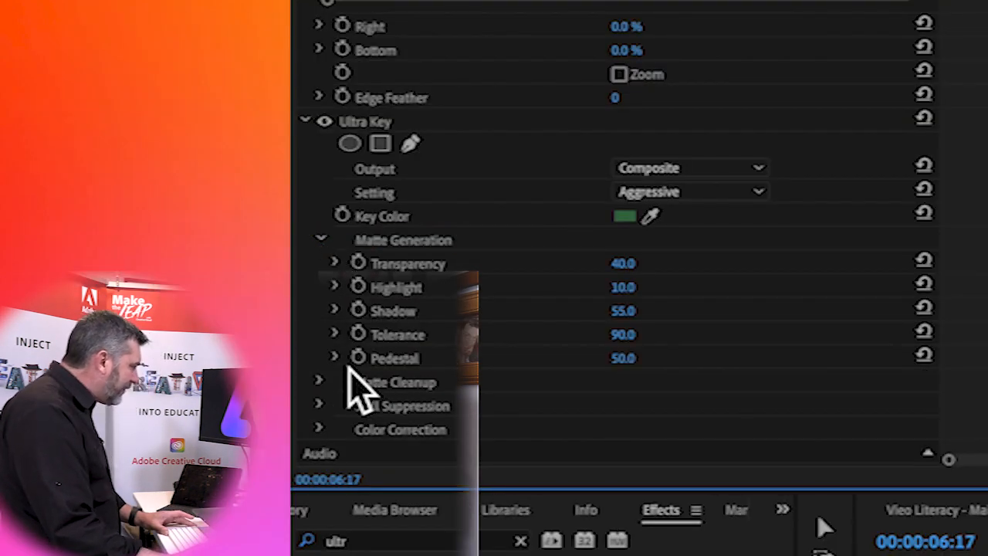
left_click(336, 357)
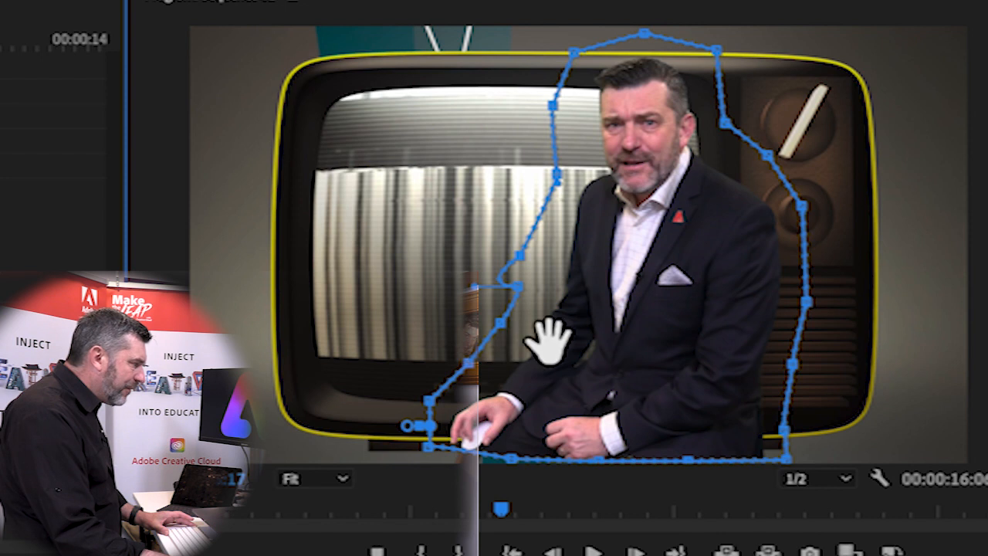
mouse_move(625, 332)
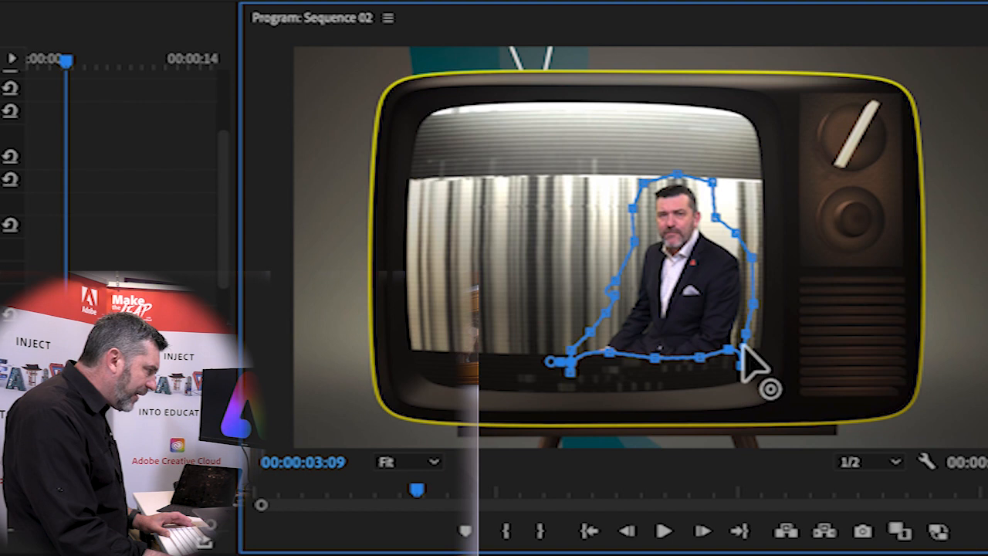
mouse_move(509, 409)
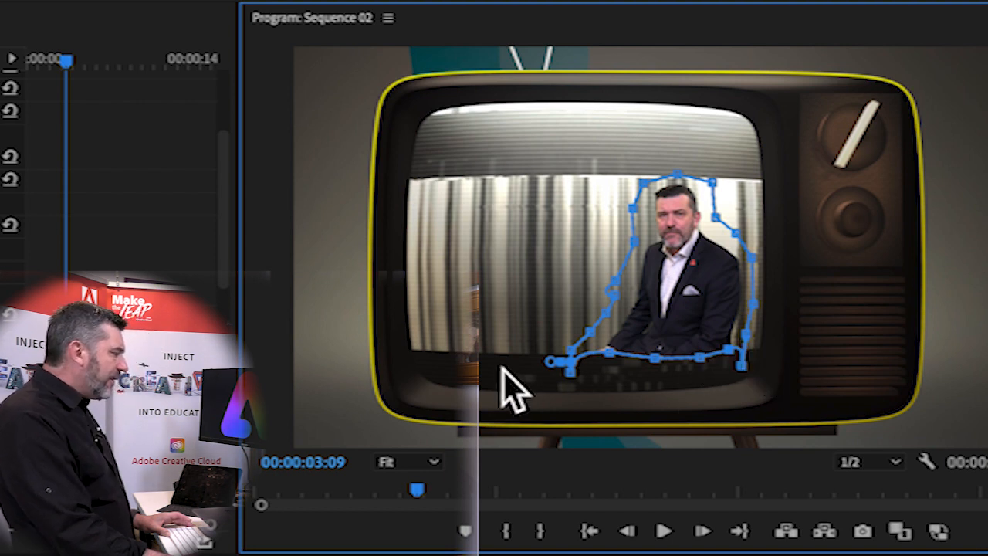
mouse_move(540, 510)
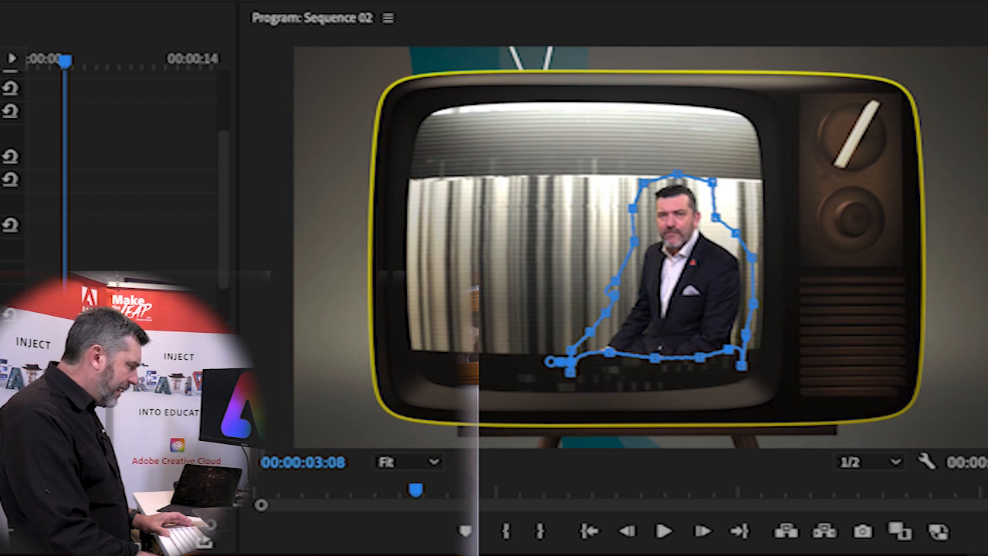
left_click(666, 531)
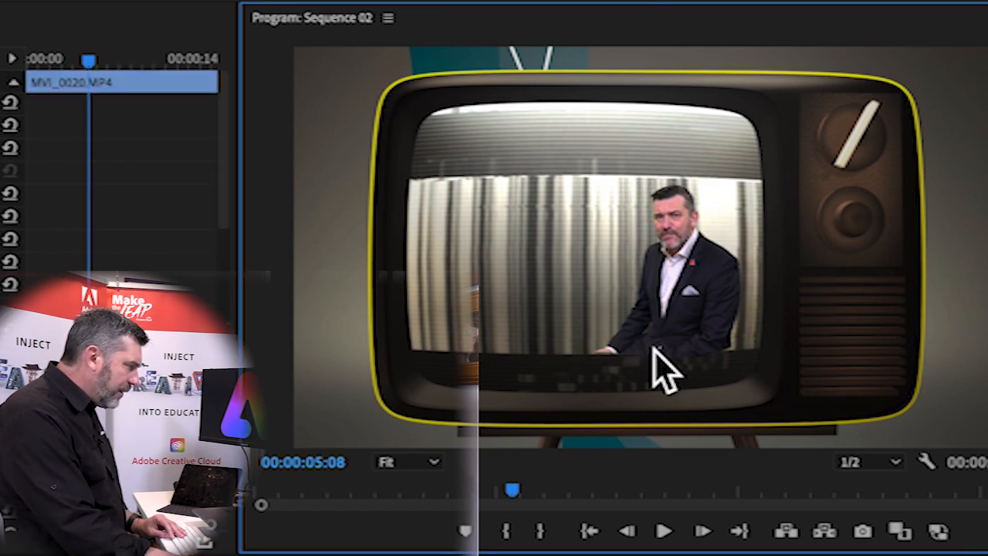
left_click(663, 363)
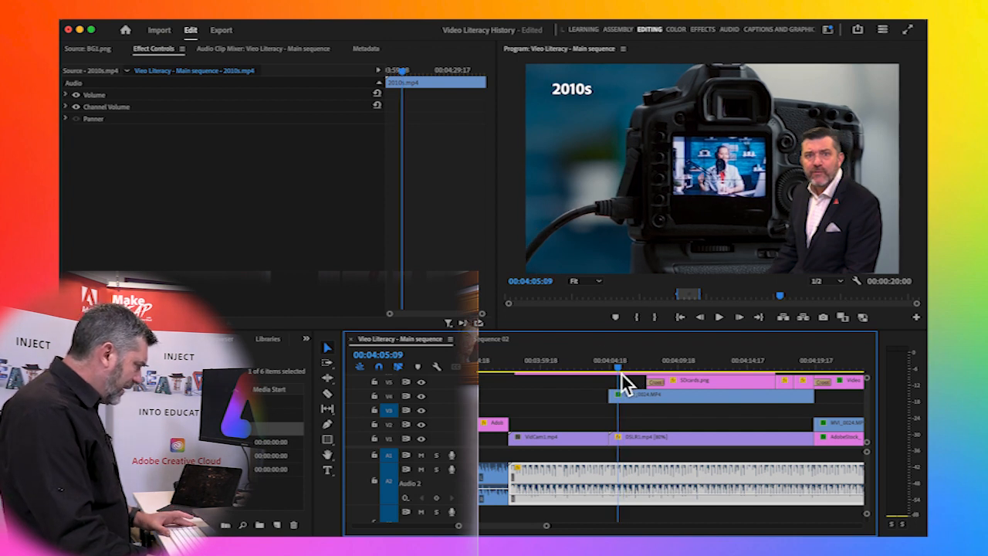
Go to the 2010s DSLR1 clip and search the Effects library for 'bl' to find Gaussian Blur.
left_click(709, 188)
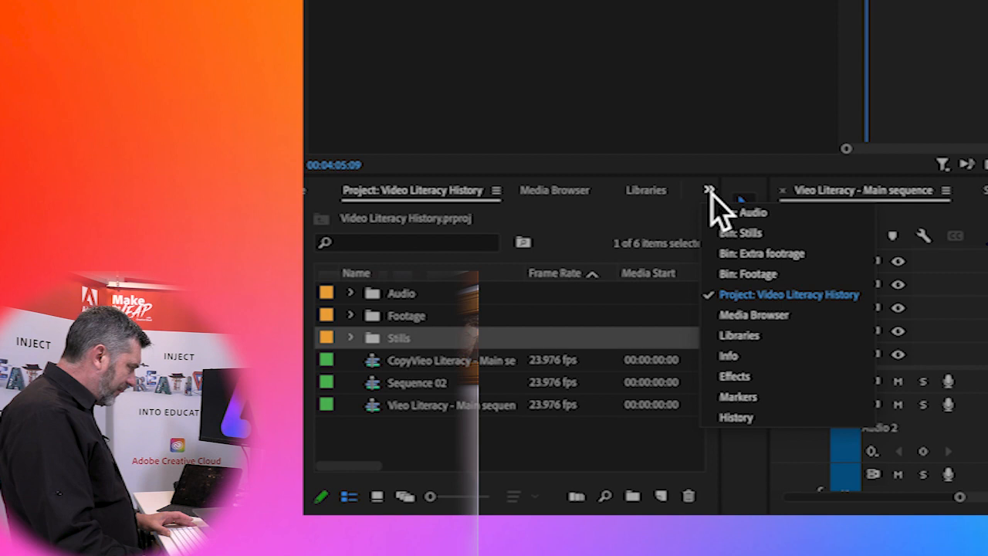
mouse_move(734, 376)
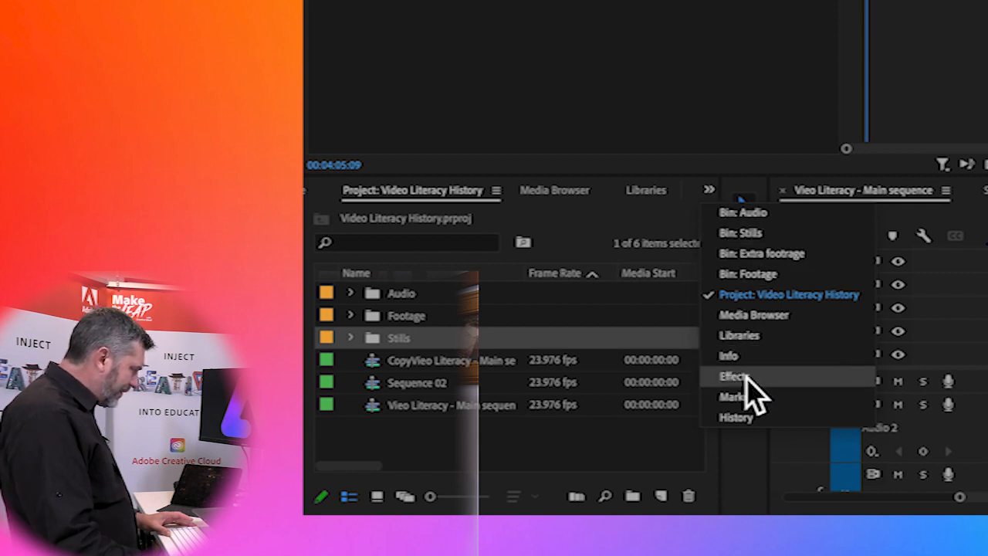
left_click(725, 376)
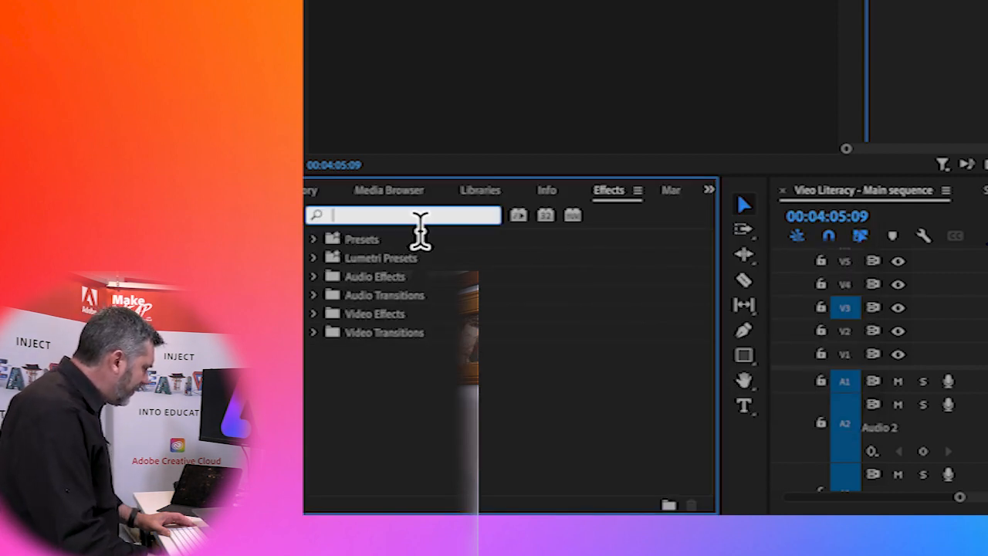
type("blur")
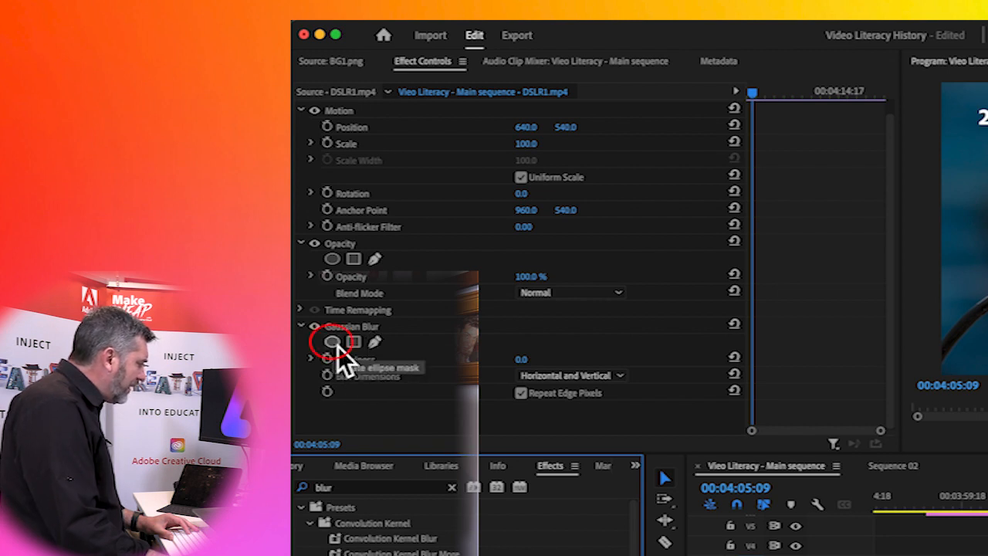
Add an elliptical mask over the camera screen to the Gaussian Blur and set Blurriness to 30.8.
left_click(333, 343)
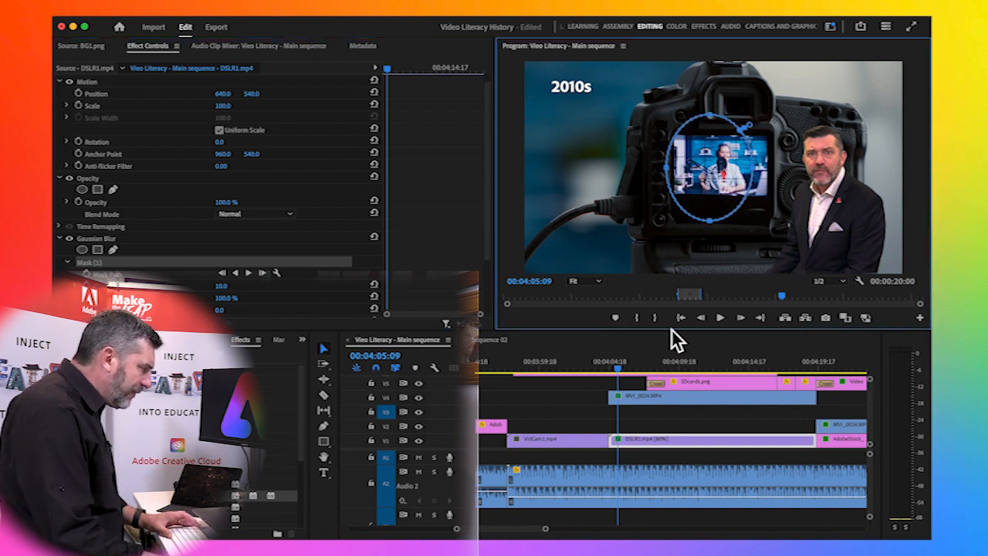
left_click(613, 382)
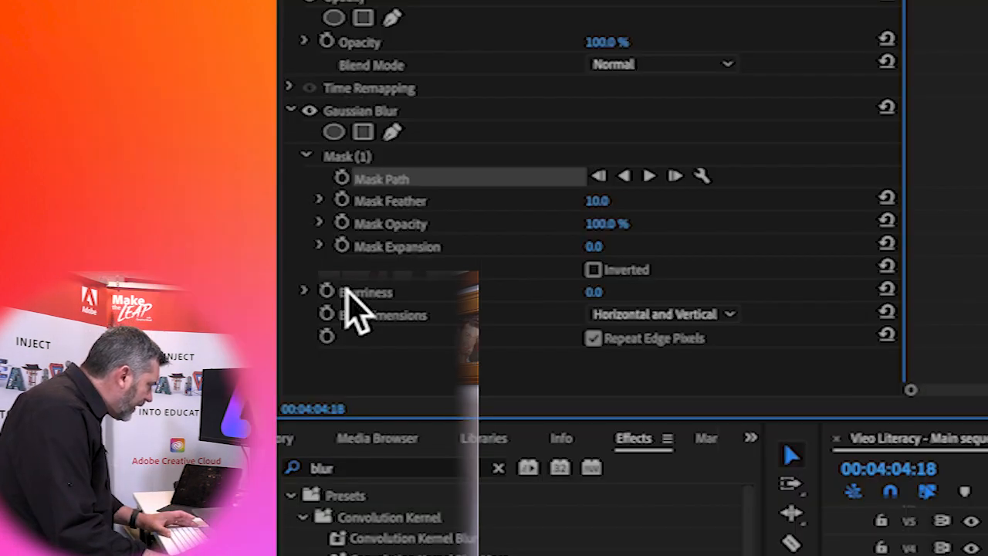
left_click(305, 291)
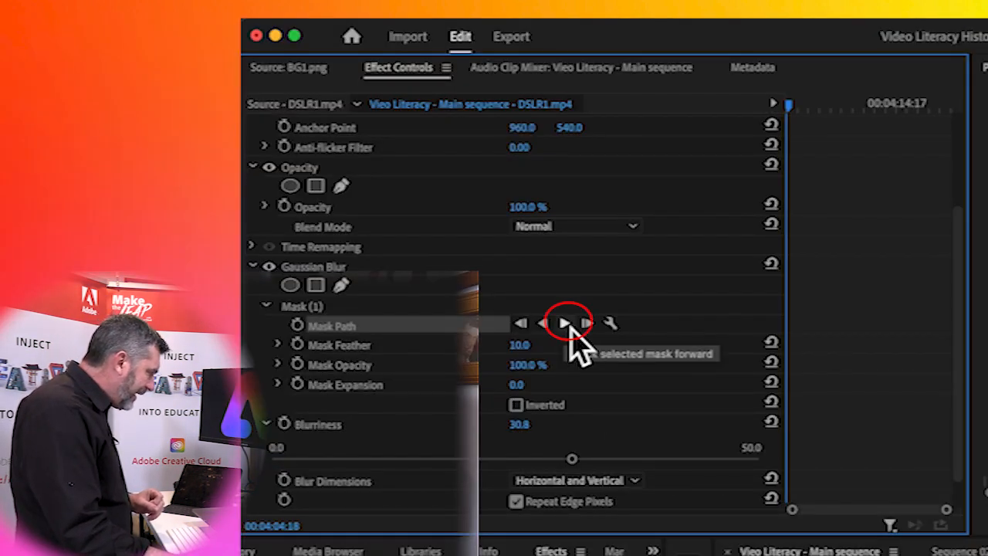
left_click(568, 323)
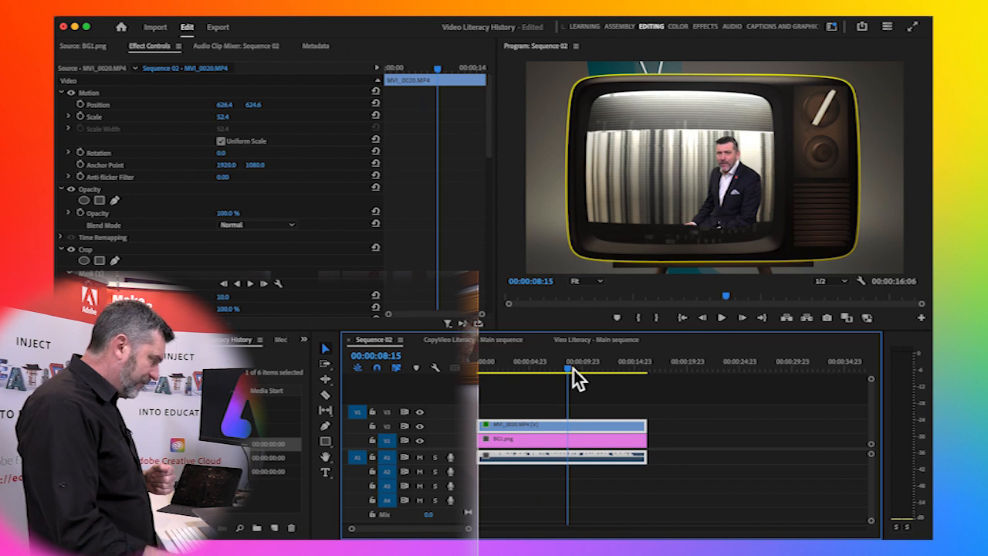
mouse_move(629, 114)
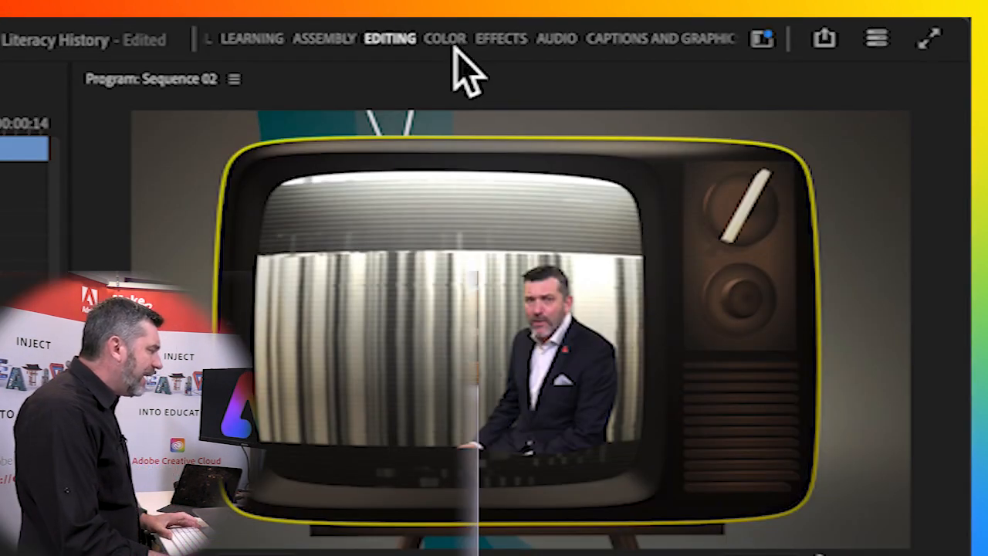
Switch to the Color workspace and open the Workspaces layout list.
left_click(445, 38)
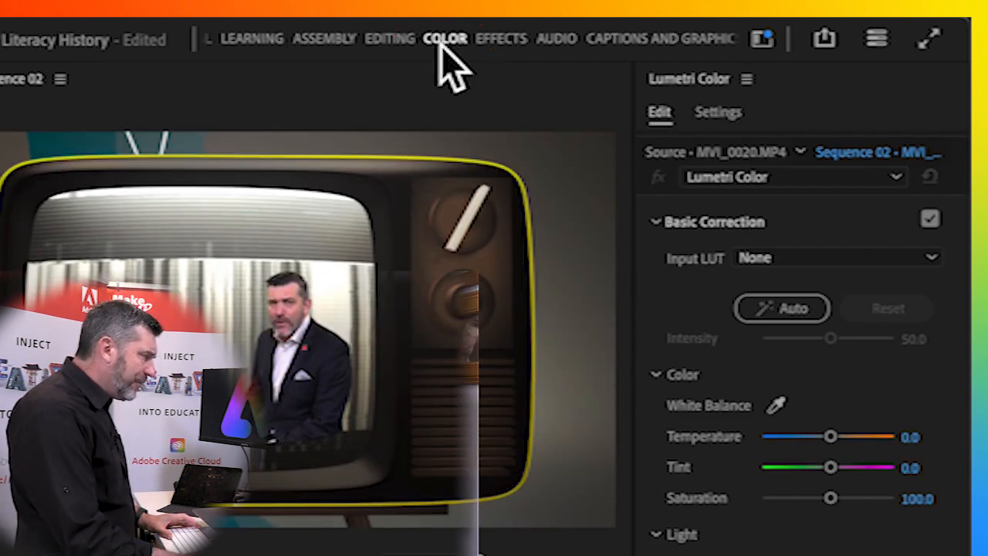
mouse_move(765, 39)
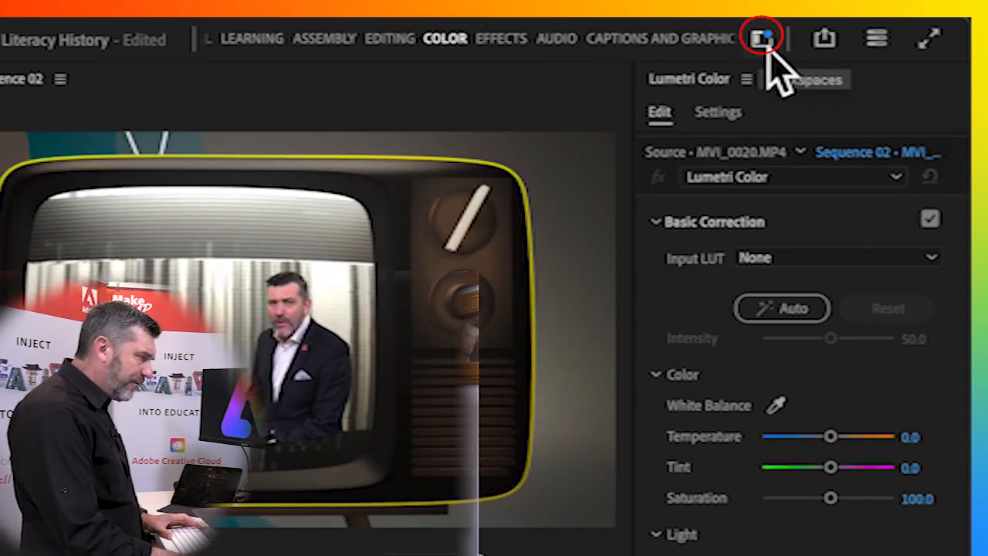
left_click(764, 37)
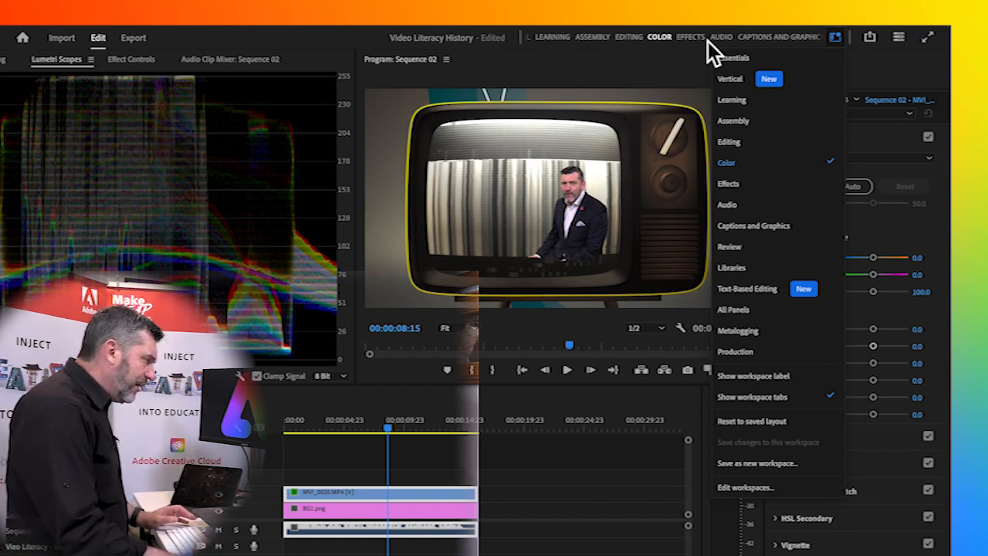
Dismiss the workspace list and auto-correct the presenter in Lumetri Basic Correction.
left_click(736, 164)
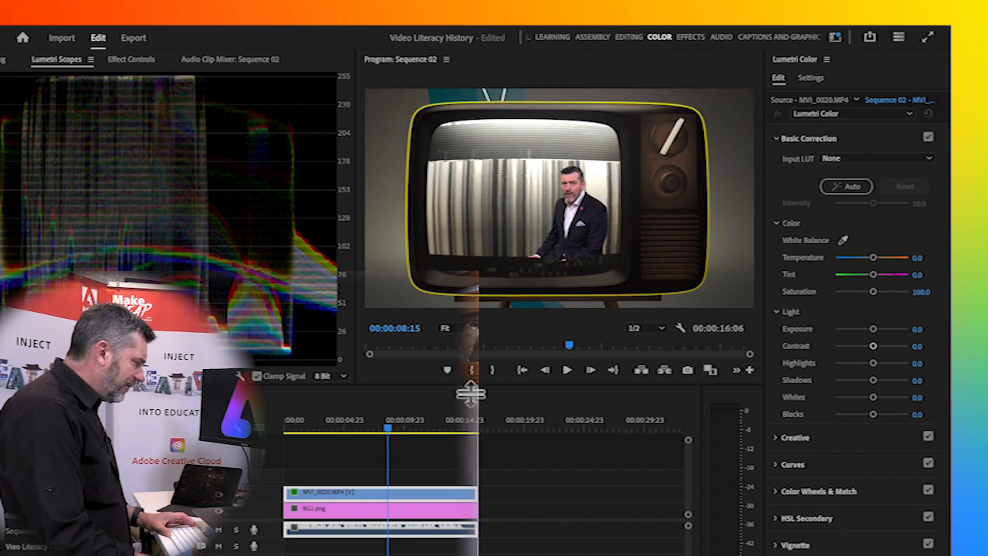
mouse_move(607, 179)
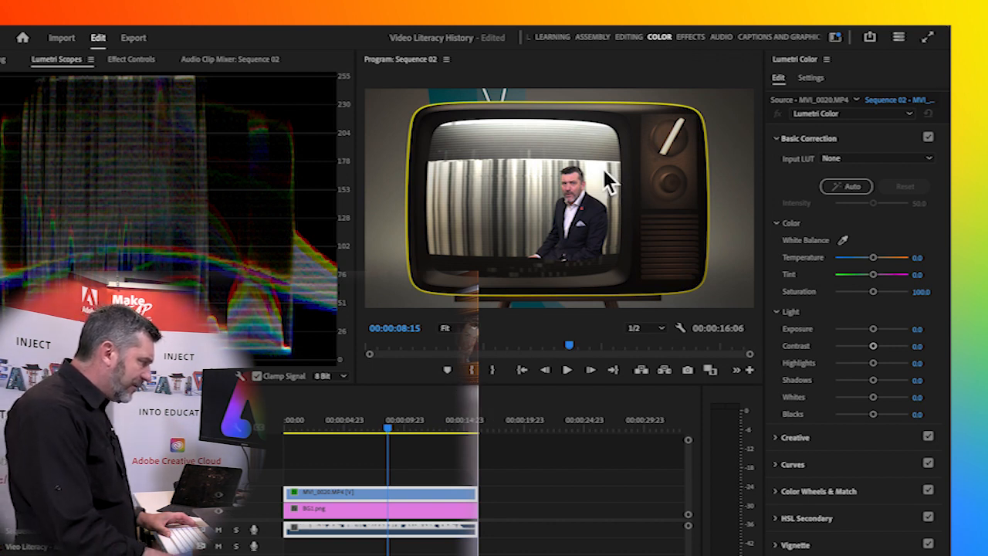
mouse_move(450, 392)
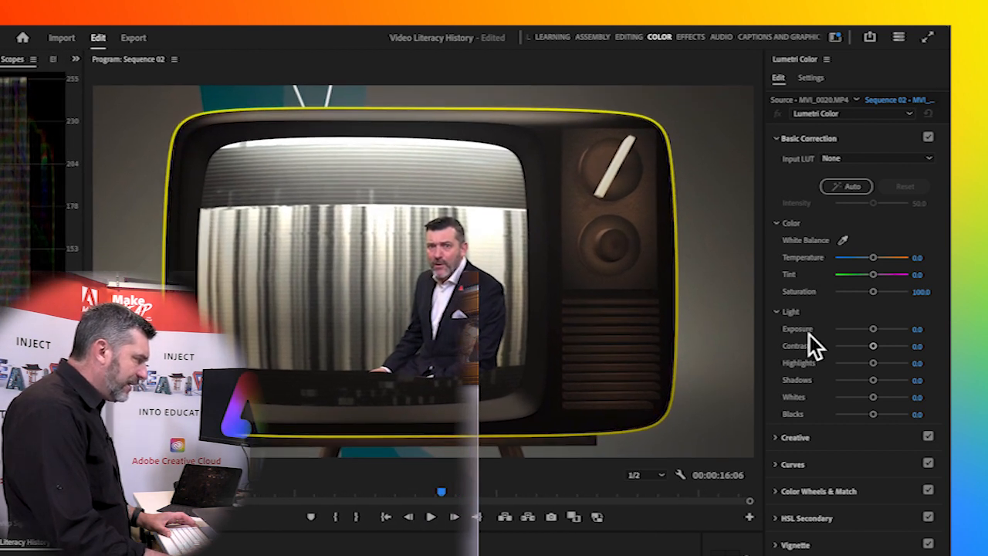
mouse_move(475, 347)
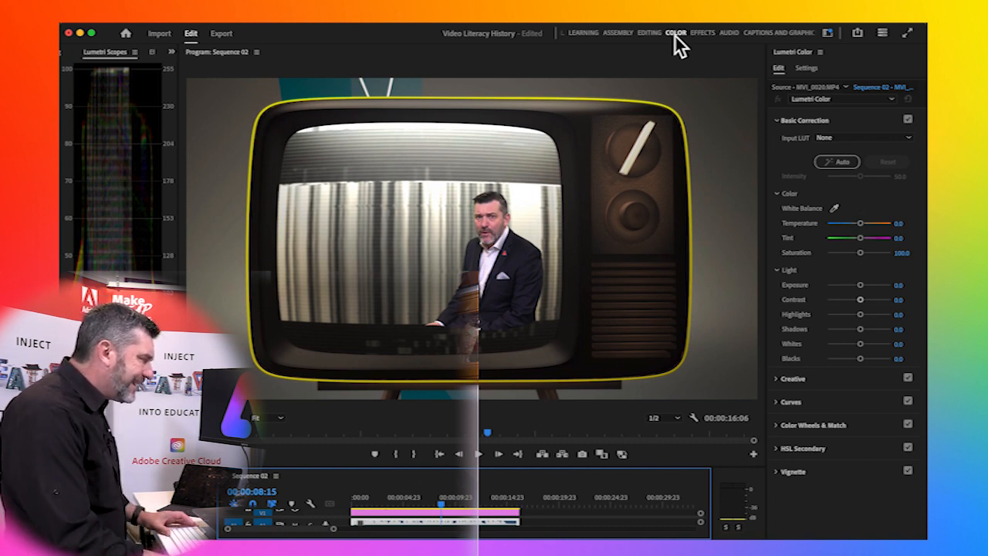
mouse_move(888, 159)
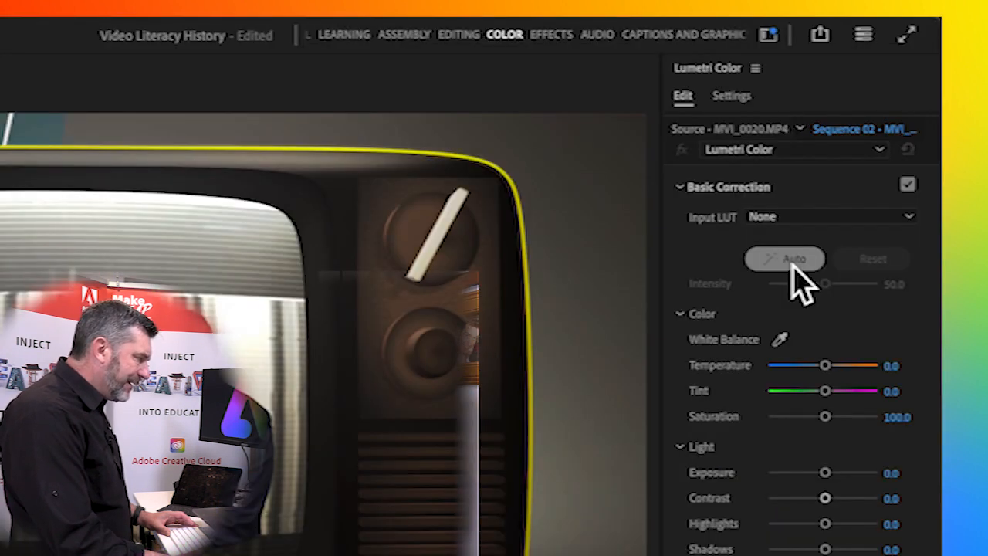
left_click(783, 258)
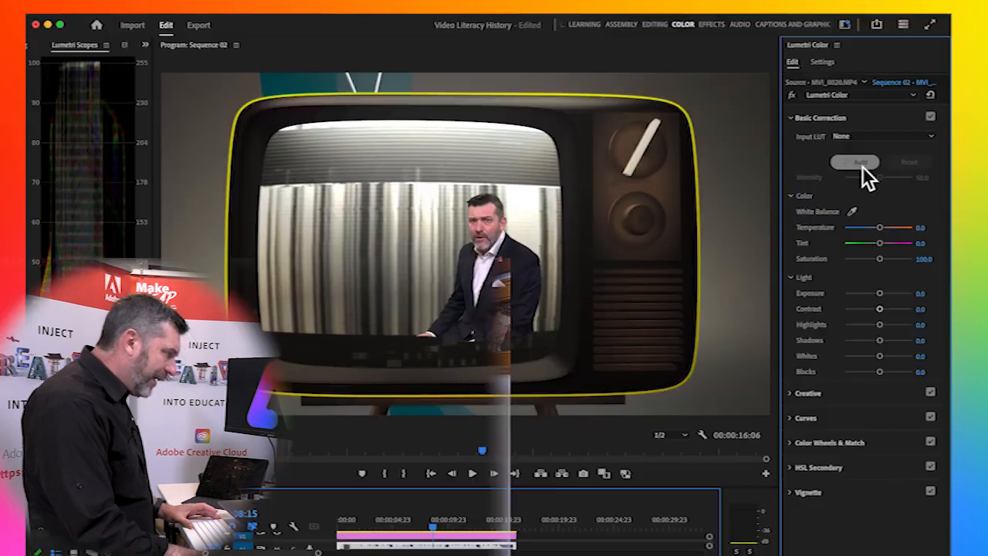
left_click(855, 162)
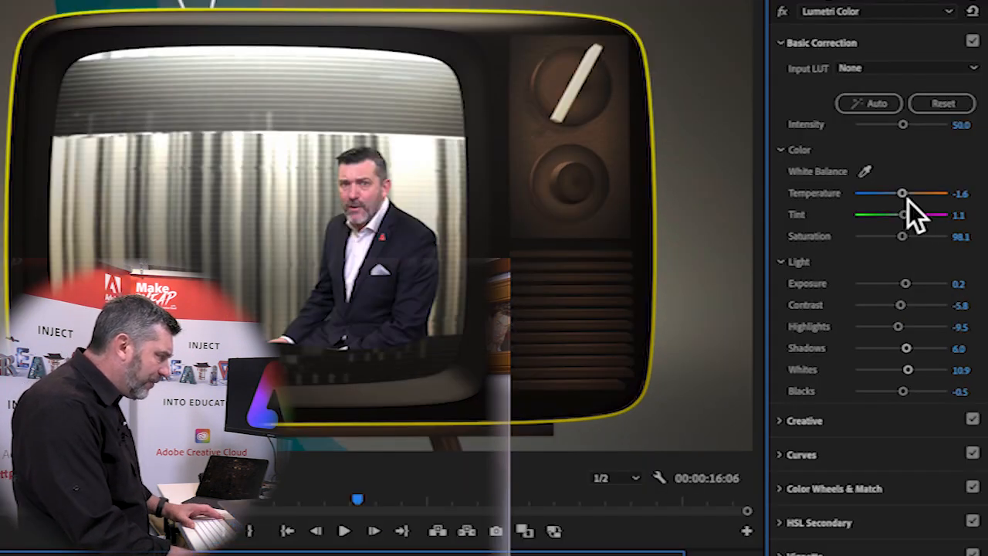
Set Temperature 37.5, Tint -10.7, Saturation 123.2, lower Exposure, and return to Editing.
left_click_drag(903, 193, 919, 193)
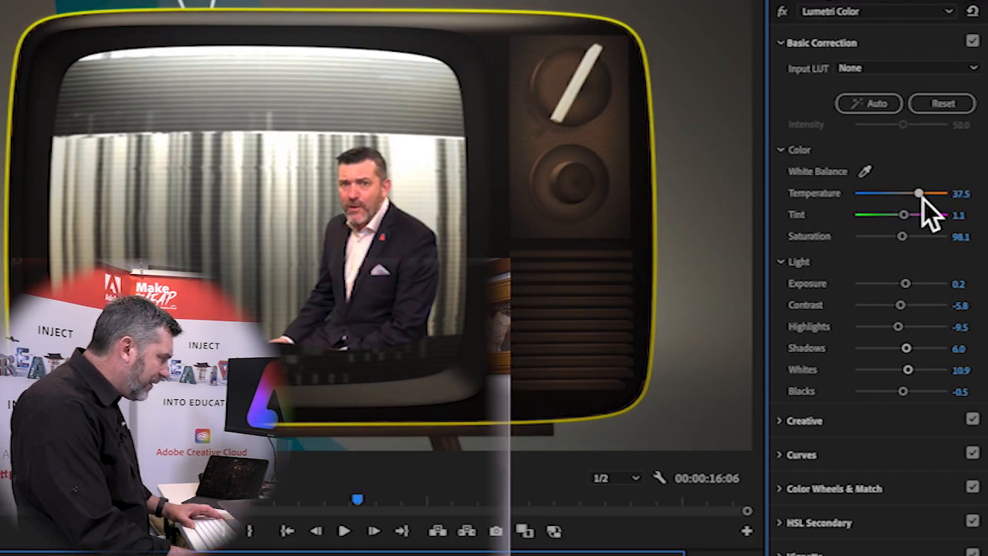
left_click_drag(907, 213, 896, 214)
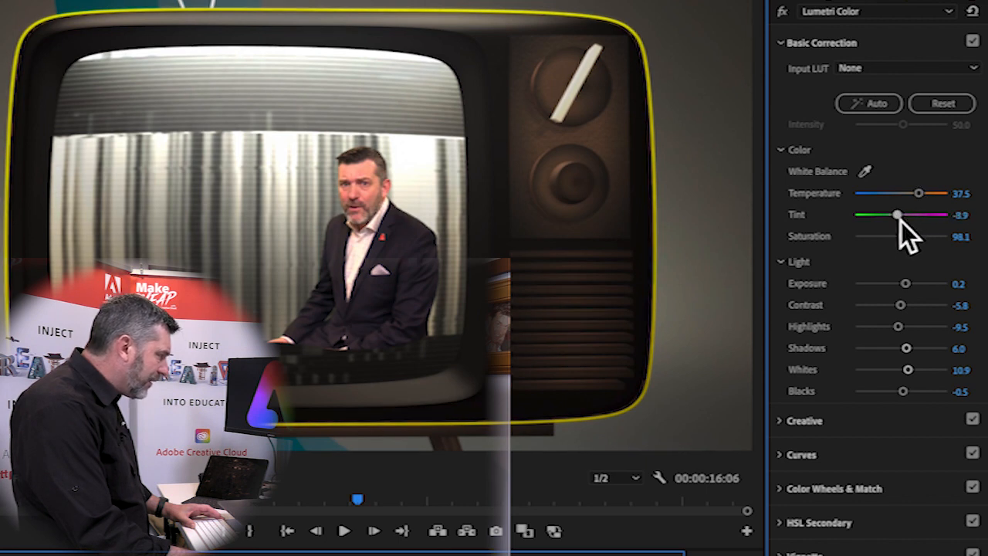
left_click_drag(902, 236, 914, 237)
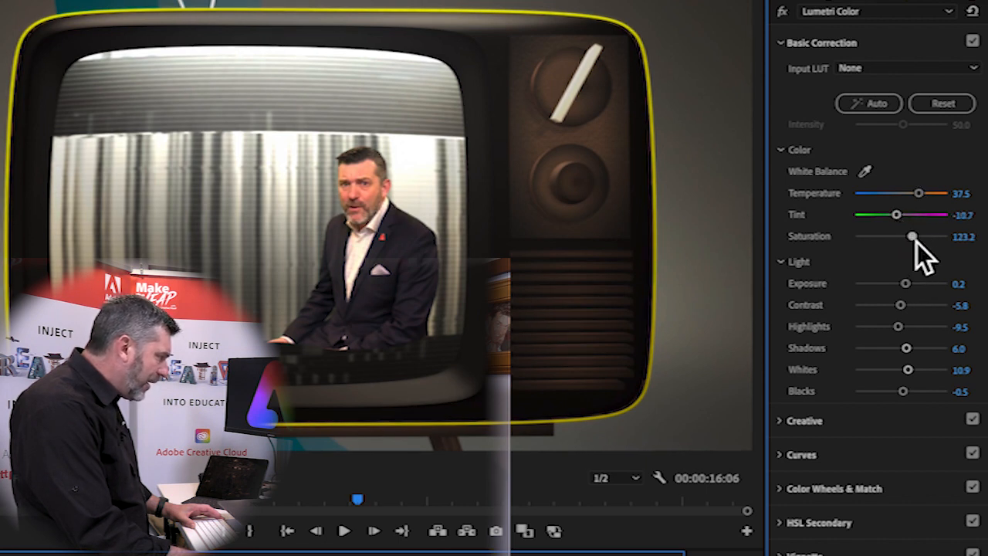
mouse_move(927, 313)
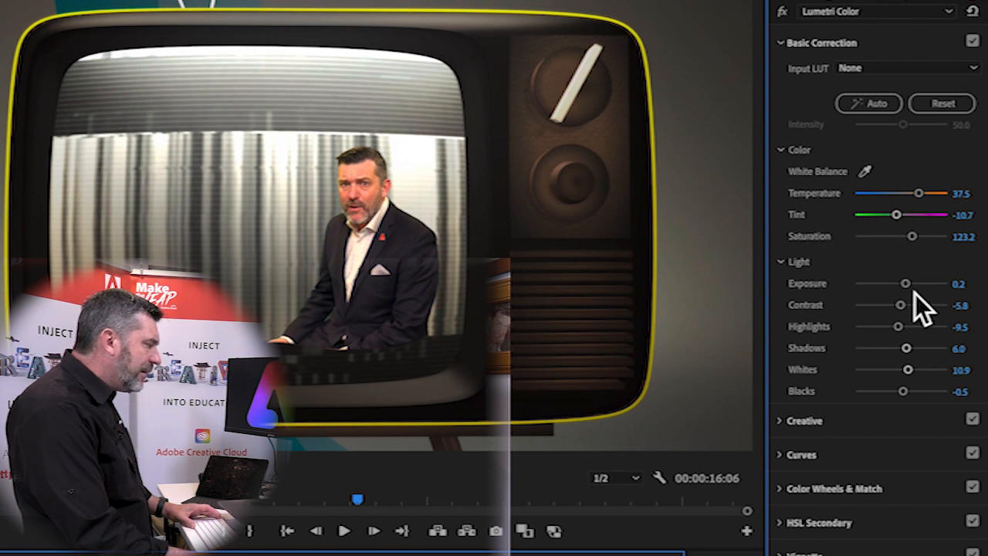
left_click_drag(905, 282, 899, 282)
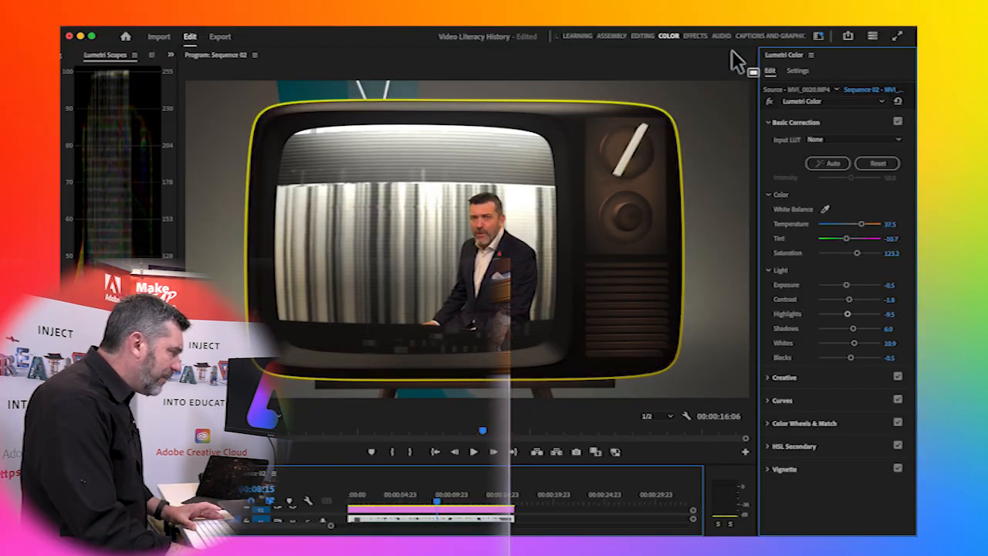
left_click(644, 36)
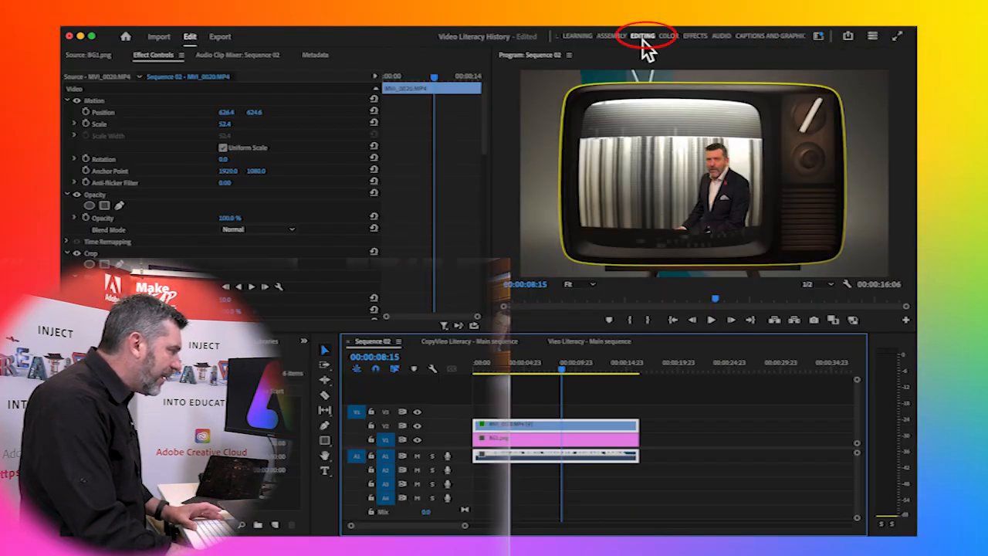
Return to the Editing workspace to view the CopyVideo Literacy main sequence.
left_click(523, 377)
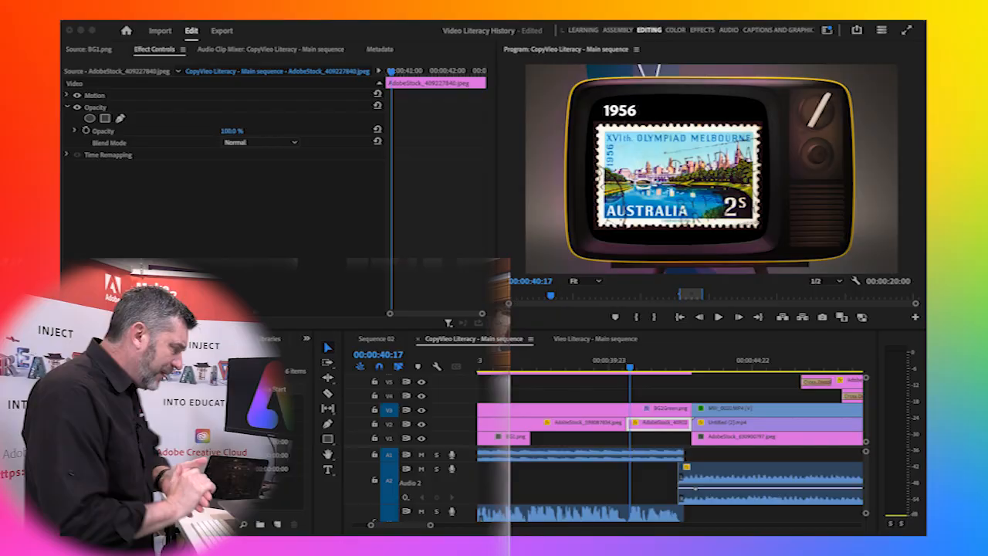
mouse_move(364, 272)
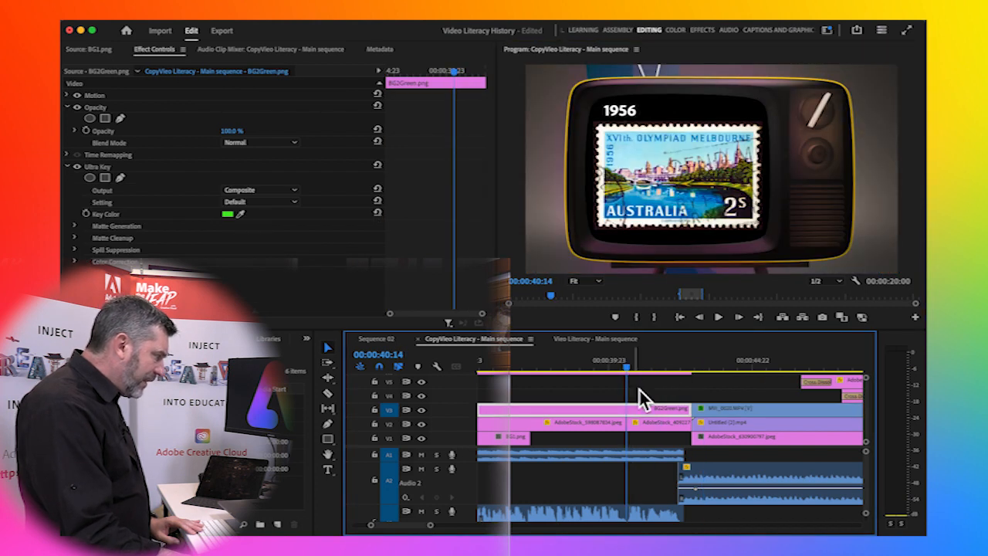
Select the Melbourne stamp clip on V2 and show its motion settings in Effect Controls.
left_click(660, 438)
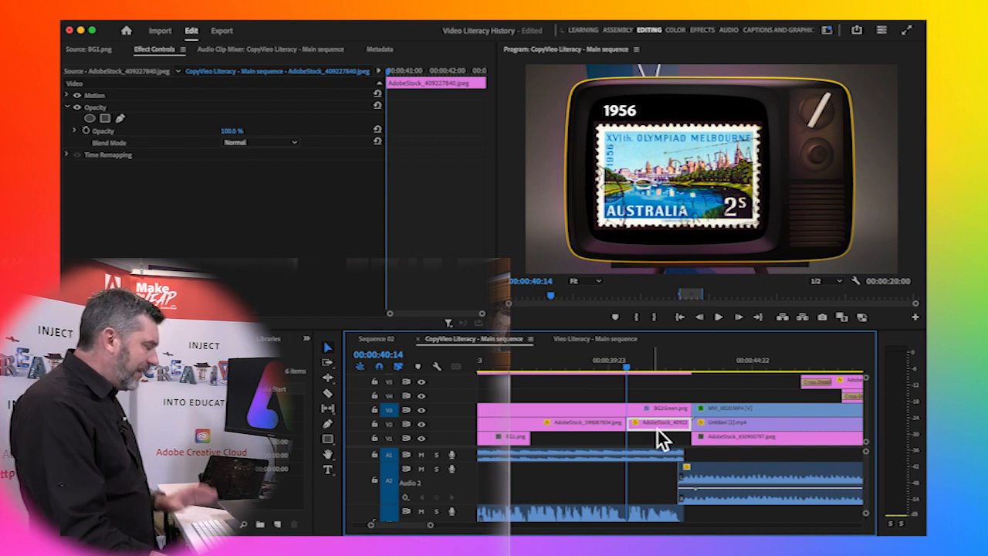
mouse_move(660, 439)
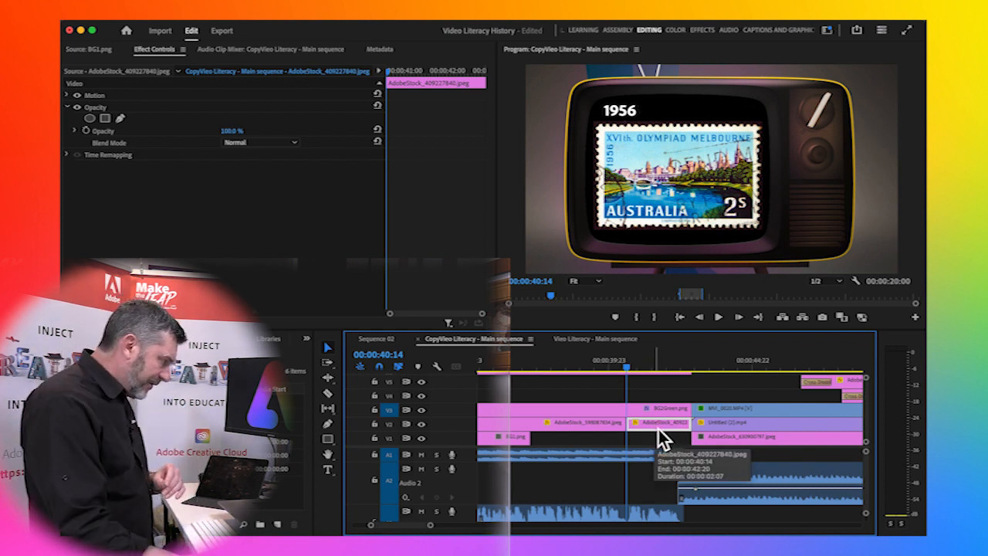
mouse_move(268, 176)
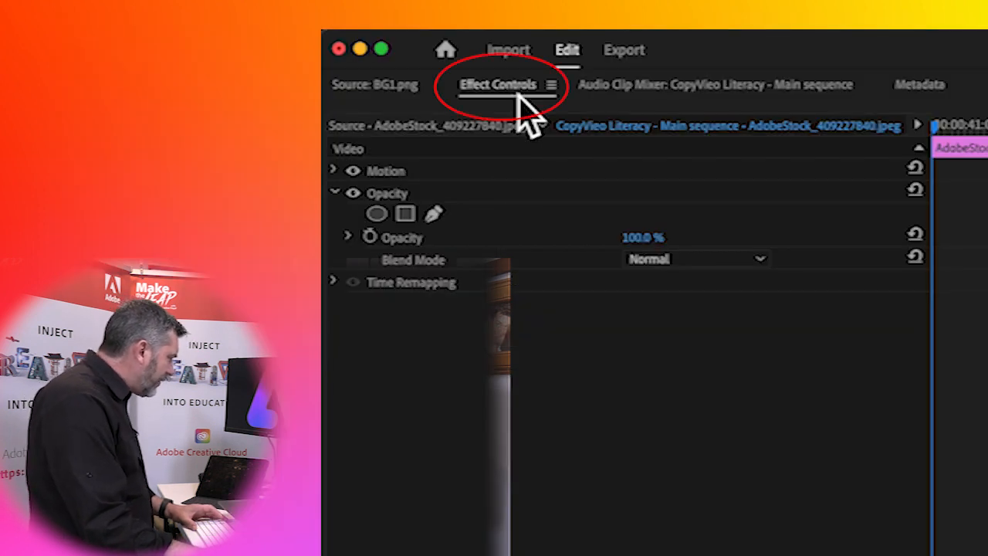
left_click(334, 171)
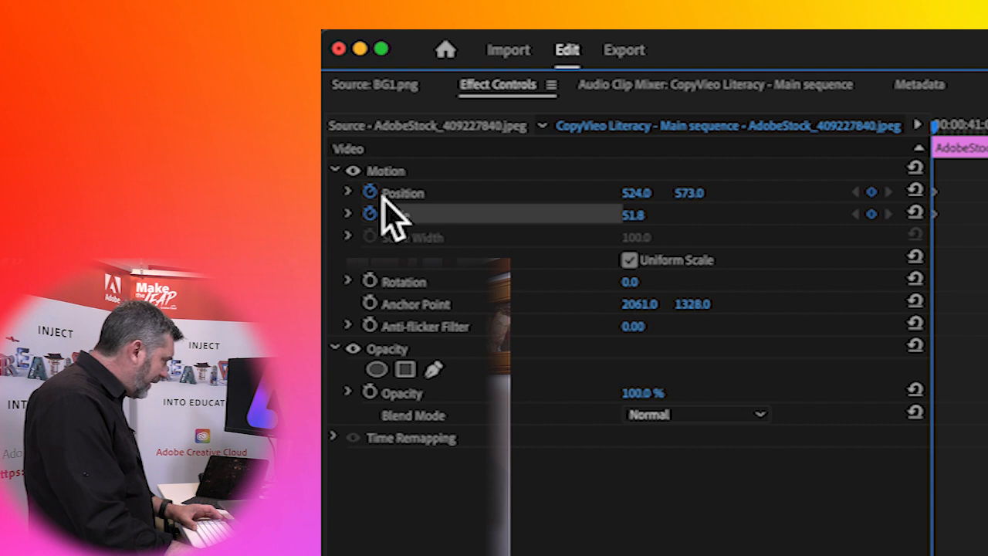
mouse_move(369, 214)
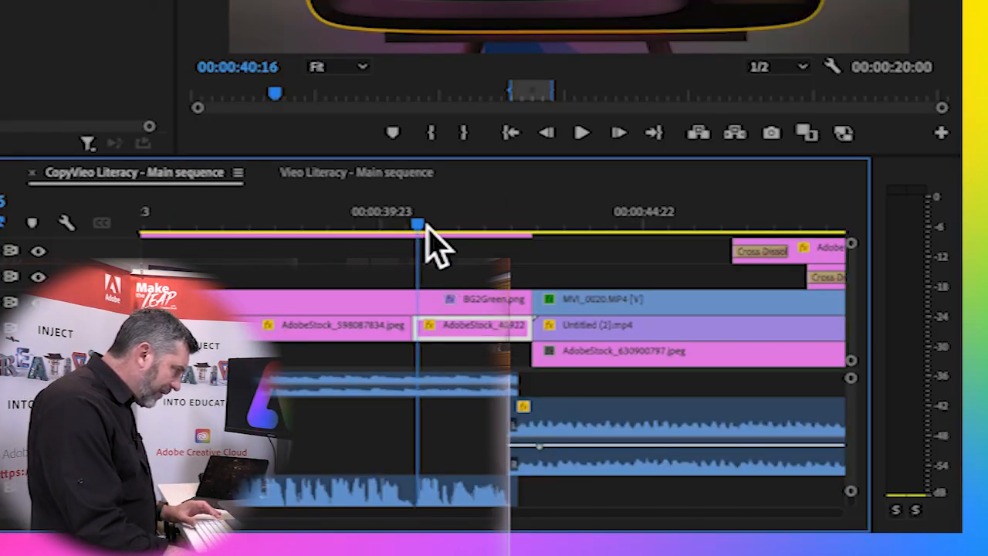
Keyframe the stamp's Scale down from 51.8 to 38.8 near the clip end, then play it back.
left_click_drag(417, 223, 523, 224)
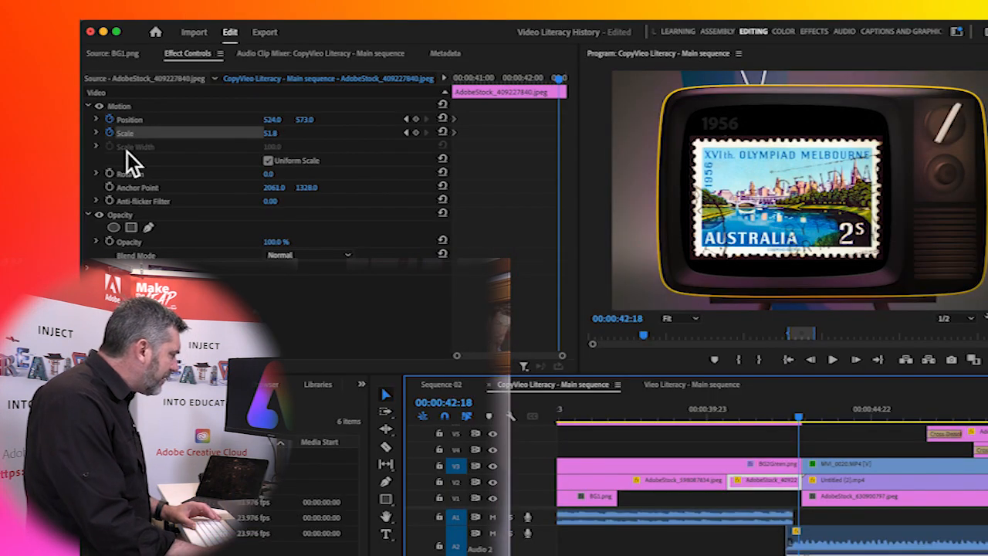
left_click(96, 133)
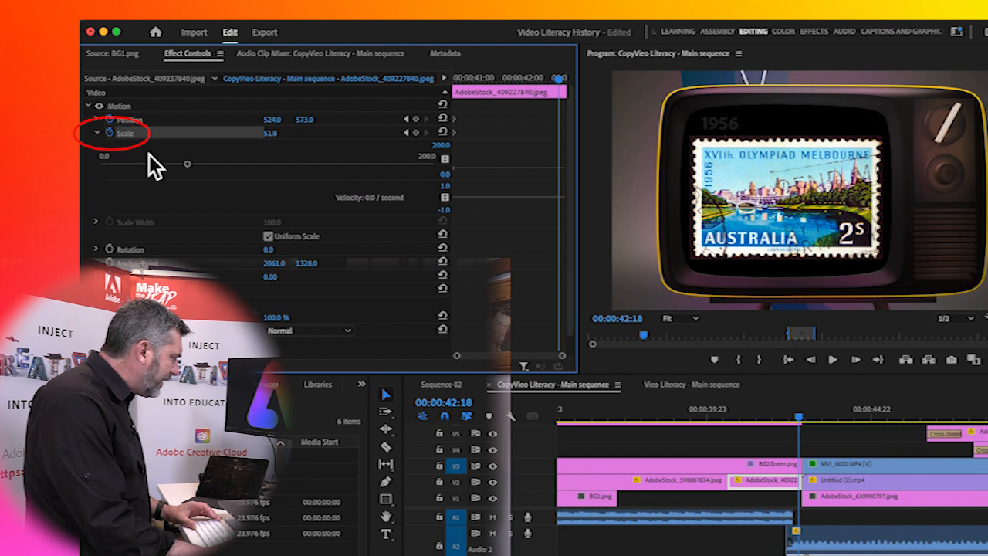
left_click_drag(187, 163, 176, 166)
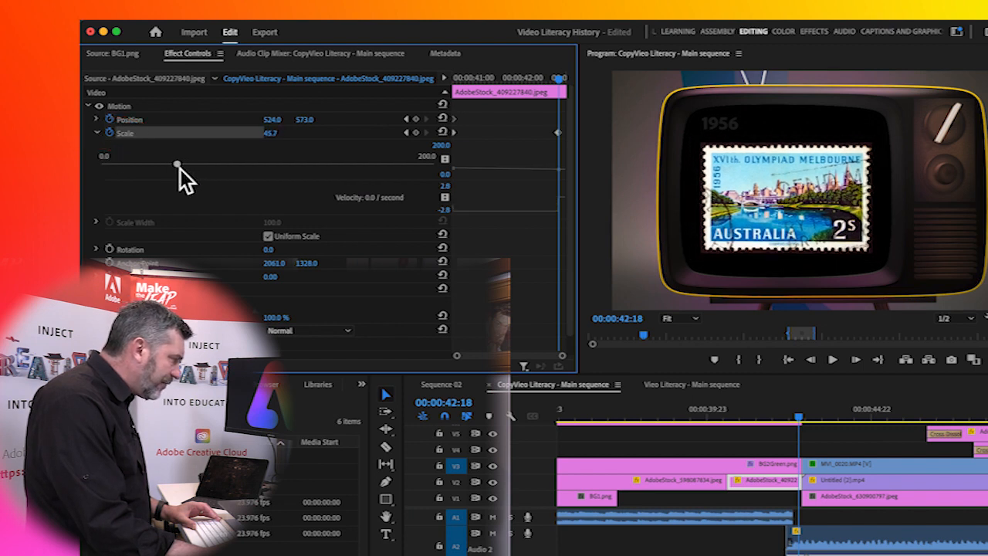
left_click_drag(176, 165, 168, 165)
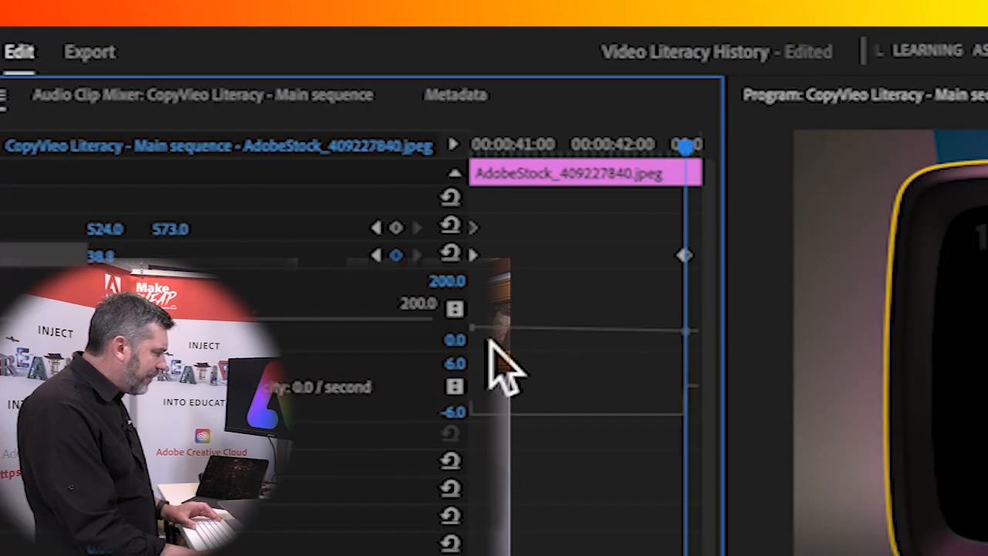
mouse_move(495, 293)
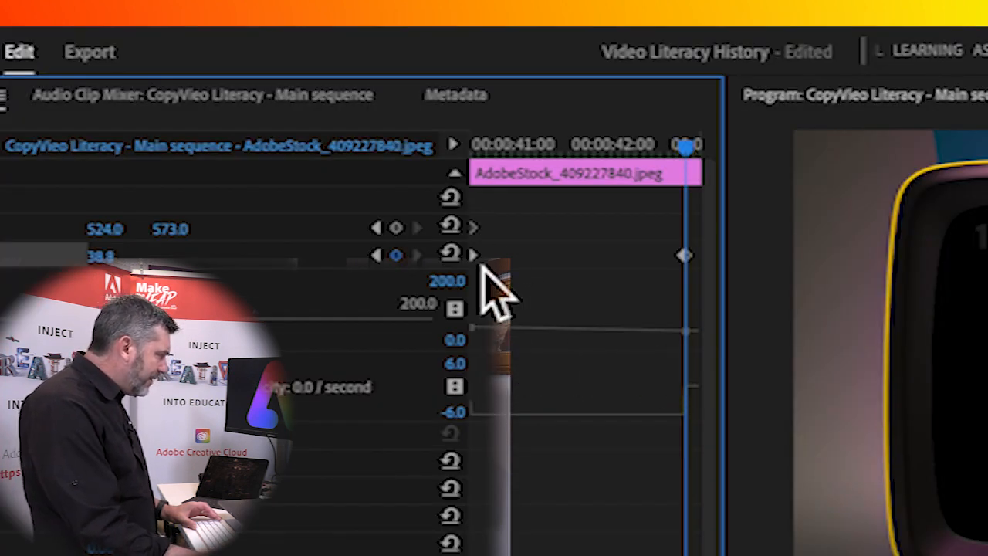
mouse_move(699, 286)
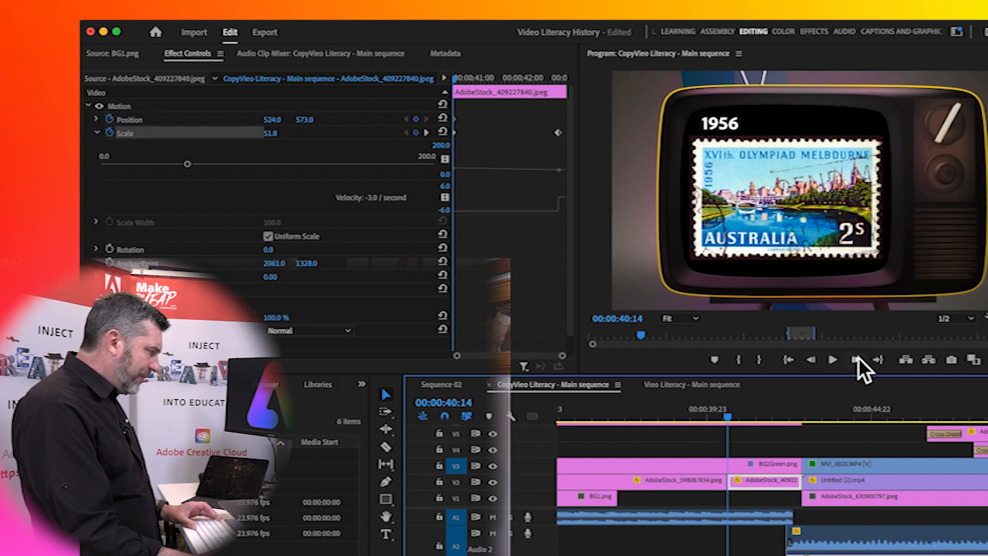
left_click(830, 360)
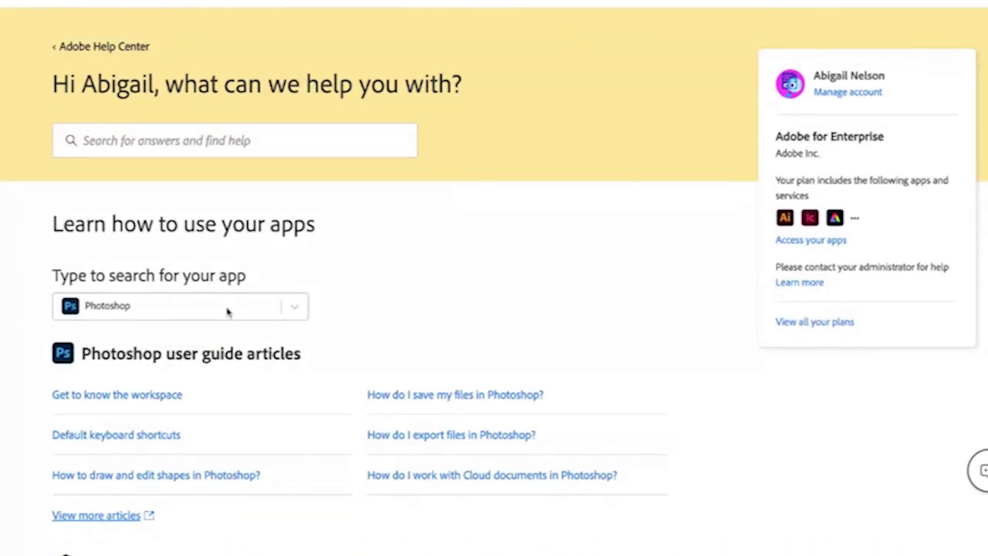
Select Premiere Pro in the app dropdown and open View more tutorials.
left_click(180, 307)
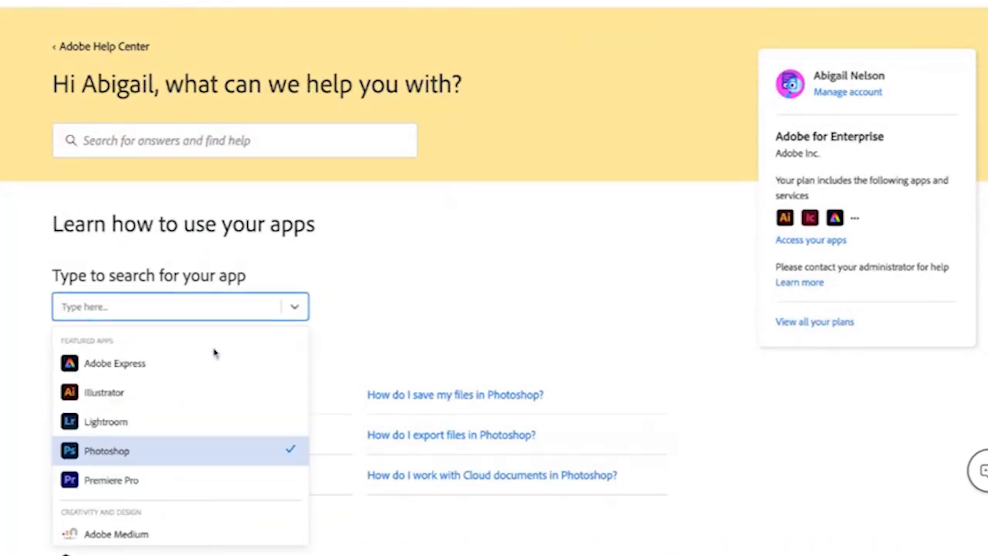
left_click(111, 480)
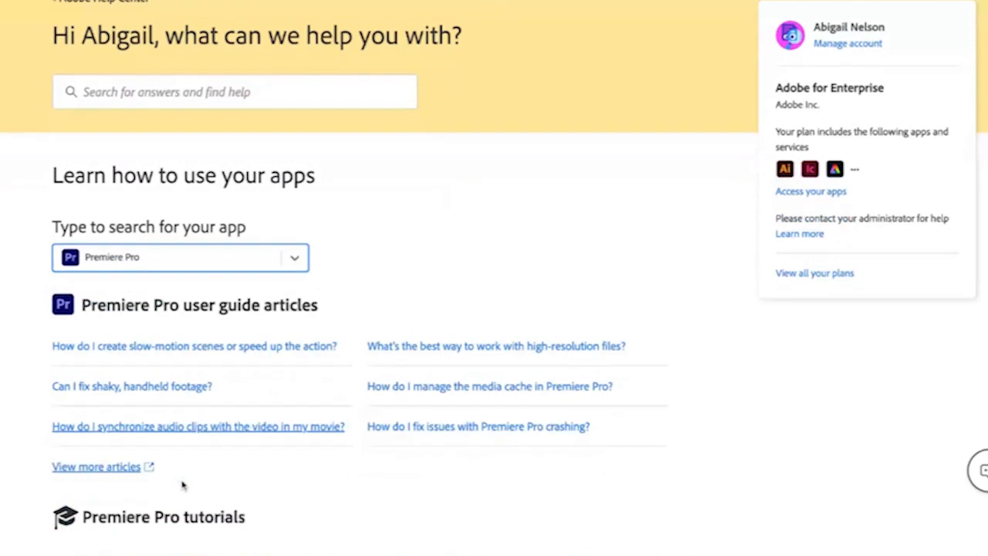
scroll("down", 3)
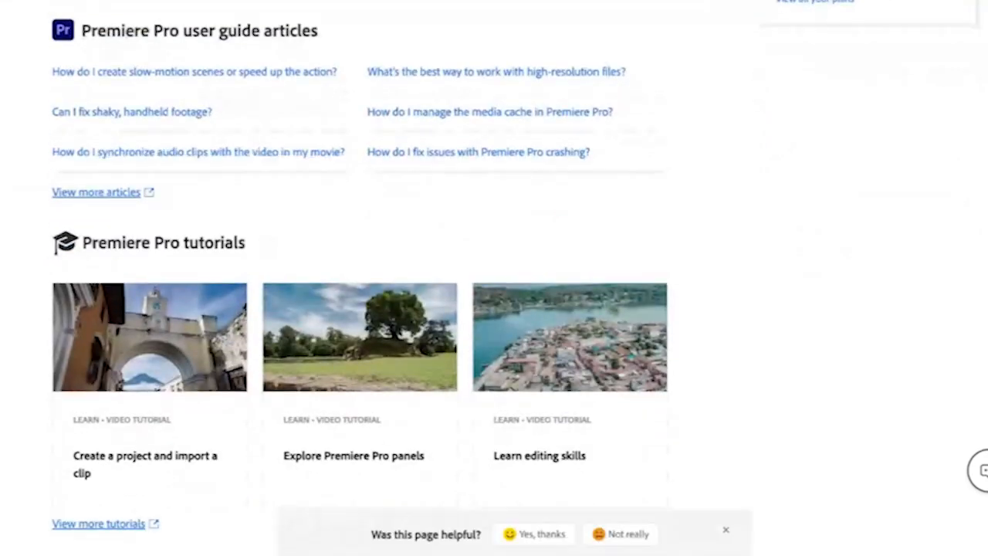
mouse_move(715, 108)
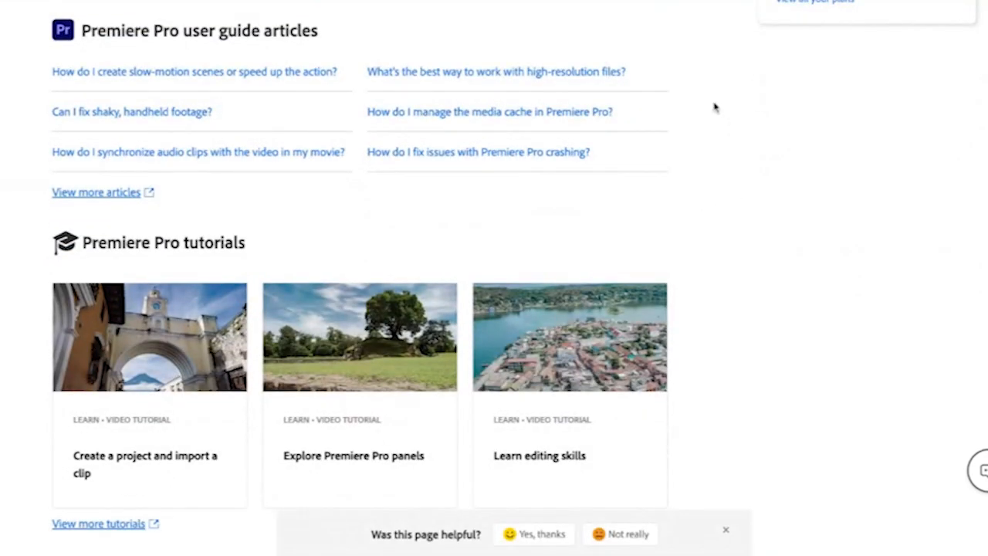
mouse_move(733, 128)
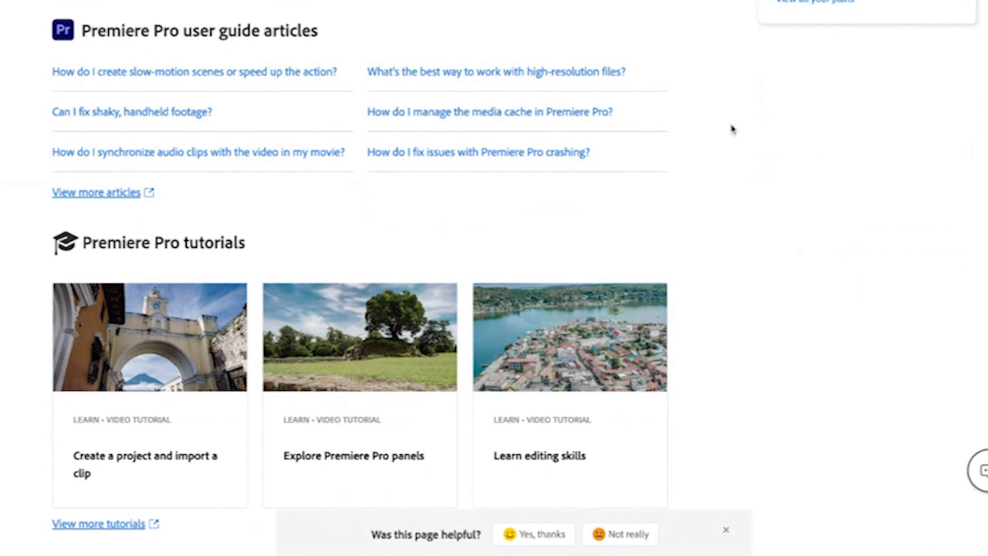
mouse_move(420, 258)
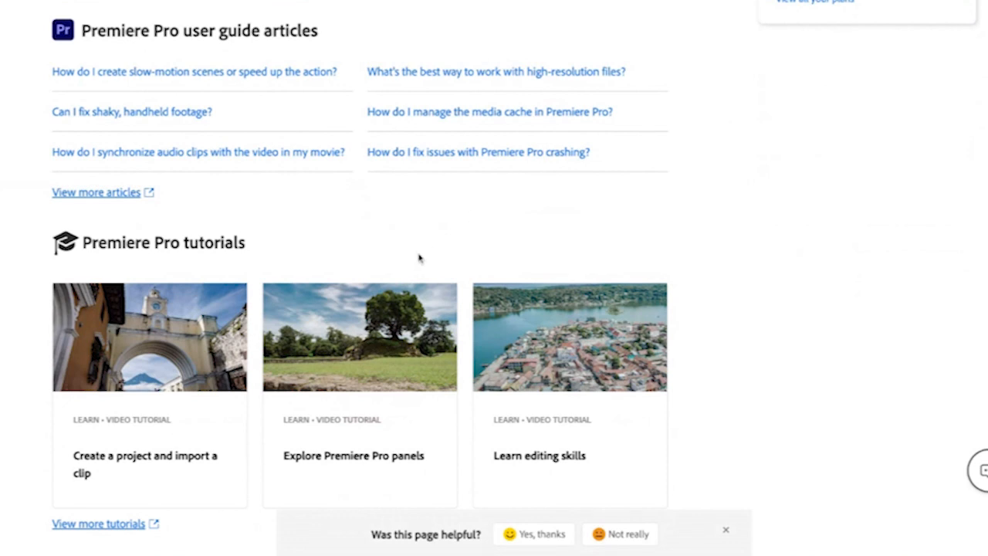
scroll("down", 3)
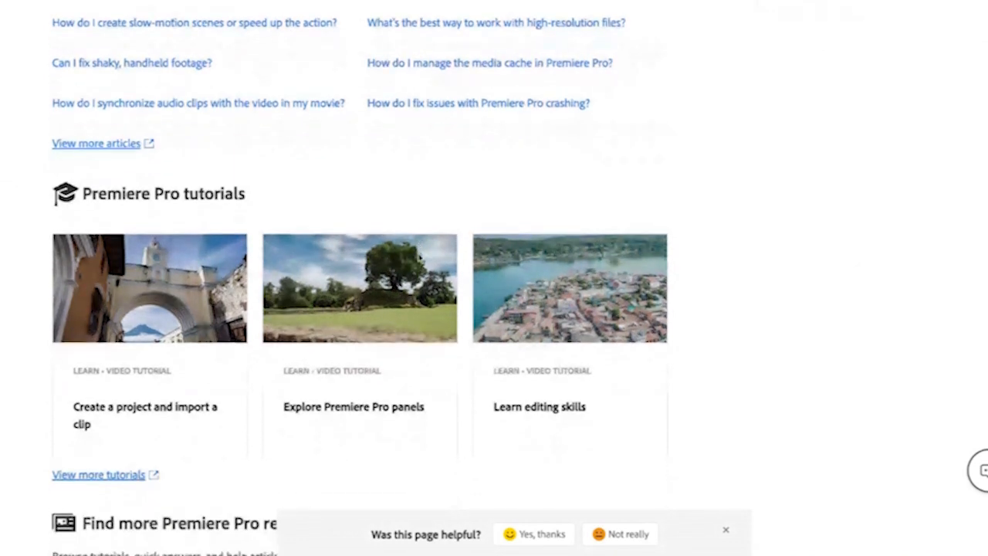
scroll("down", 3)
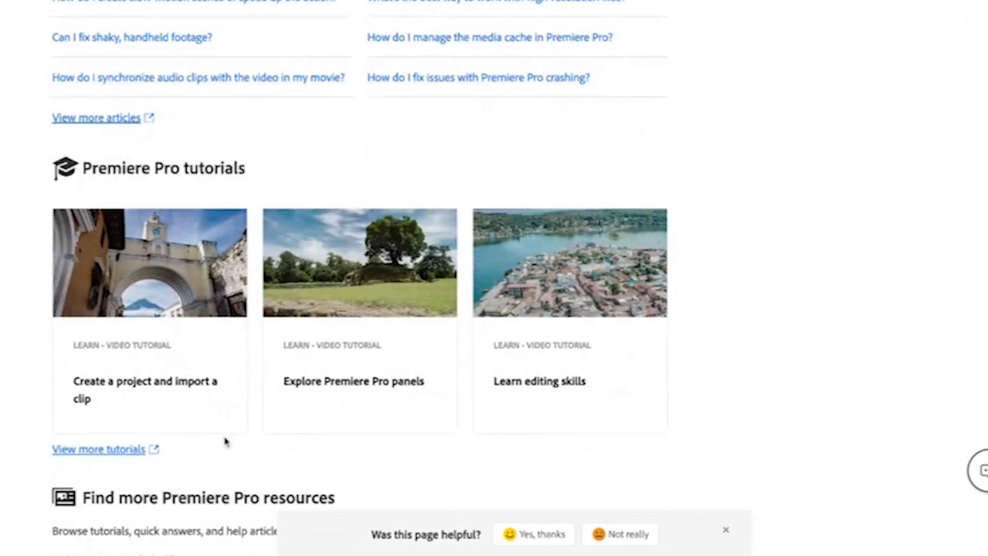
mouse_move(108, 456)
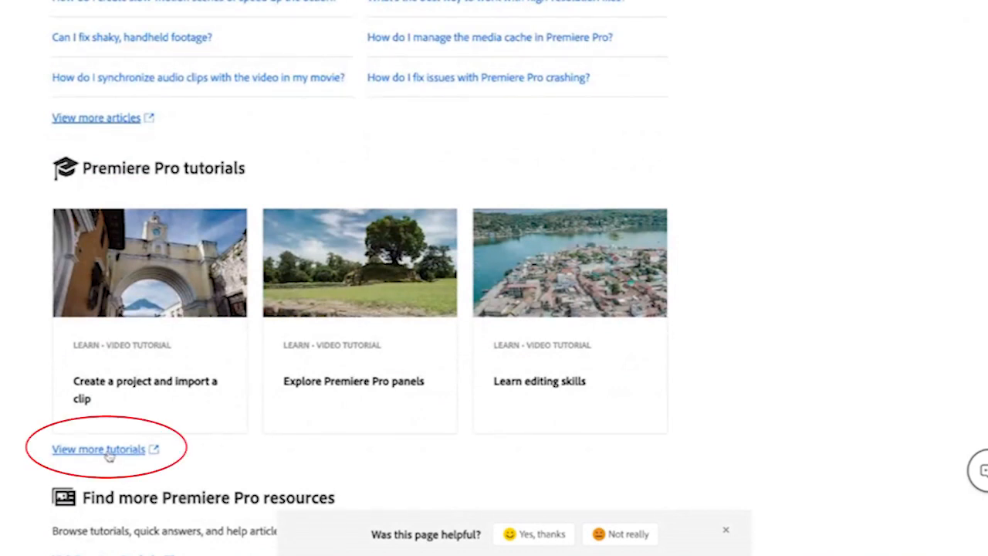
left_click(98, 449)
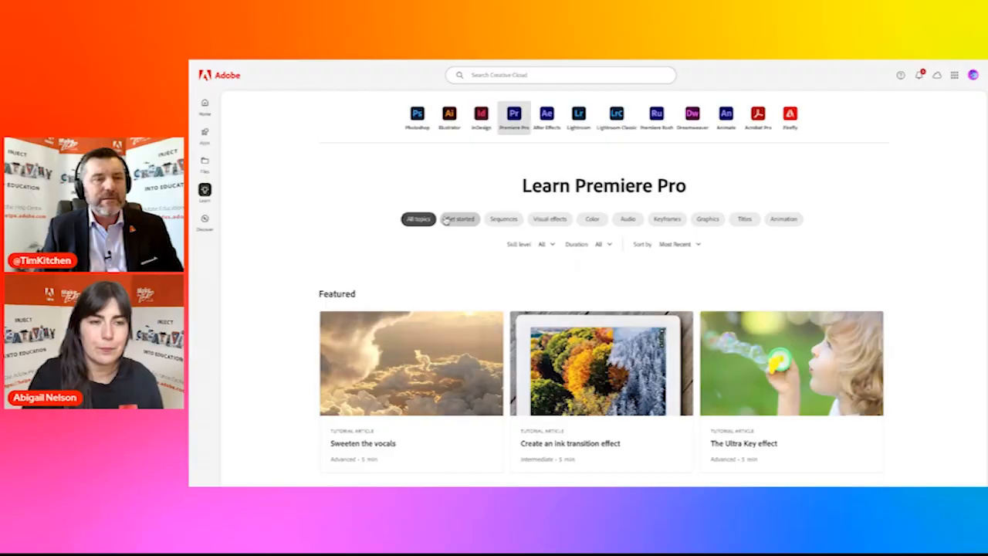
mouse_move(305, 283)
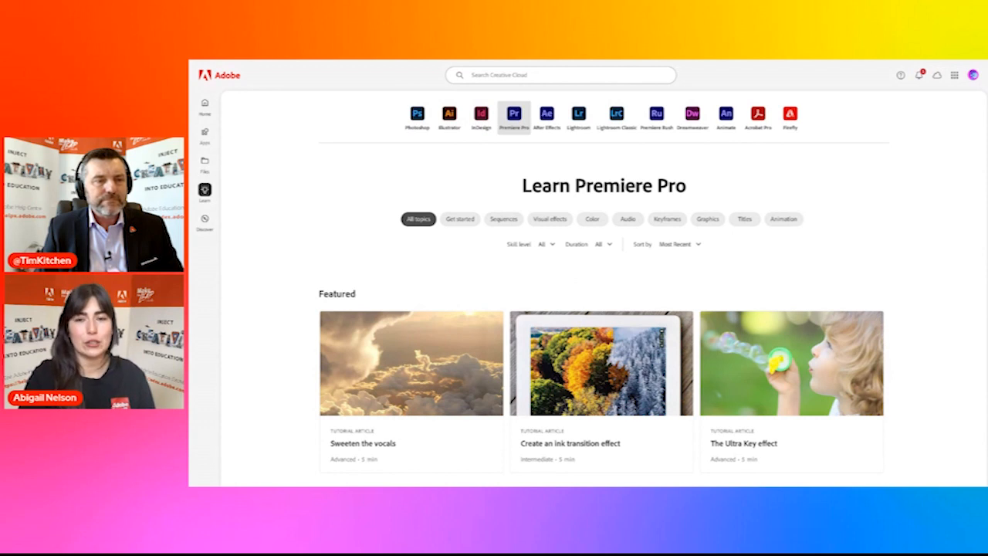
mouse_move(578, 146)
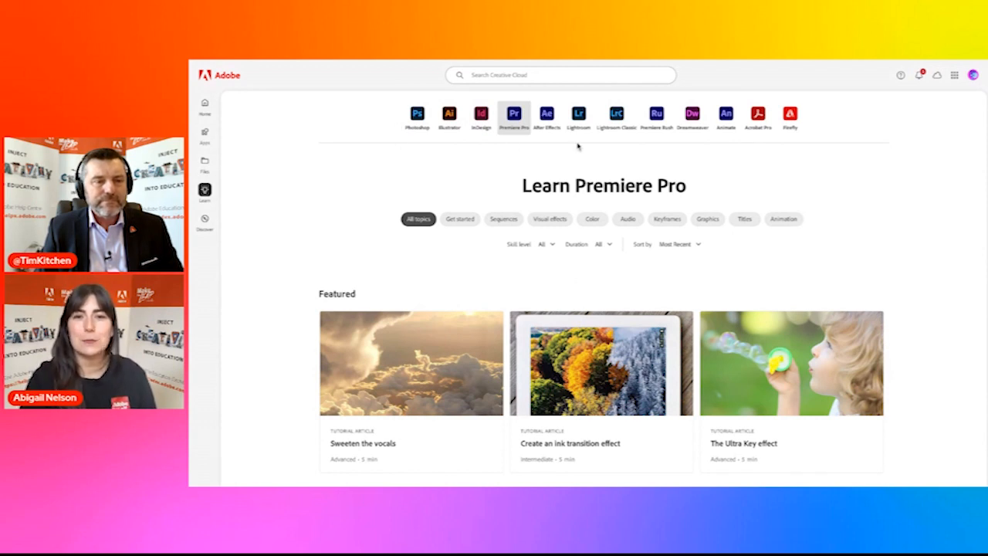
mouse_move(756, 148)
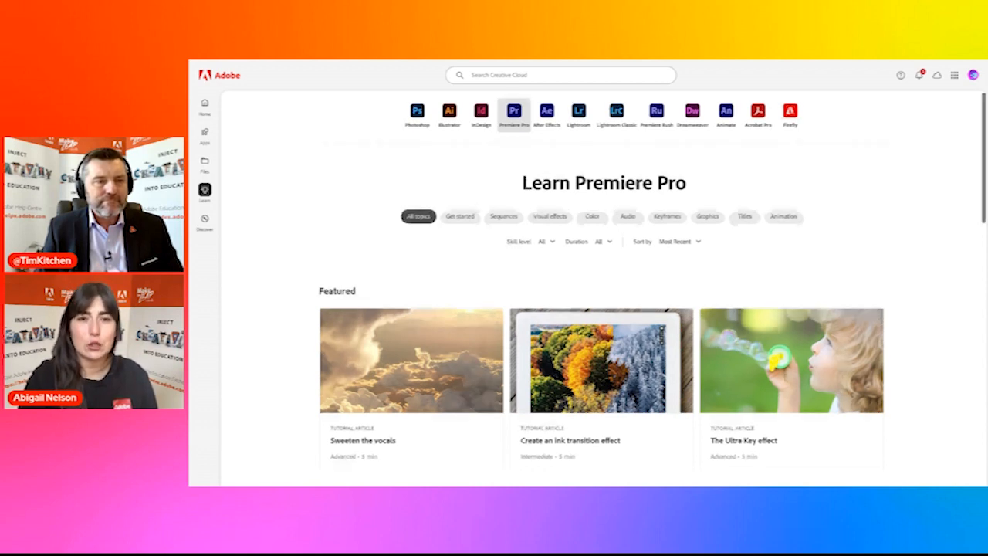
Filter the tutorials by the Get started topic, then the Audio topic.
scroll("down", 3)
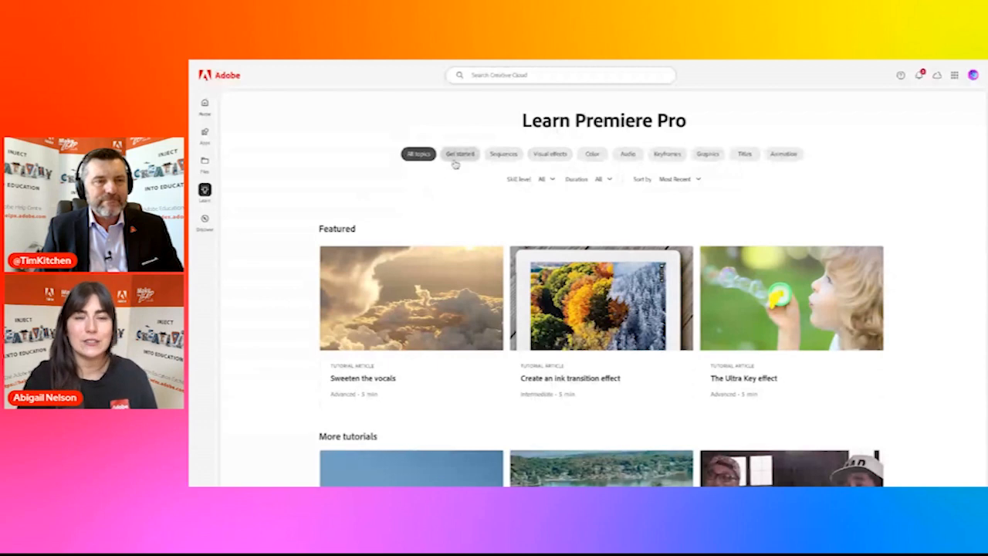
left_click(460, 154)
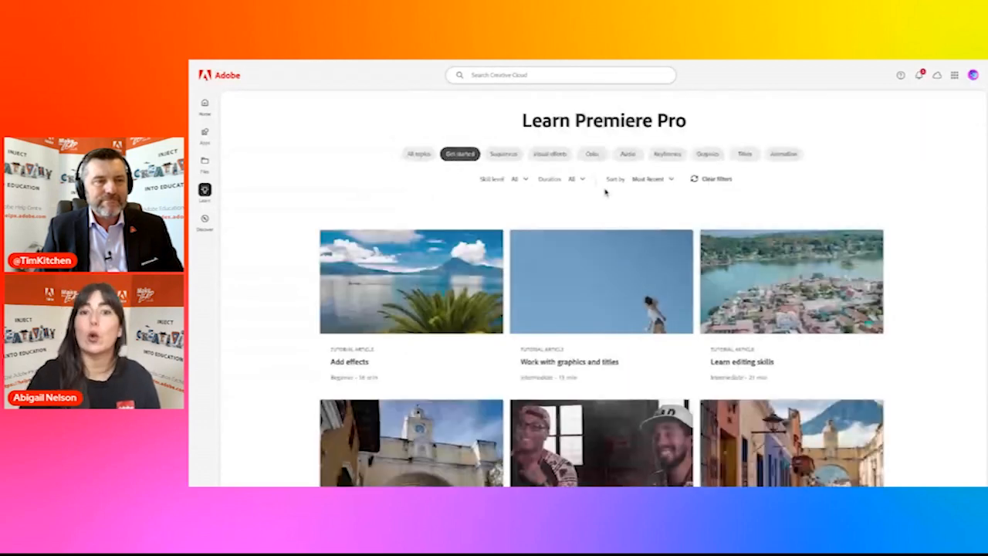
left_click(628, 154)
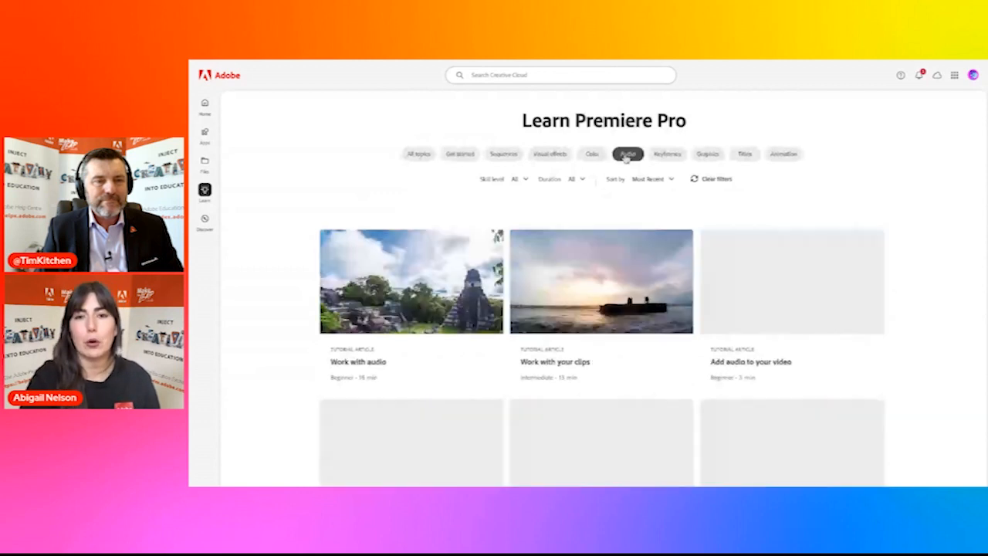